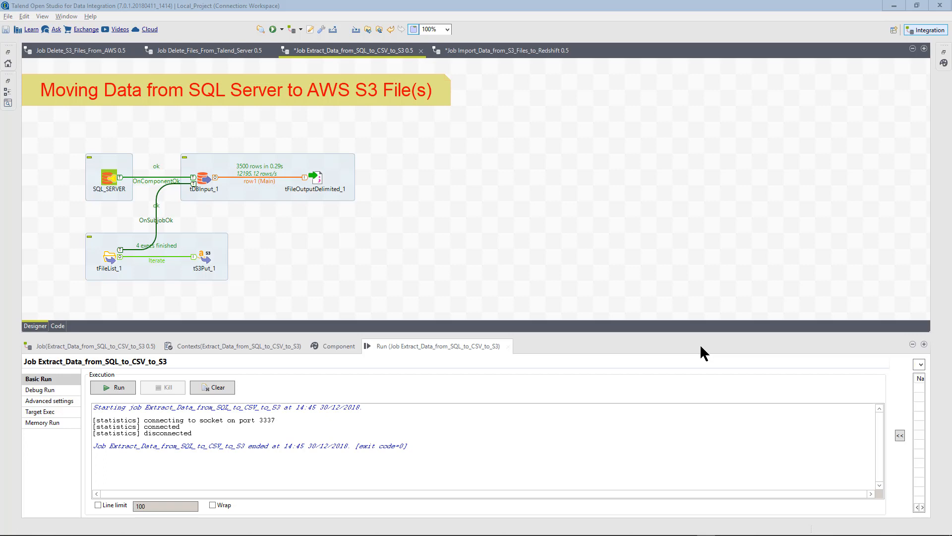
{"action": "mouse_move", "coordinate": [529, 280]}
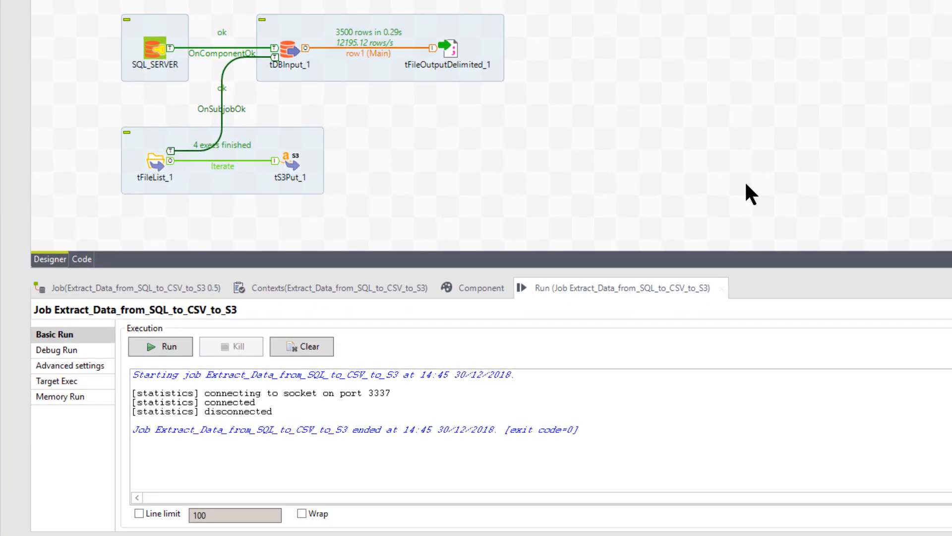
{"action": "mouse_move", "coordinate": [576, 166]}
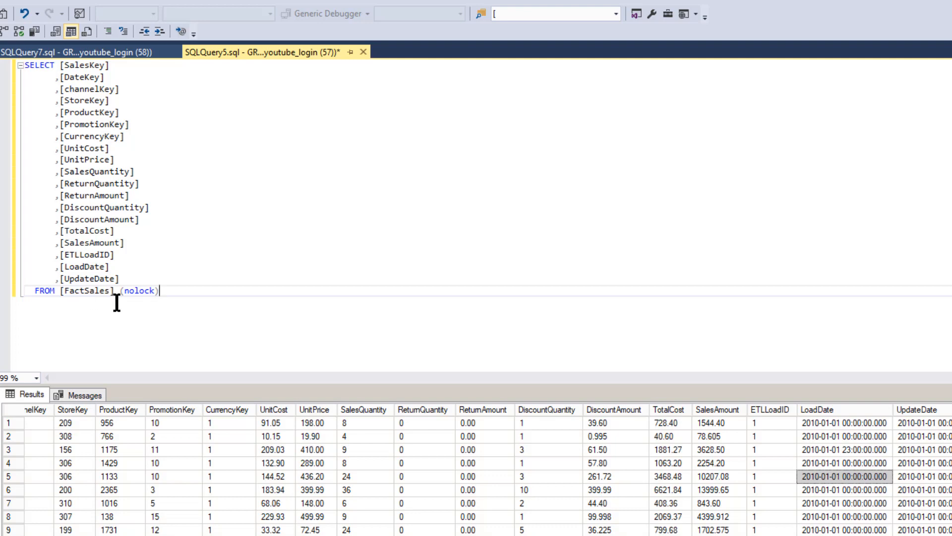
{"action": "mouse_move", "coordinate": [123, 226]}
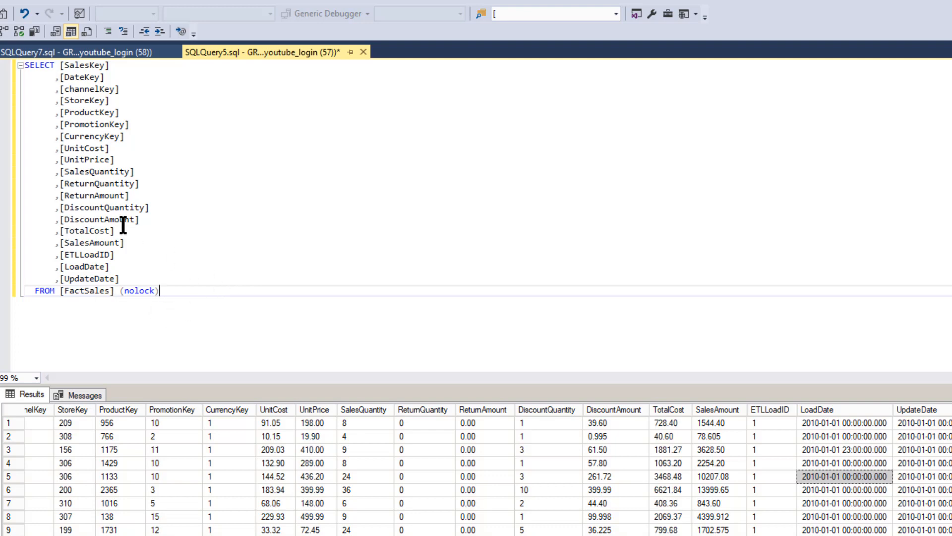
{"action": "mouse_move", "coordinate": [150, 236]}
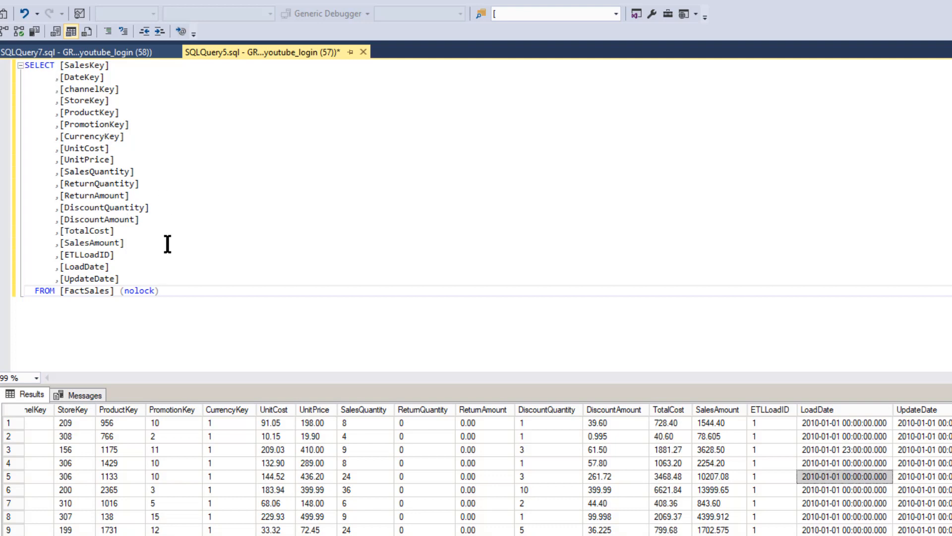
Select the whole FactSales SELECT query and execute it to refresh the Results grid
{"action": "key", "text": "ctrl+a"}
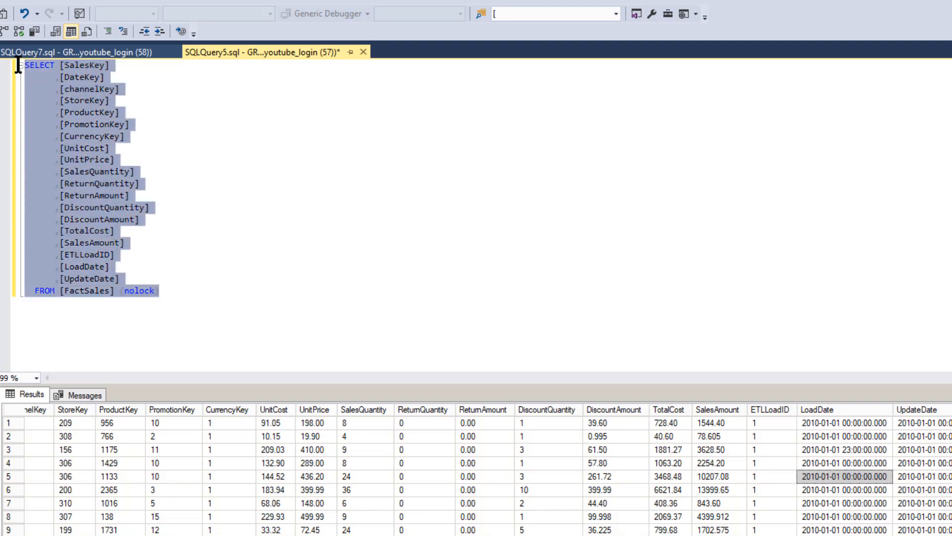
{"action": "key", "text": "F5"}
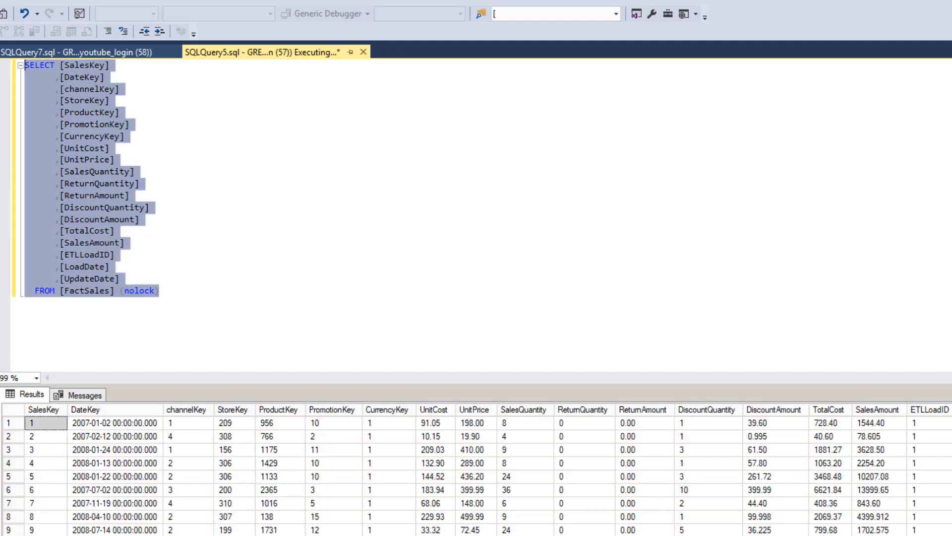
{"action": "left_click", "coordinate": [174, 52]}
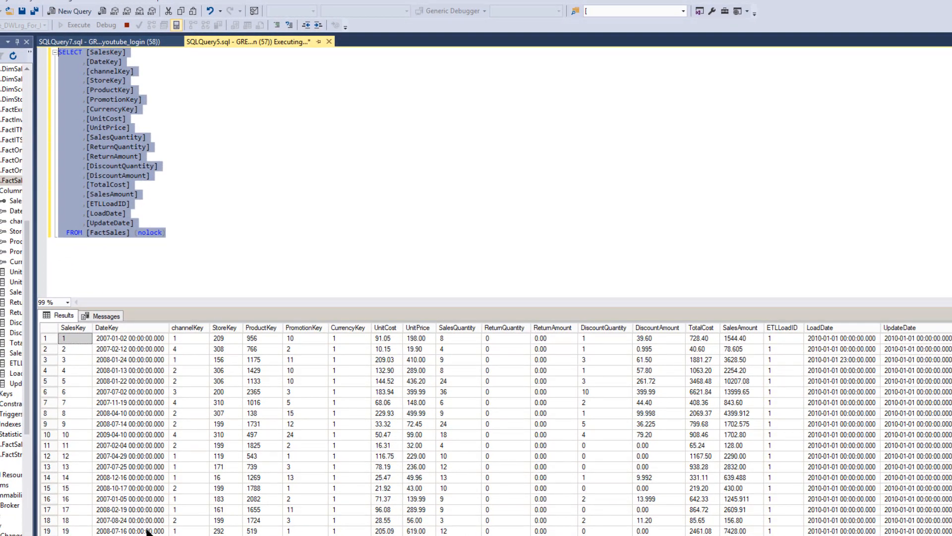
{"action": "mouse_move", "coordinate": [289, 509]}
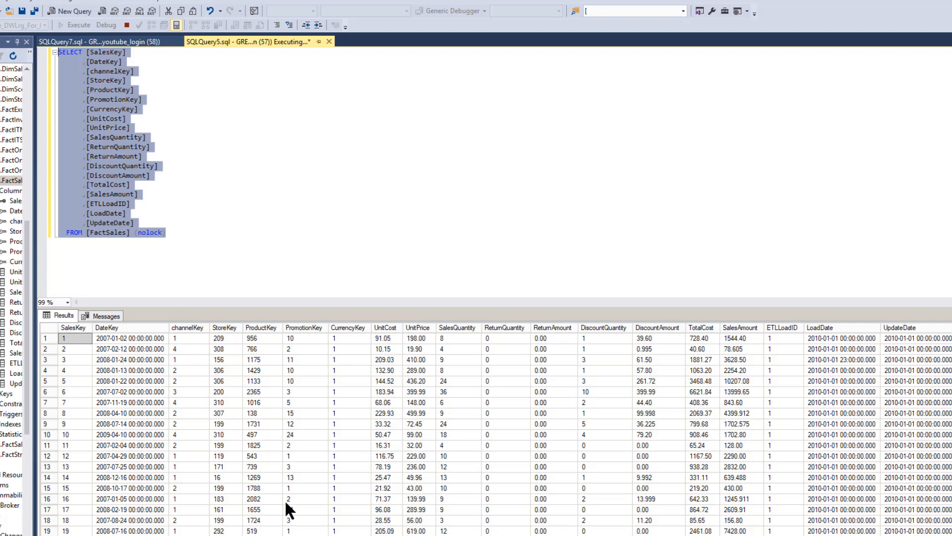
{"action": "mouse_move", "coordinate": [220, 338]}
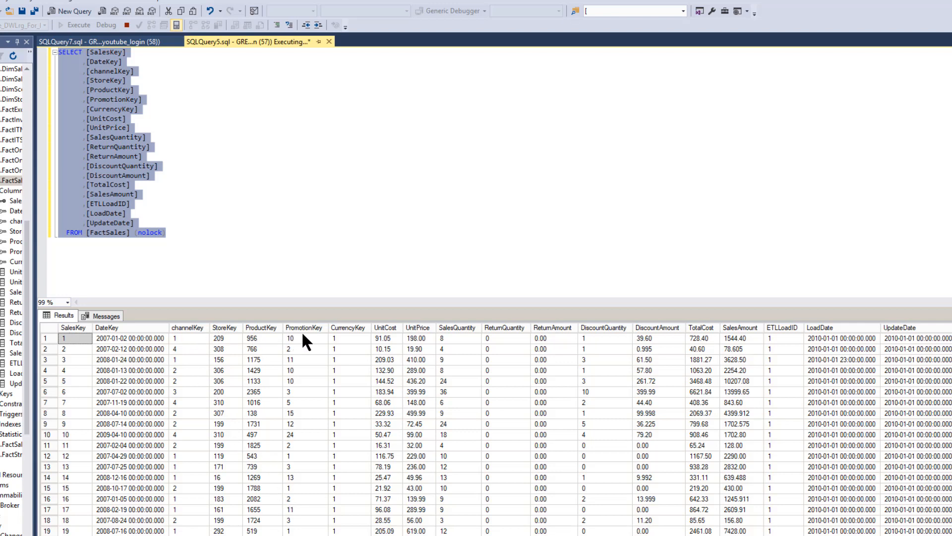
{"action": "mouse_move", "coordinate": [751, 442]}
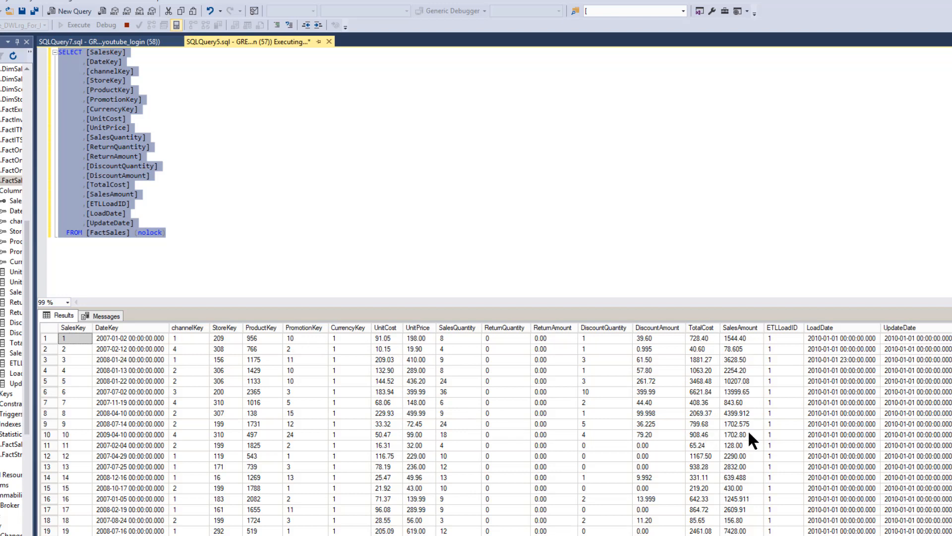
{"action": "mouse_move", "coordinate": [823, 374]}
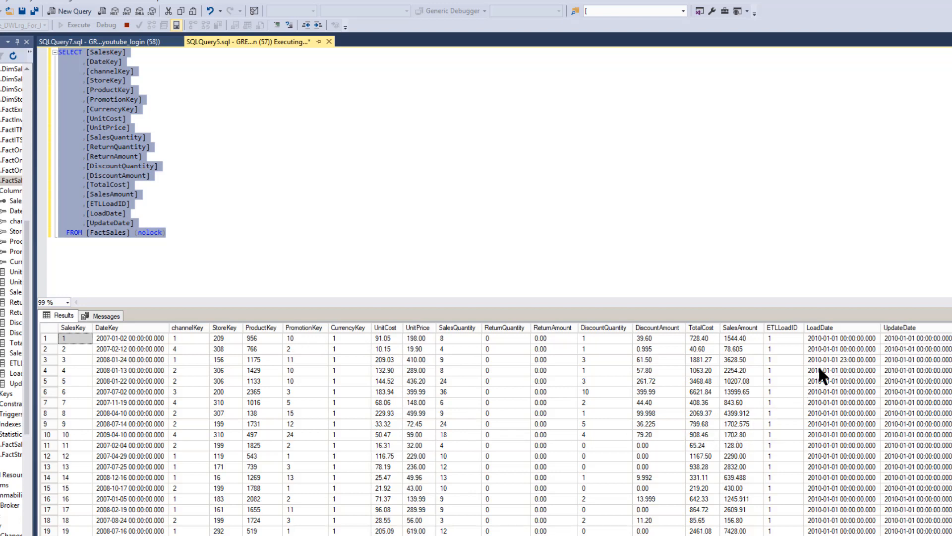
{"action": "mouse_move", "coordinate": [504, 418]}
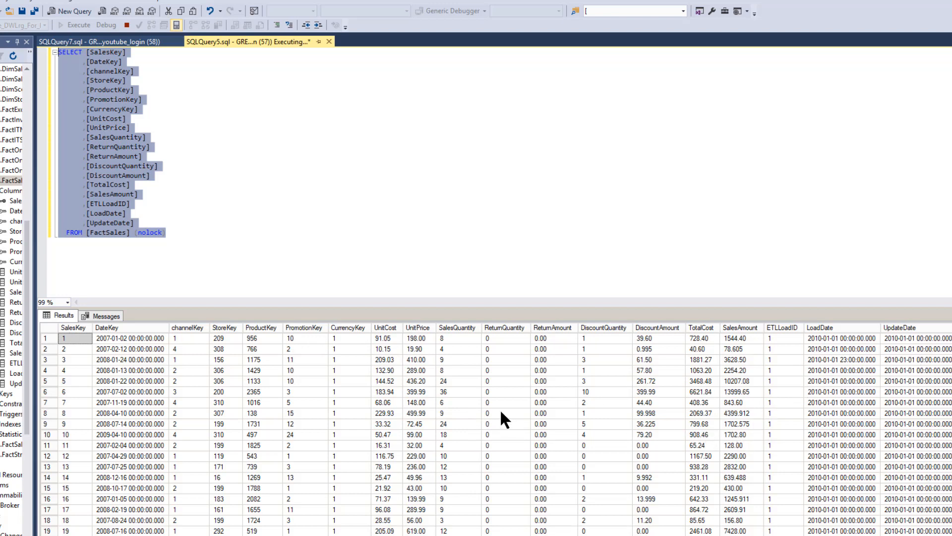
{"action": "mouse_move", "coordinate": [283, 306]}
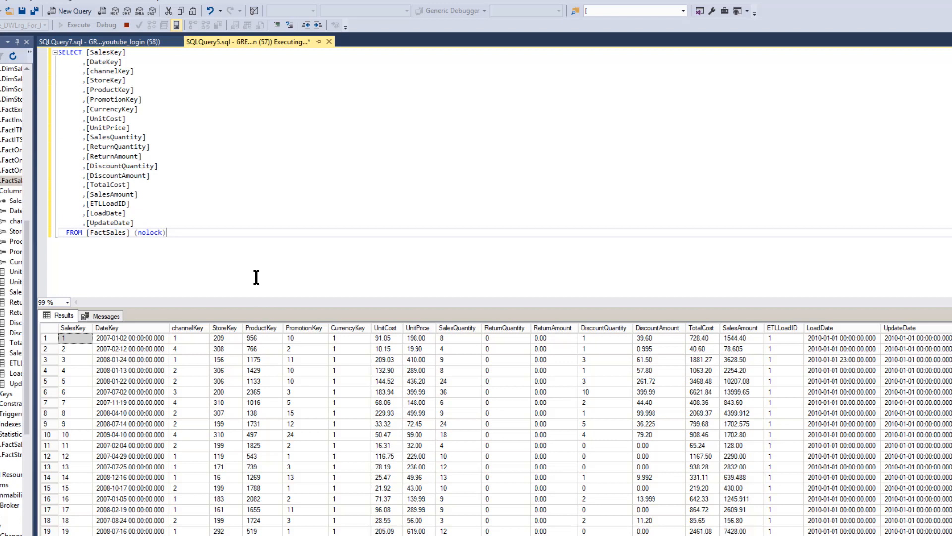
{"action": "mouse_move", "coordinate": [269, 341]}
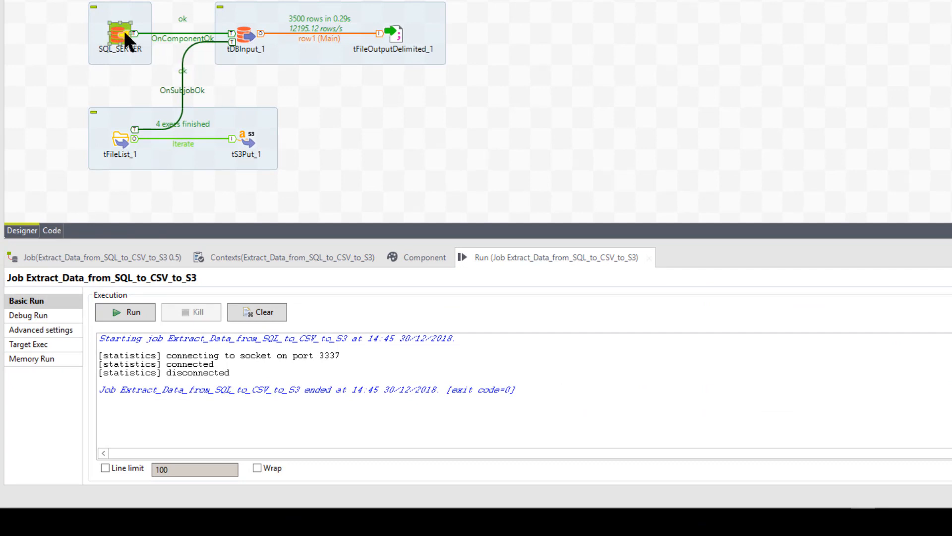
Review the SQL_SERVER connection's host, port, database and username, then select tDBInput_1
{"action": "right_click", "coordinate": [125, 33]}
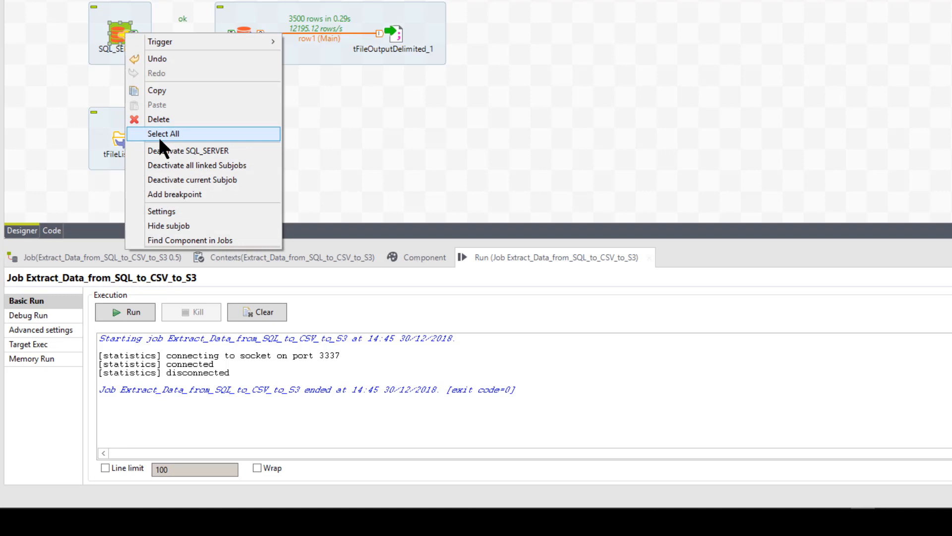
{"action": "mouse_move", "coordinate": [188, 151]}
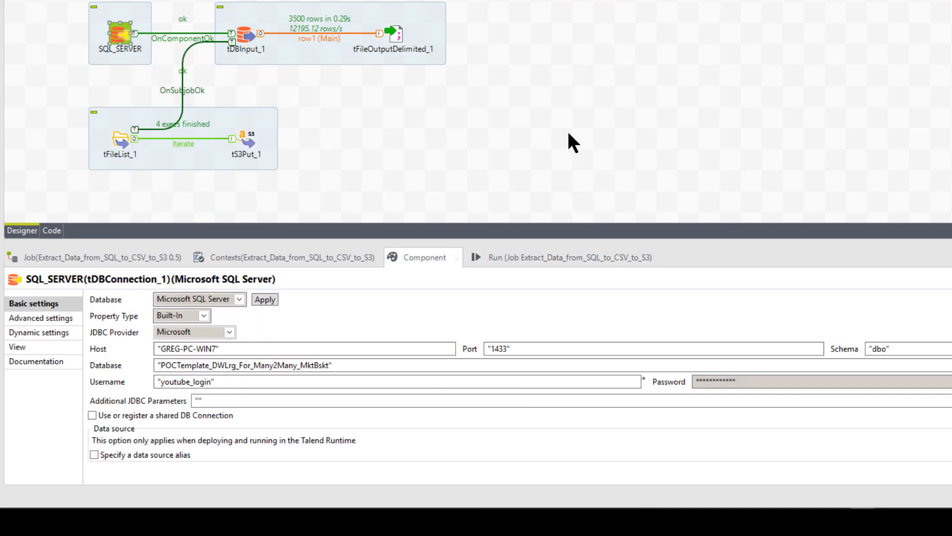
{"action": "mouse_move", "coordinate": [218, 367]}
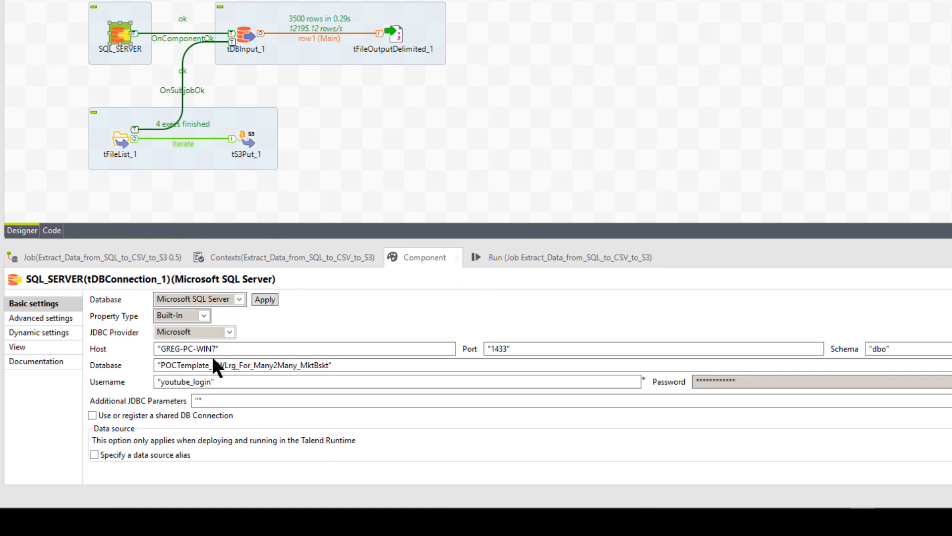
{"action": "left_click", "coordinate": [304, 348]}
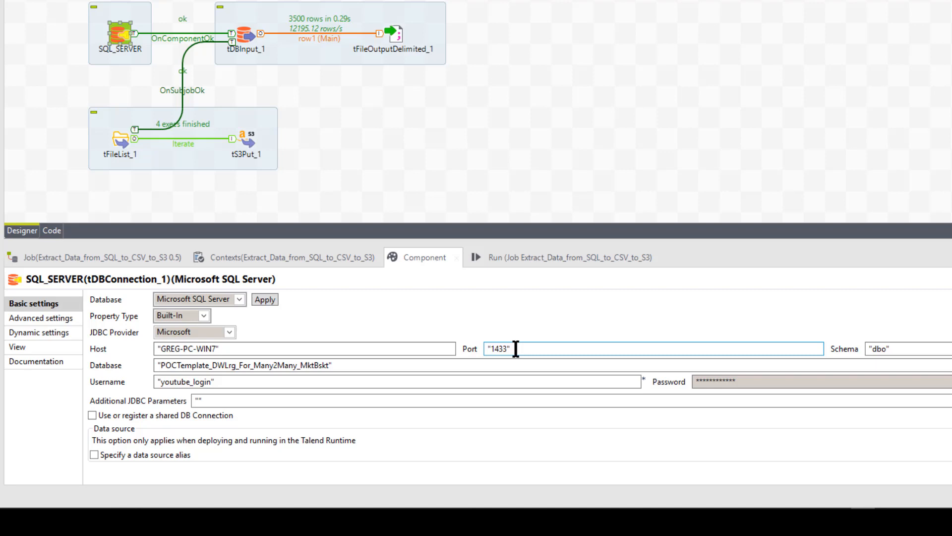
{"action": "left_click", "coordinate": [269, 348]}
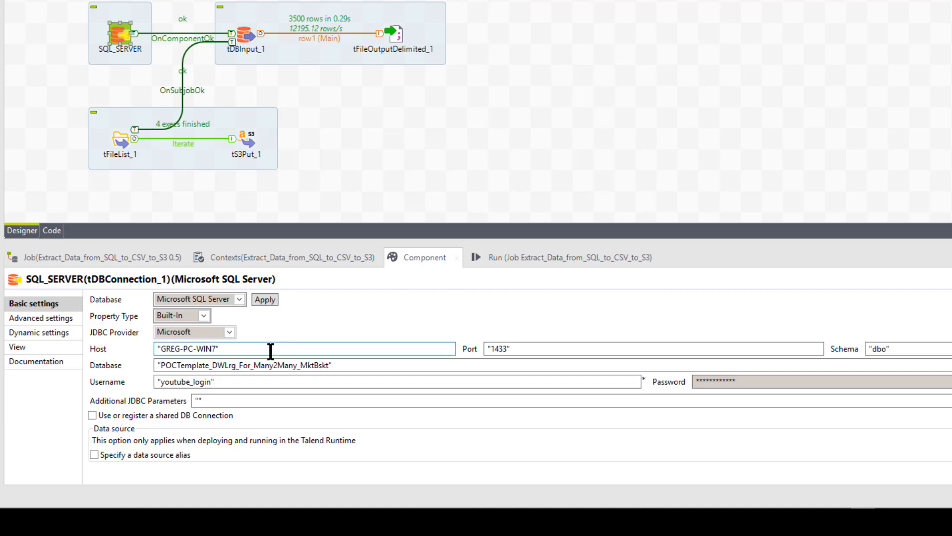
{"action": "mouse_move", "coordinate": [224, 348]}
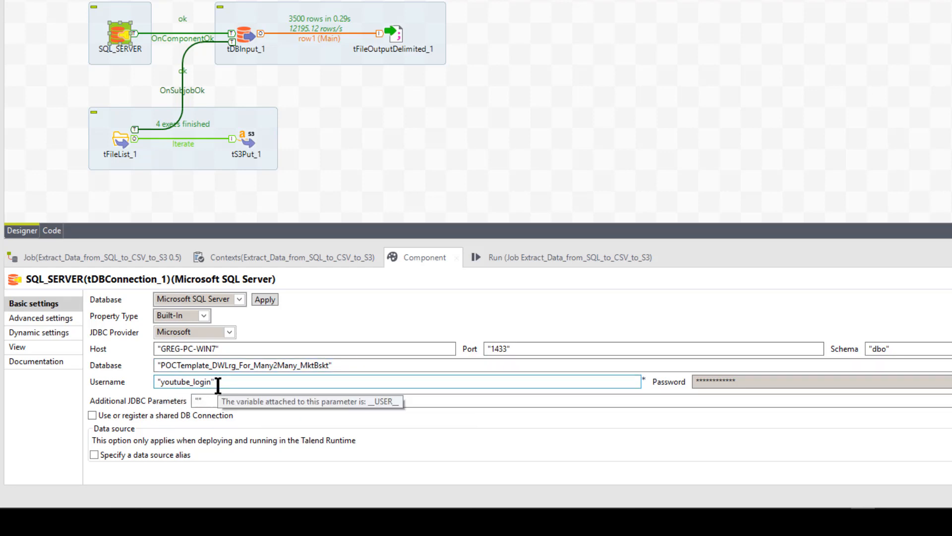
{"action": "mouse_move", "coordinate": [647, 392]}
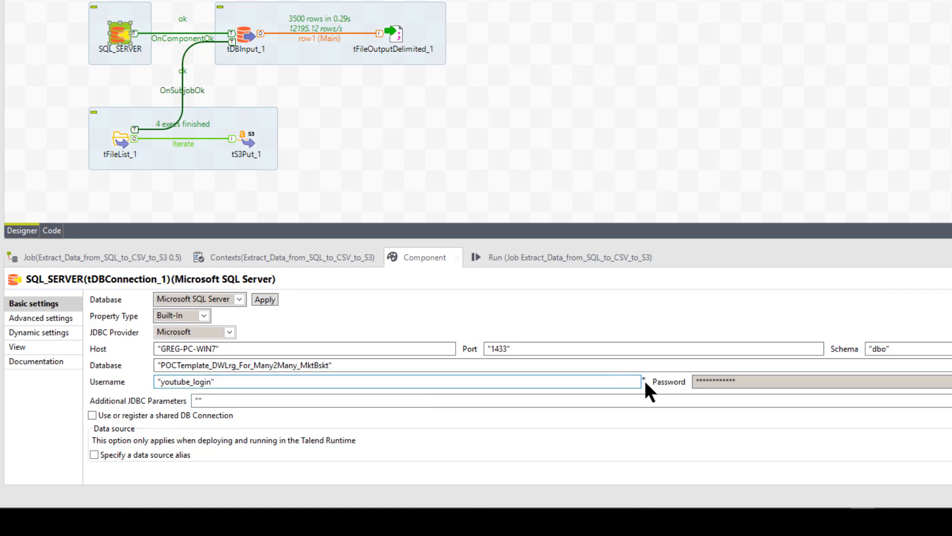
{"action": "mouse_move", "coordinate": [349, 201]}
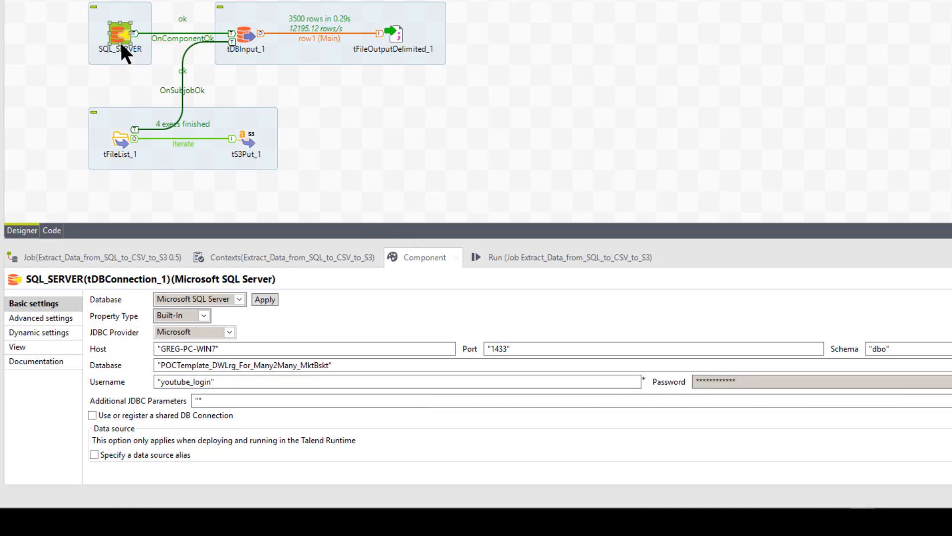
{"action": "mouse_move", "coordinate": [126, 45]}
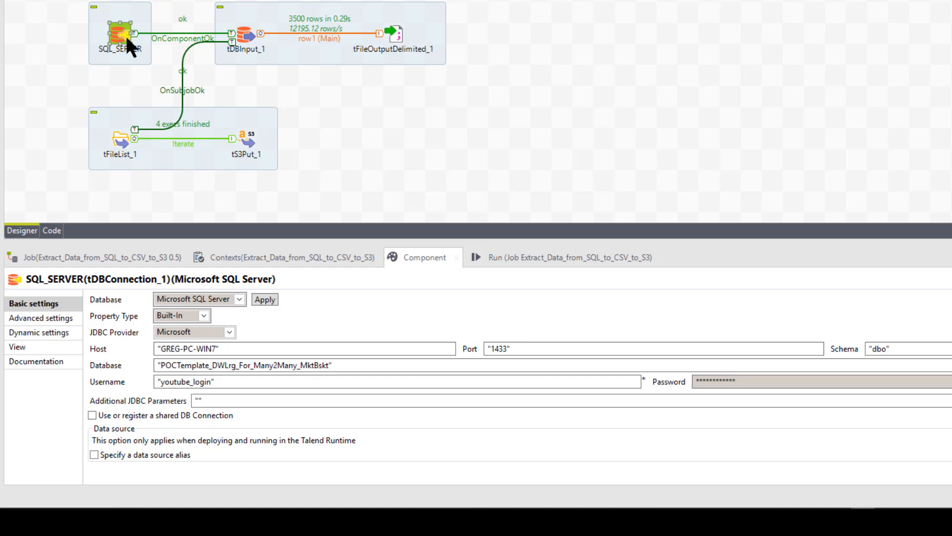
{"action": "mouse_move", "coordinate": [258, 91]}
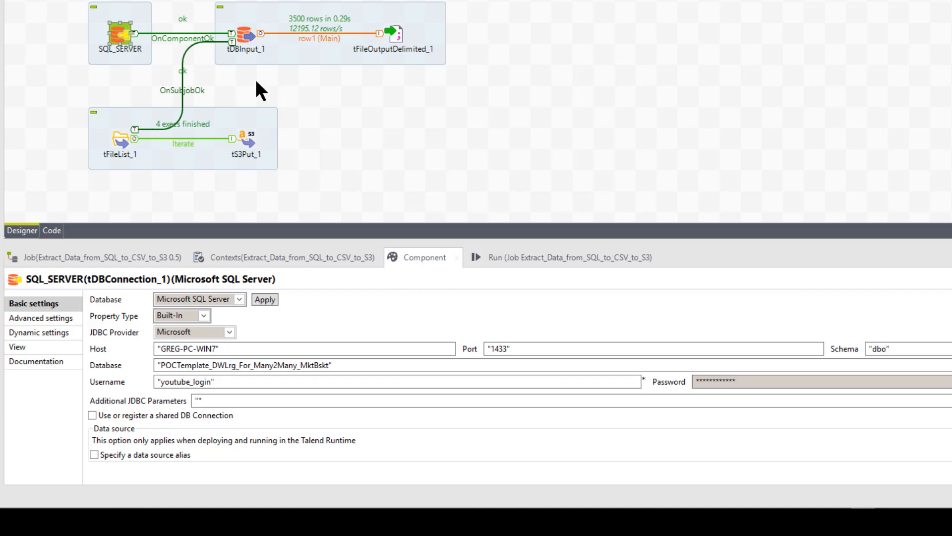
{"action": "left_click", "coordinate": [245, 34]}
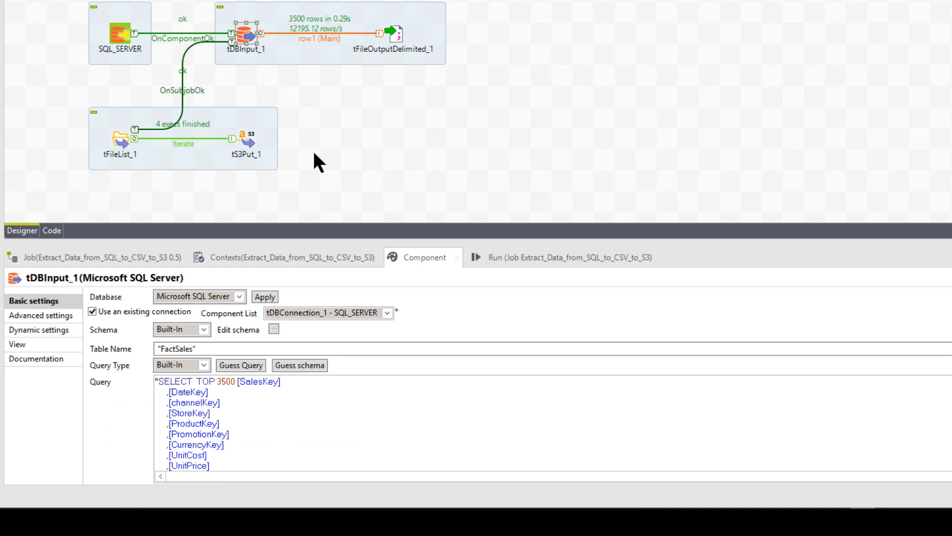
{"action": "mouse_move", "coordinate": [82, 286]}
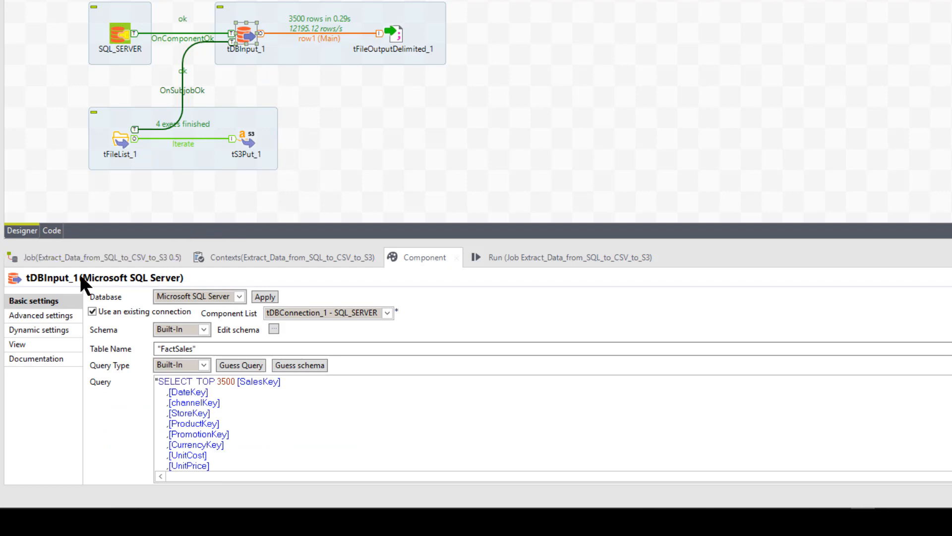
{"action": "mouse_move", "coordinate": [46, 295]}
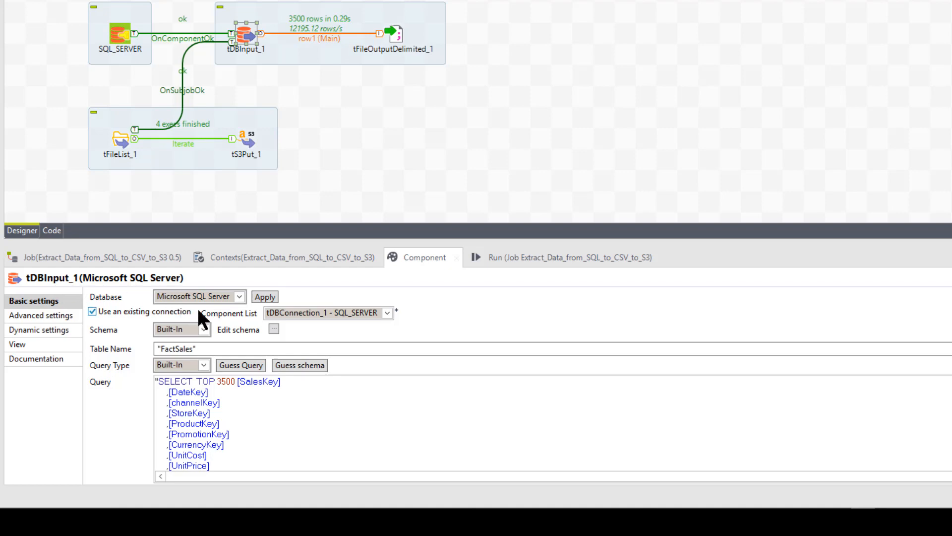
{"action": "mouse_move", "coordinate": [76, 283]}
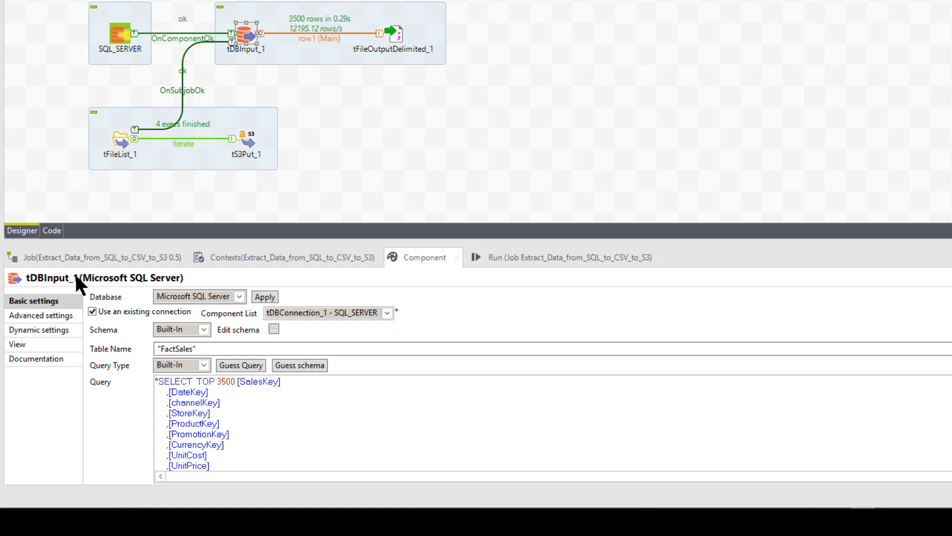
{"action": "mouse_move", "coordinate": [55, 282]}
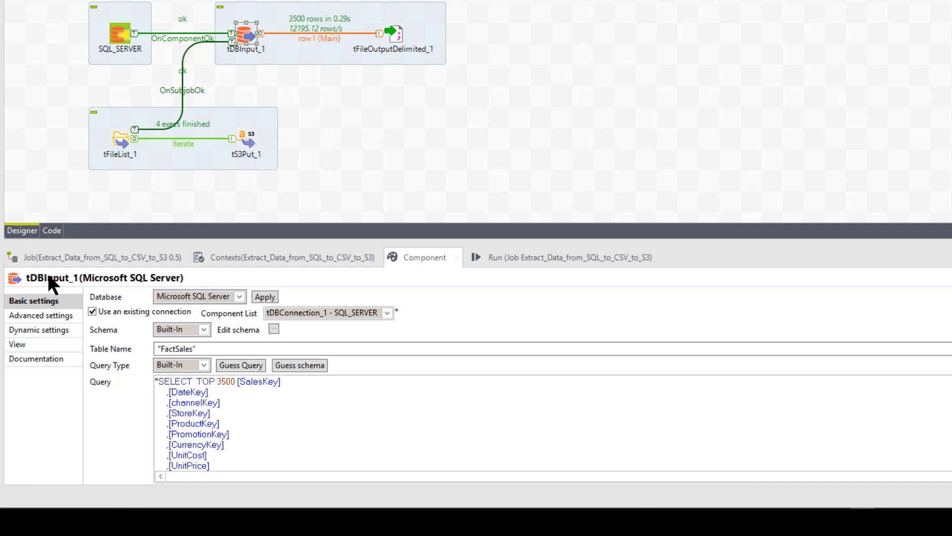
{"action": "mouse_move", "coordinate": [369, 186]}
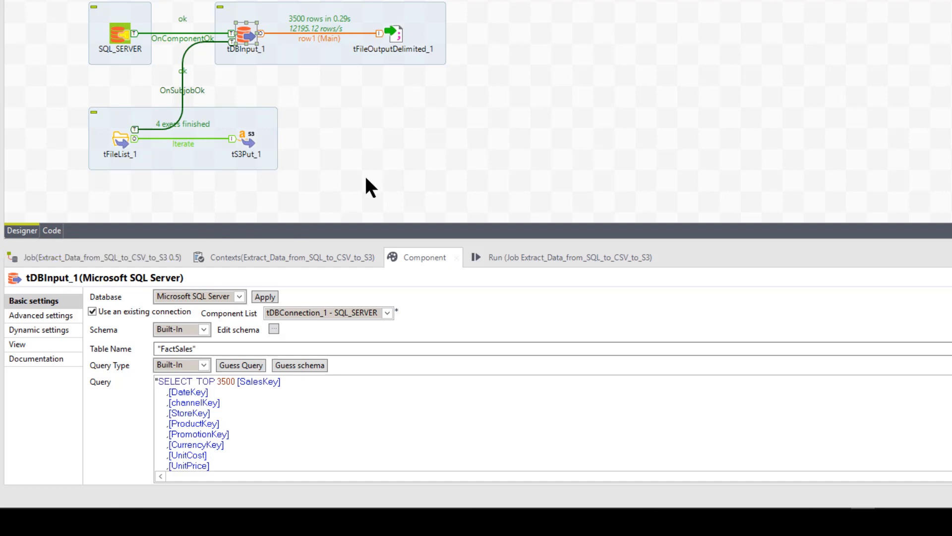
{"action": "mouse_move", "coordinate": [399, 175]}
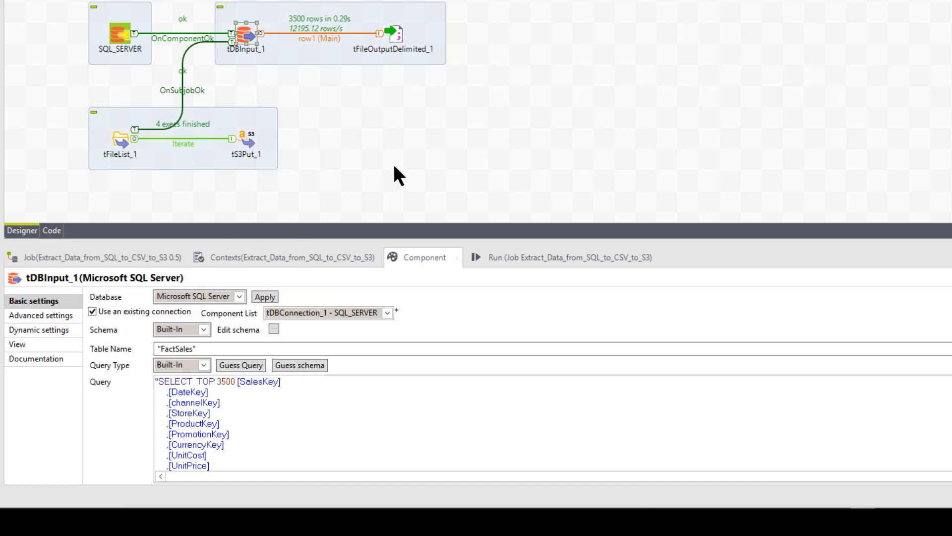
{"action": "left_click", "coordinate": [394, 167]}
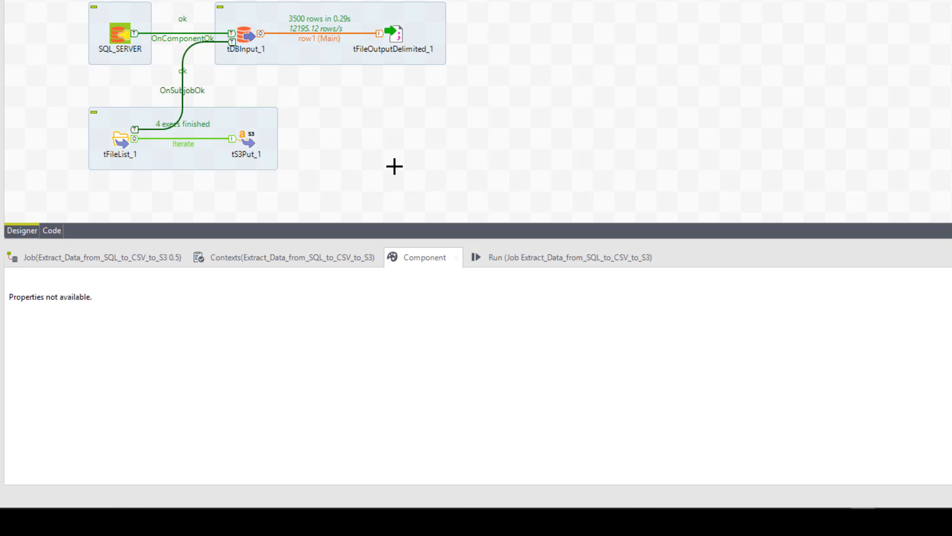
{"action": "left_click", "coordinate": [246, 33]}
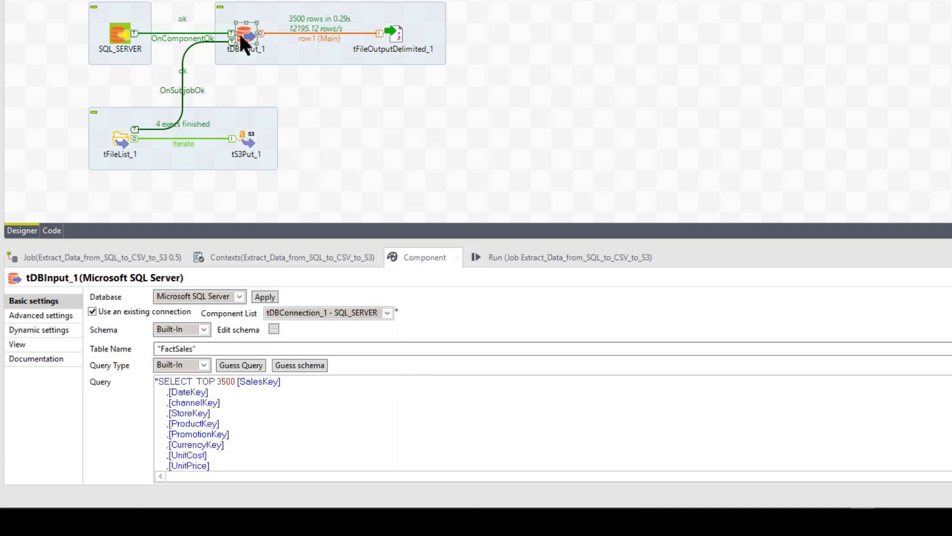
{"action": "mouse_move", "coordinate": [400, 166]}
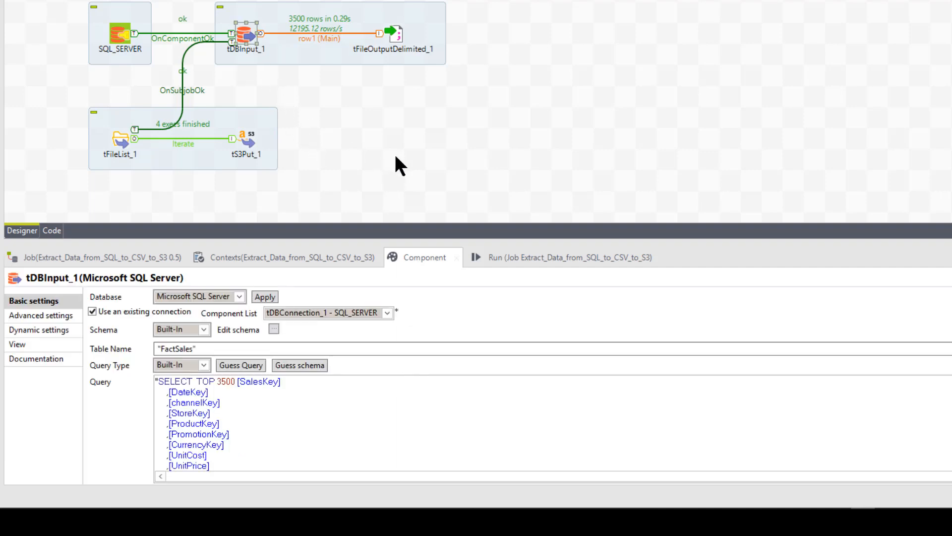
Search 'tmssql' to drop a tMSSqlRow component as tDBRow_1, then select it for removal
{"action": "type", "text": "t"}
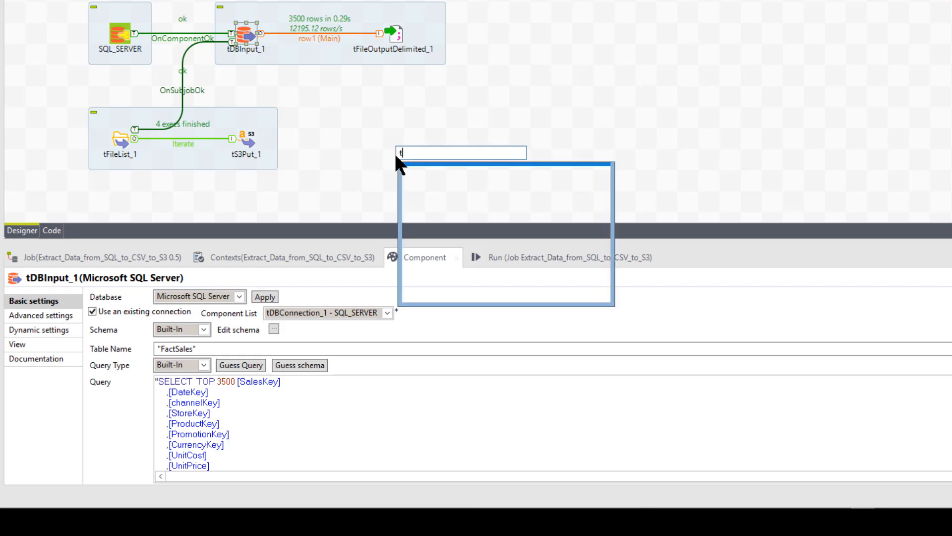
{"action": "type", "text": "ms"}
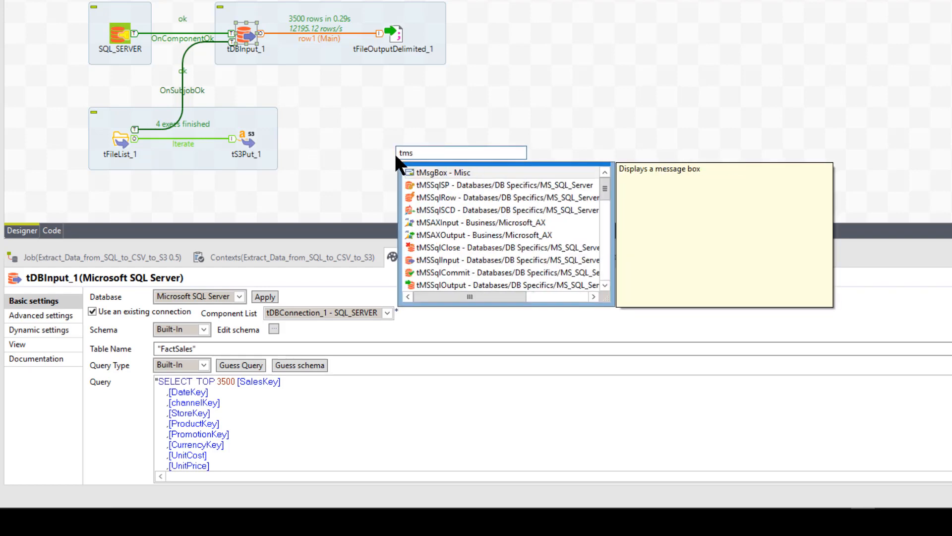
{"action": "type", "text": "sql"}
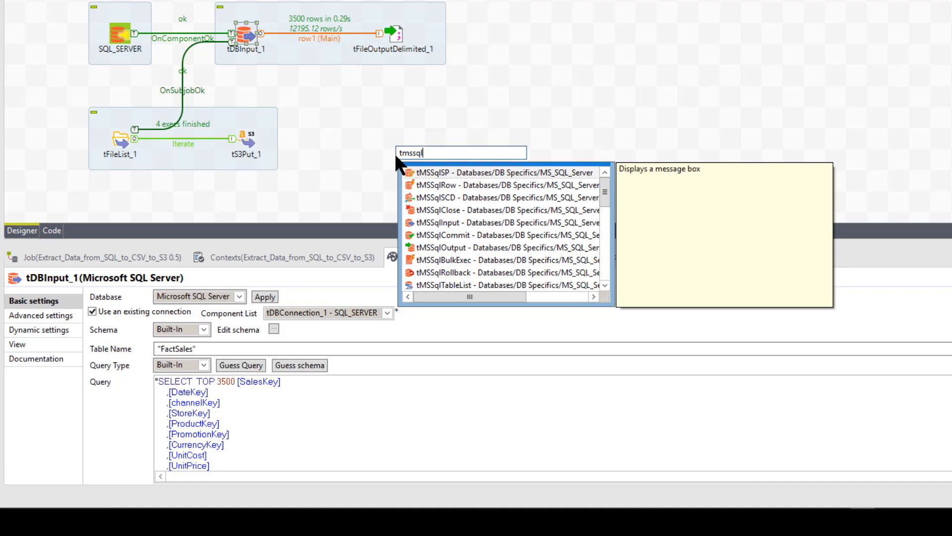
{"action": "mouse_move", "coordinate": [438, 197]}
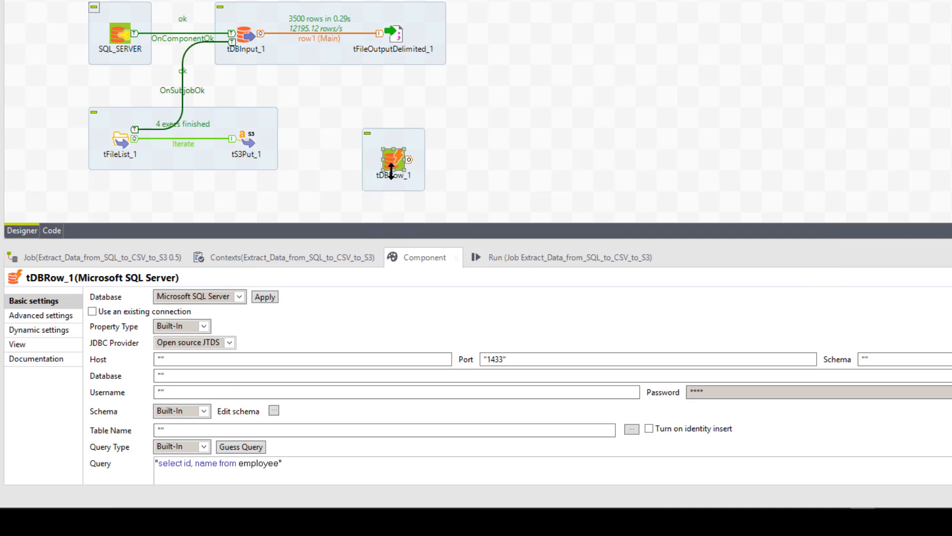
{"action": "mouse_move", "coordinate": [277, 259]}
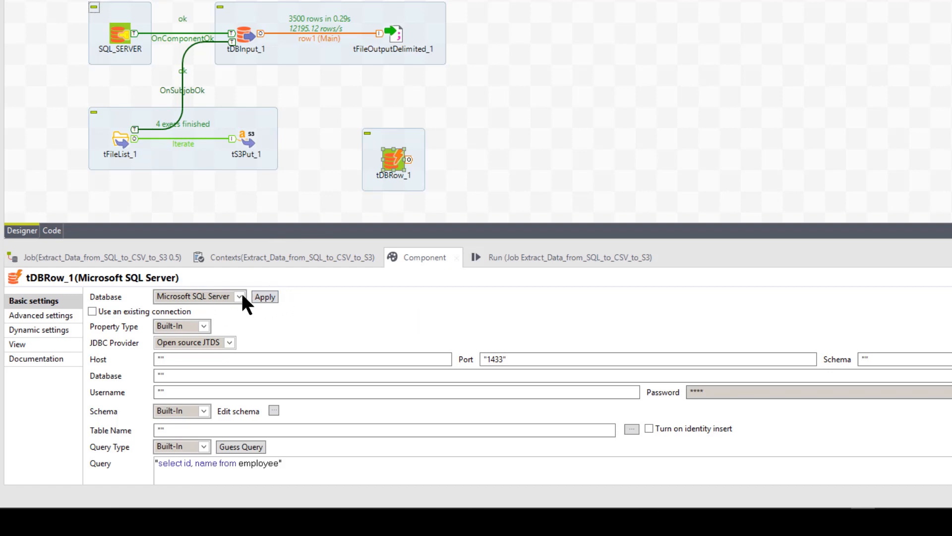
{"action": "mouse_move", "coordinate": [239, 320]}
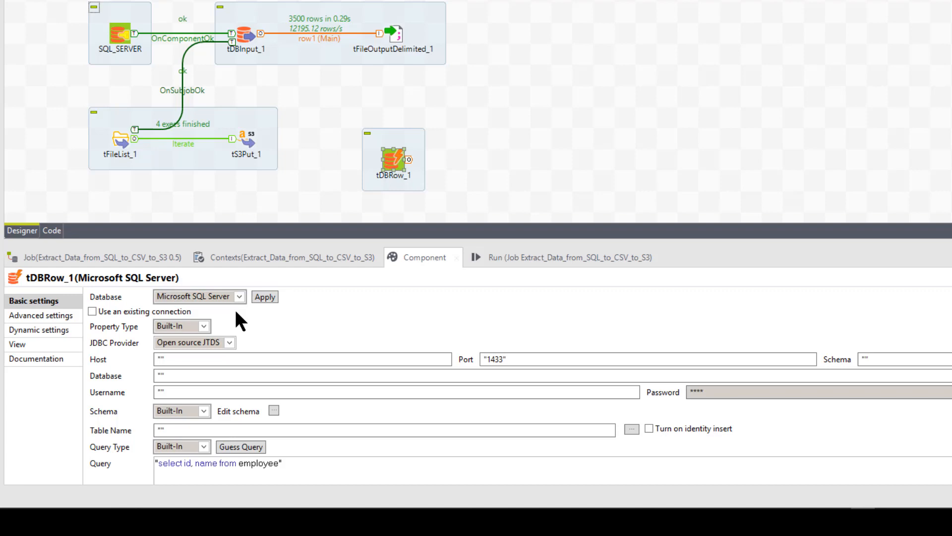
{"action": "mouse_move", "coordinate": [384, 214]}
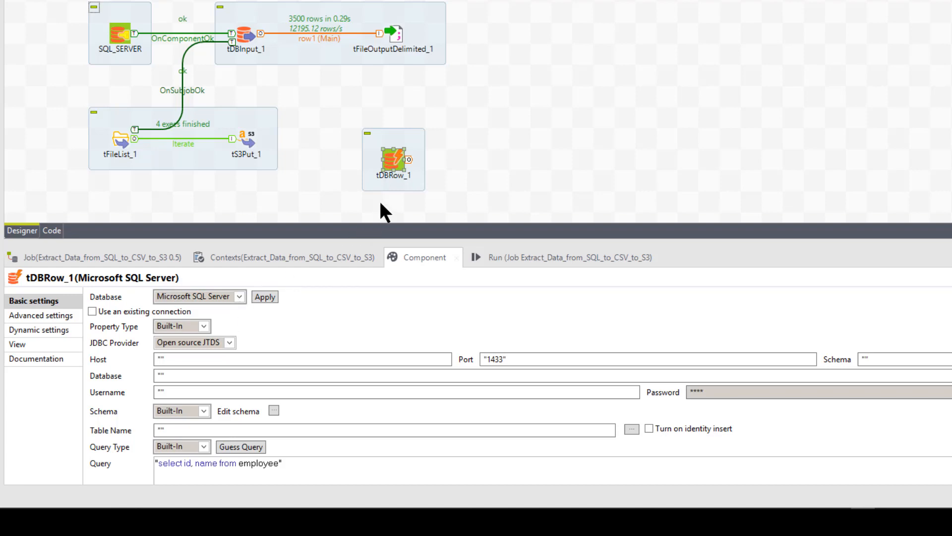
{"action": "mouse_move", "coordinate": [391, 205]}
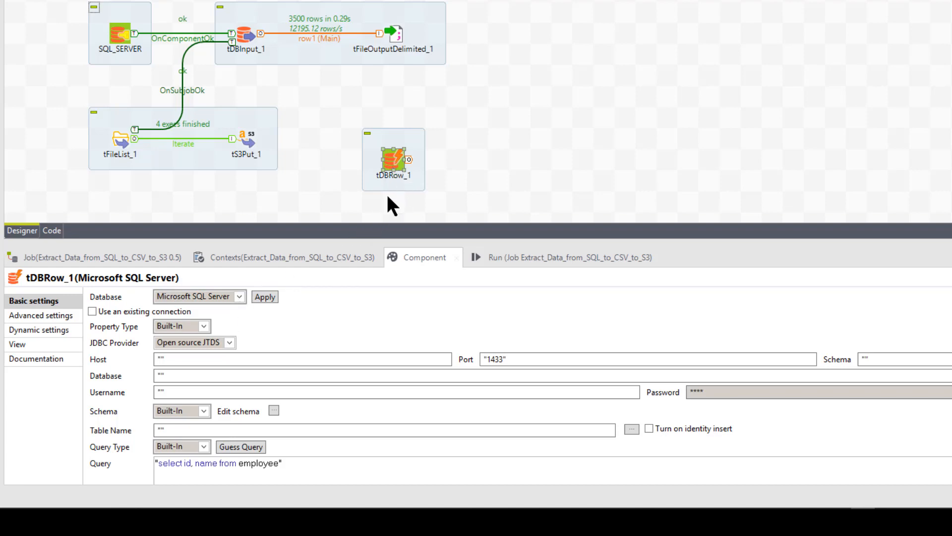
{"action": "mouse_move", "coordinate": [323, 169]}
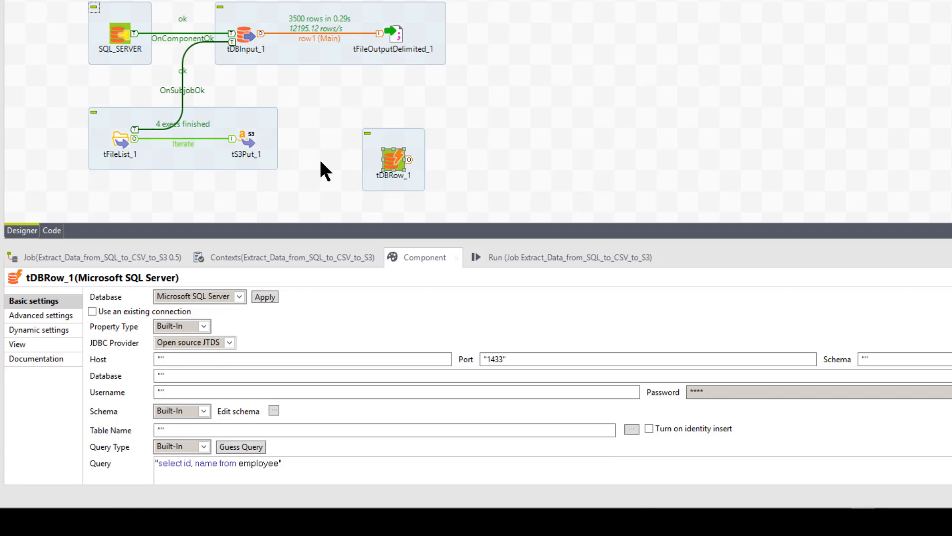
{"action": "mouse_move", "coordinate": [418, 193]}
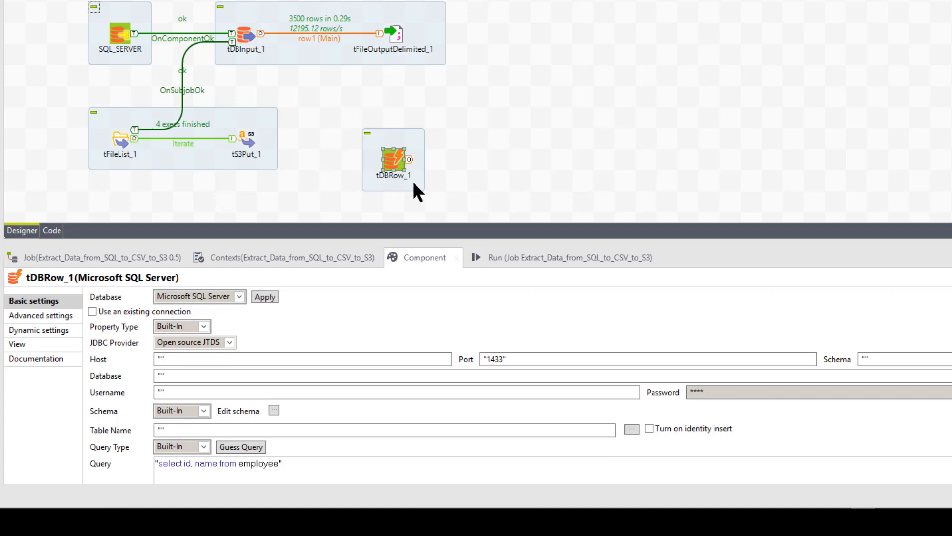
{"action": "mouse_move", "coordinate": [398, 172]}
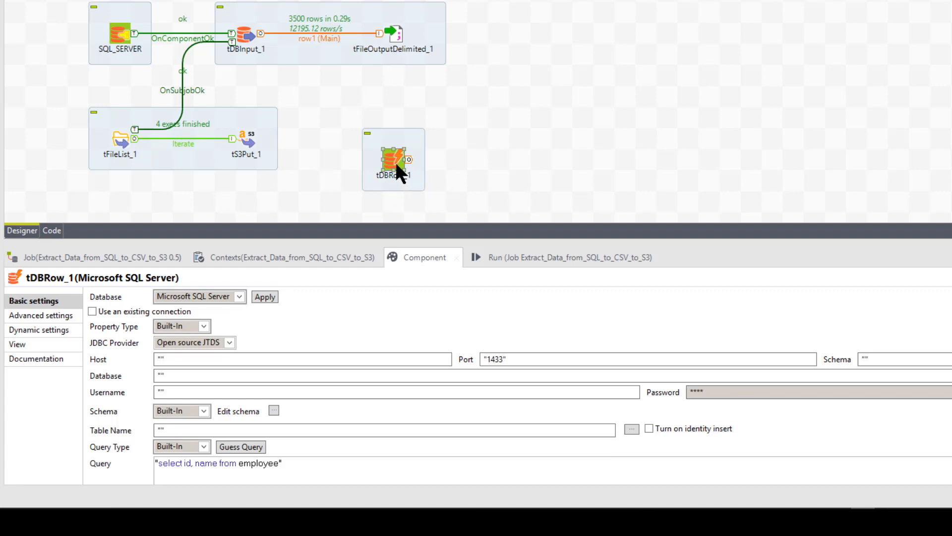
{"action": "left_click", "coordinate": [245, 33]}
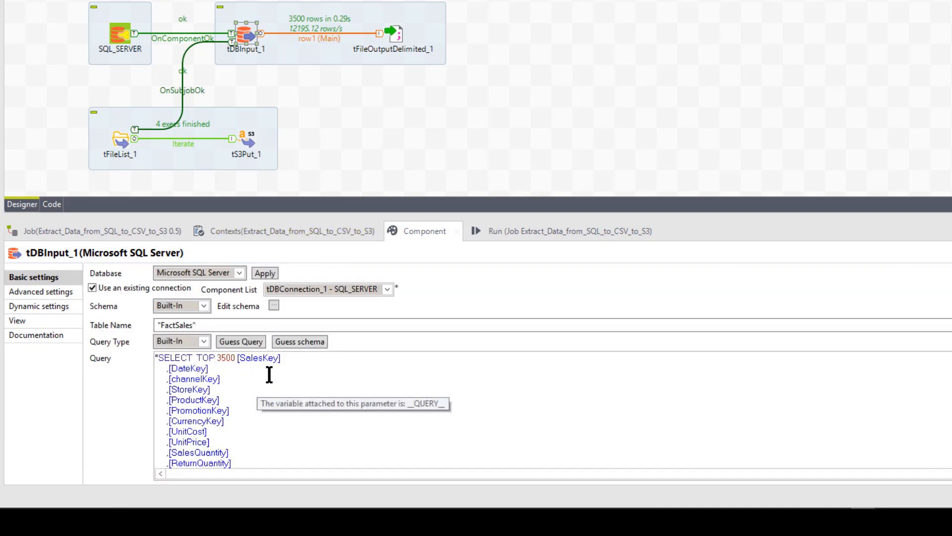
Scroll through tDBInput_1's FactSales query down to the UpdateDate column and nolock hint
{"action": "scroll", "scroll_direction": "down", "scroll_amount": 3}
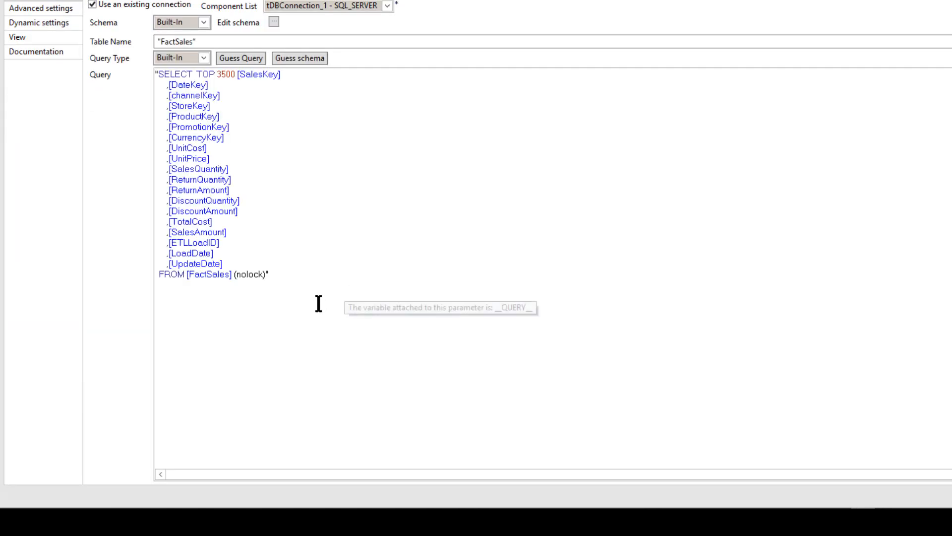
{"action": "mouse_move", "coordinate": [229, 205]}
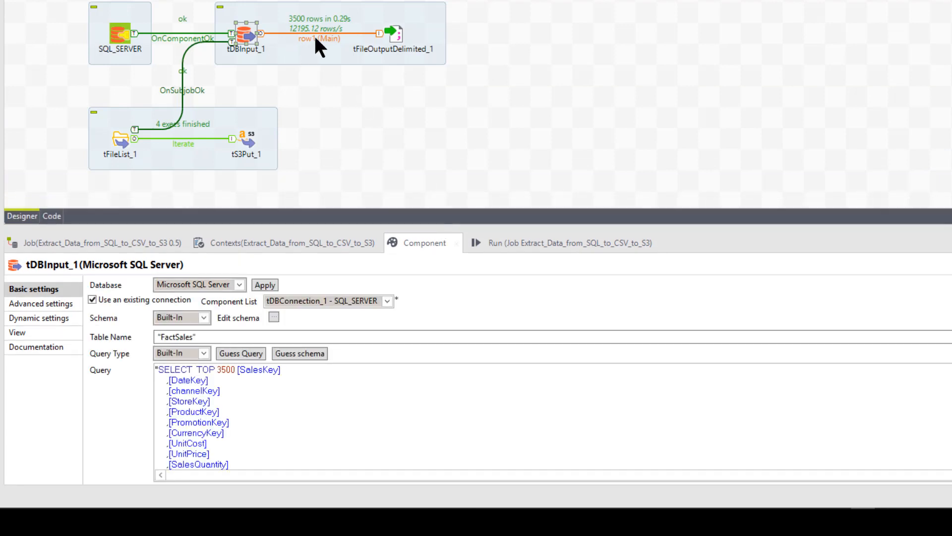
{"action": "mouse_move", "coordinate": [400, 42]}
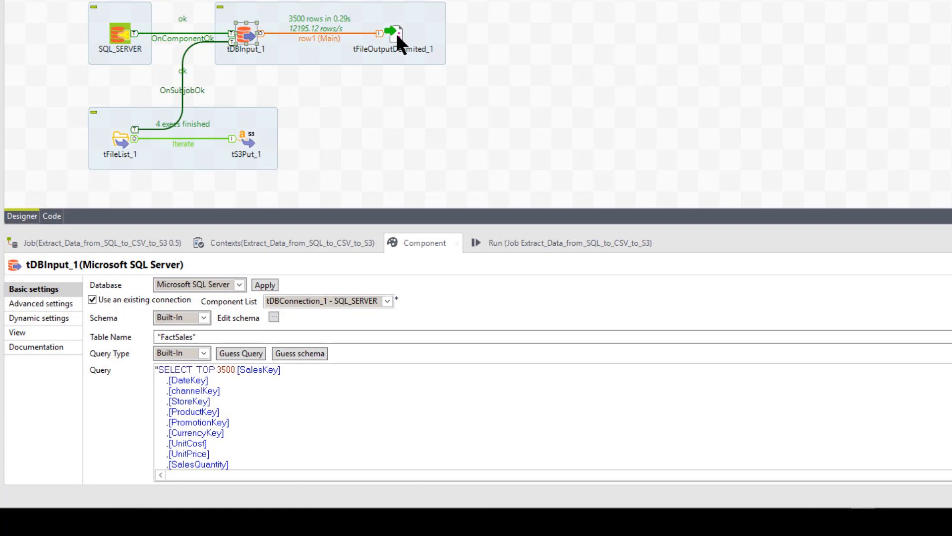
{"action": "mouse_move", "coordinate": [252, 161]}
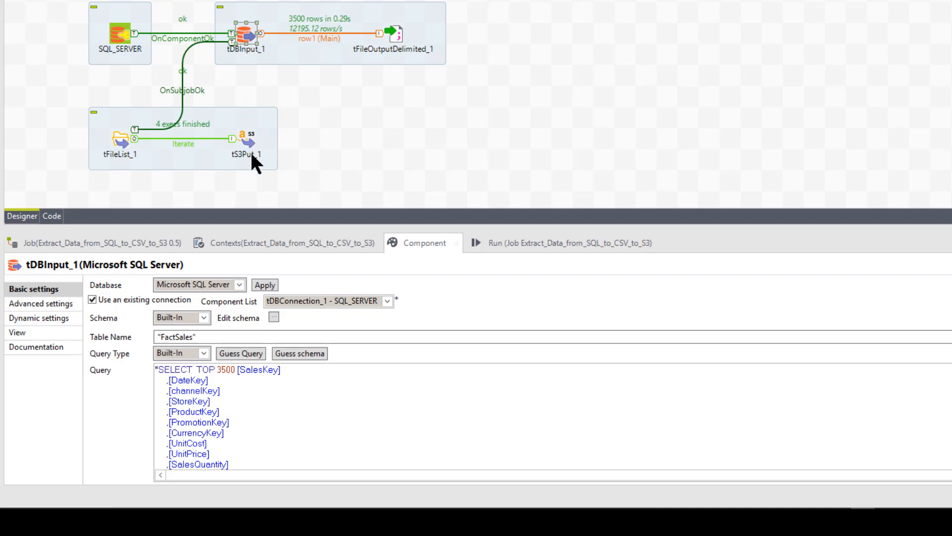
{"action": "mouse_move", "coordinate": [246, 37]}
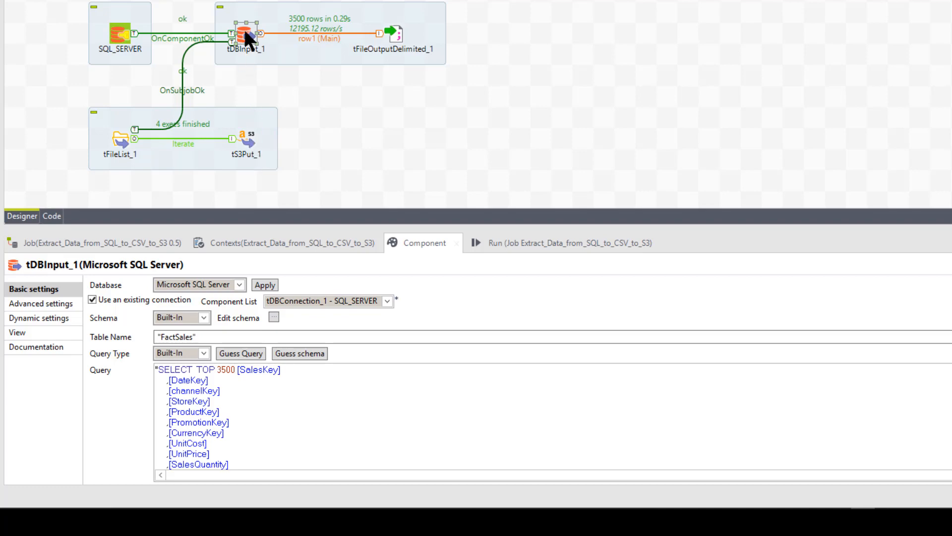
{"action": "mouse_move", "coordinate": [394, 39]}
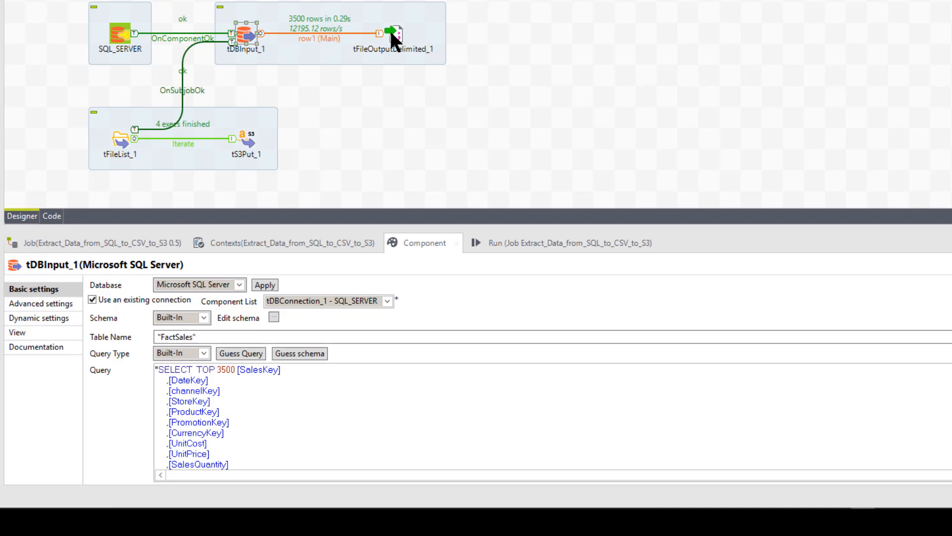
{"action": "mouse_move", "coordinate": [396, 41]}
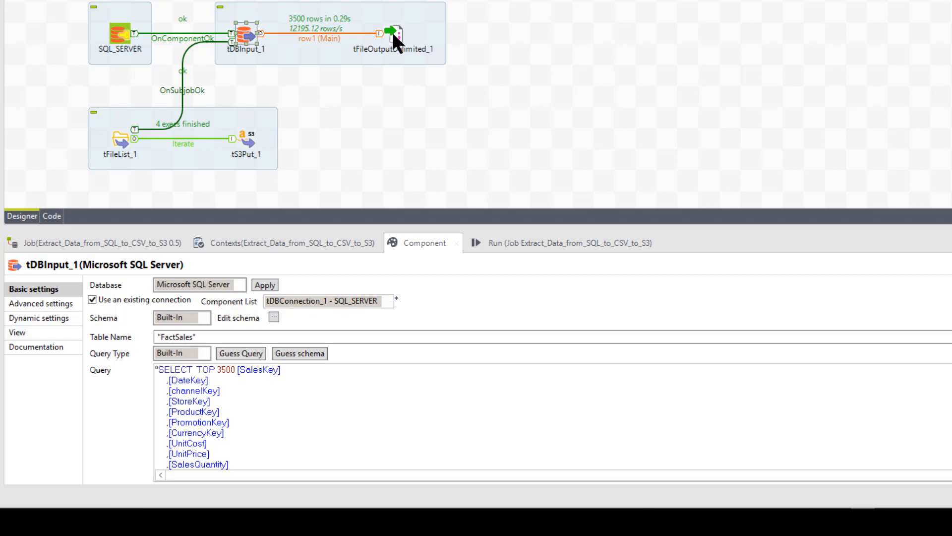
Review tDBInput_1's advanced and view options, then return to its basic TOP 3500 FactSales query settings
{"action": "left_click", "coordinate": [394, 31]}
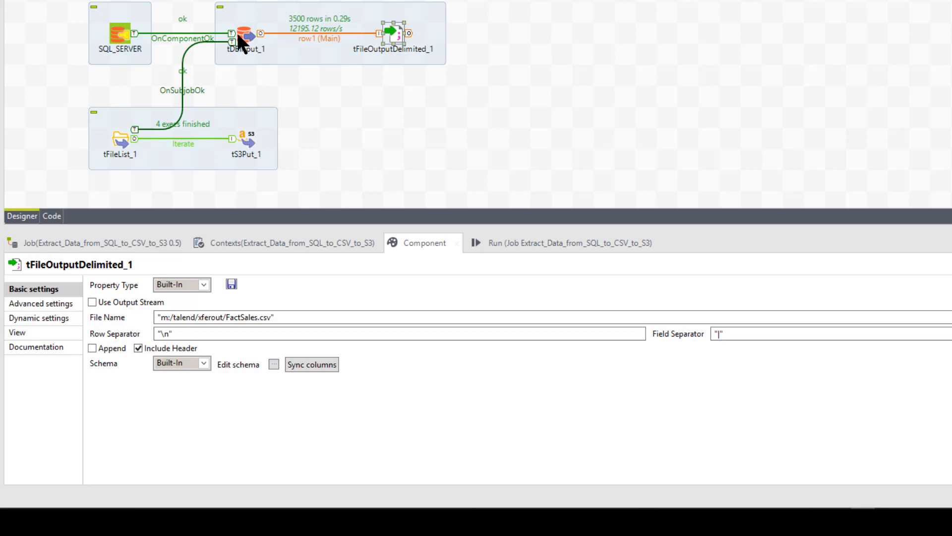
{"action": "left_click", "coordinate": [245, 32]}
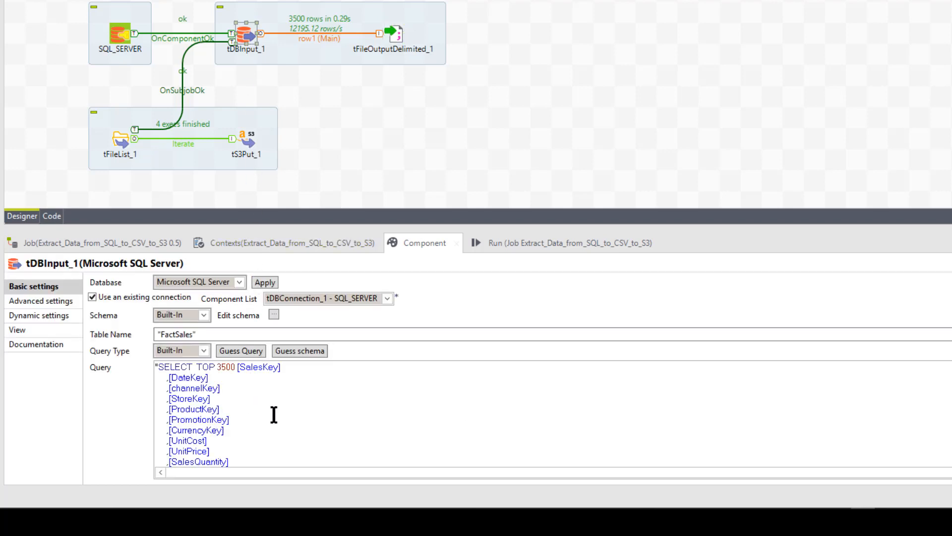
{"action": "mouse_move", "coordinate": [331, 400]}
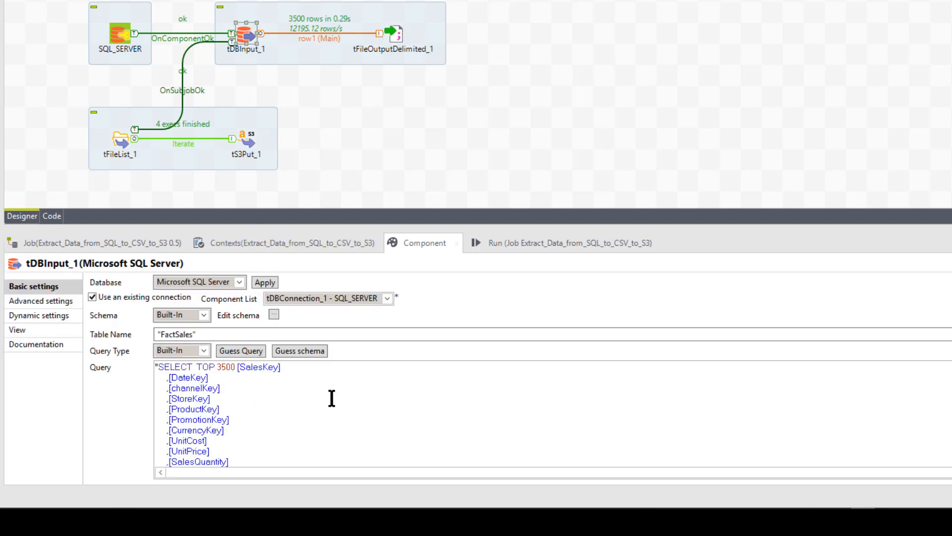
{"action": "left_click", "coordinate": [41, 299]}
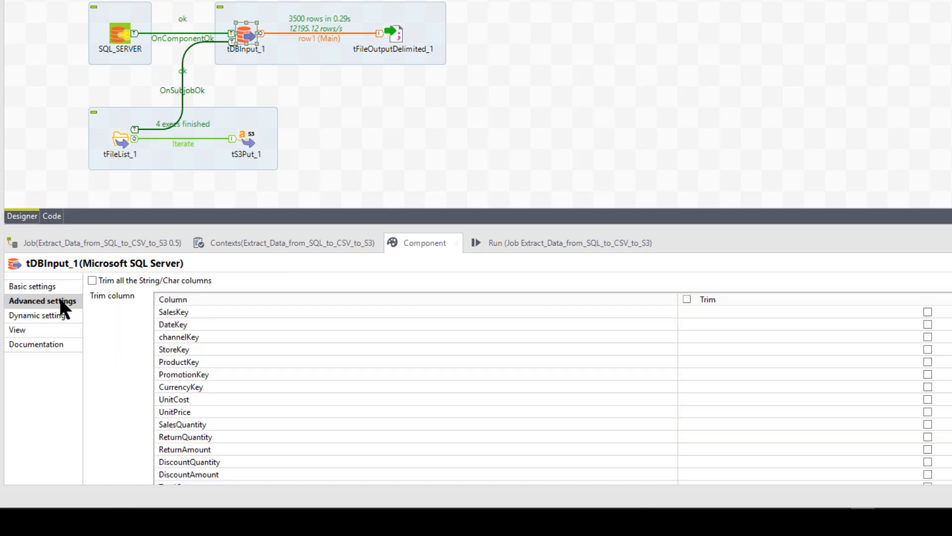
{"action": "mouse_move", "coordinate": [62, 321]}
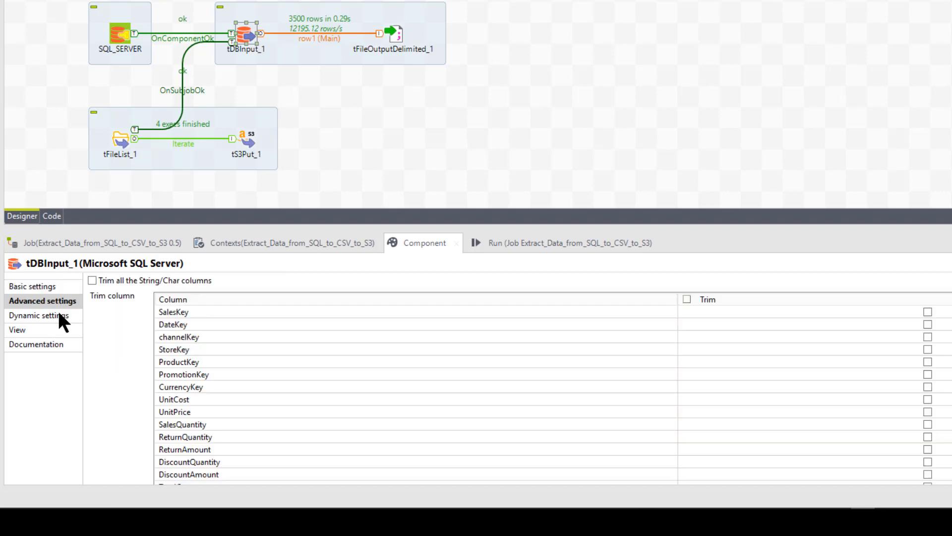
{"action": "left_click", "coordinate": [18, 329]}
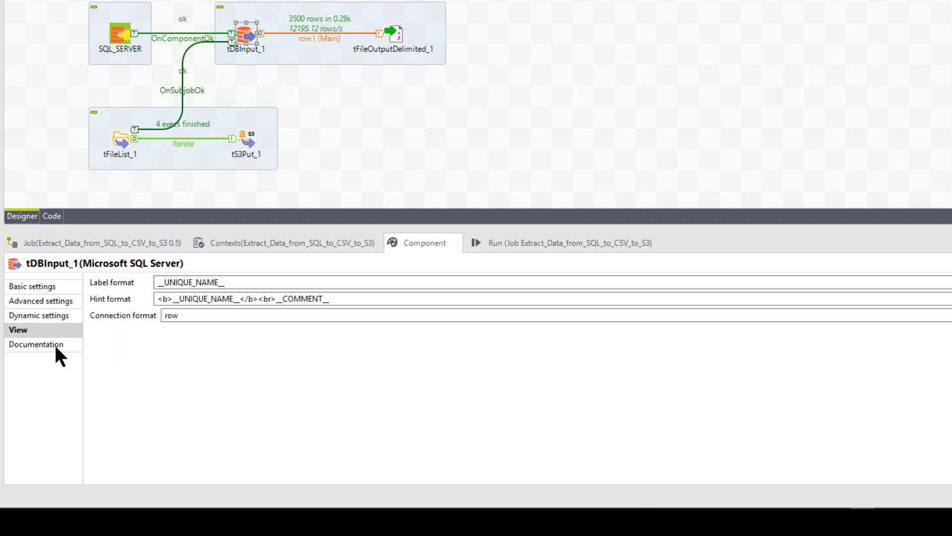
{"action": "left_click", "coordinate": [31, 285]}
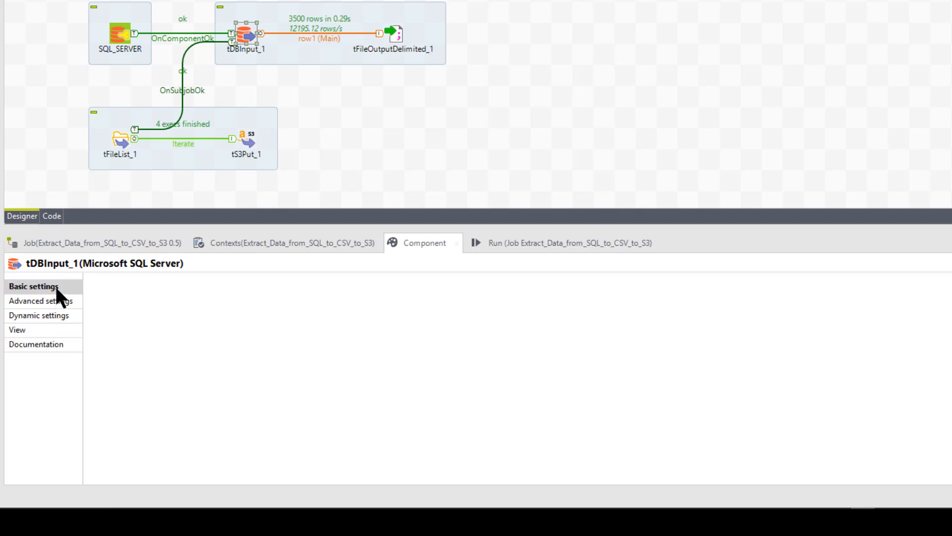
{"action": "left_click", "coordinate": [34, 286]}
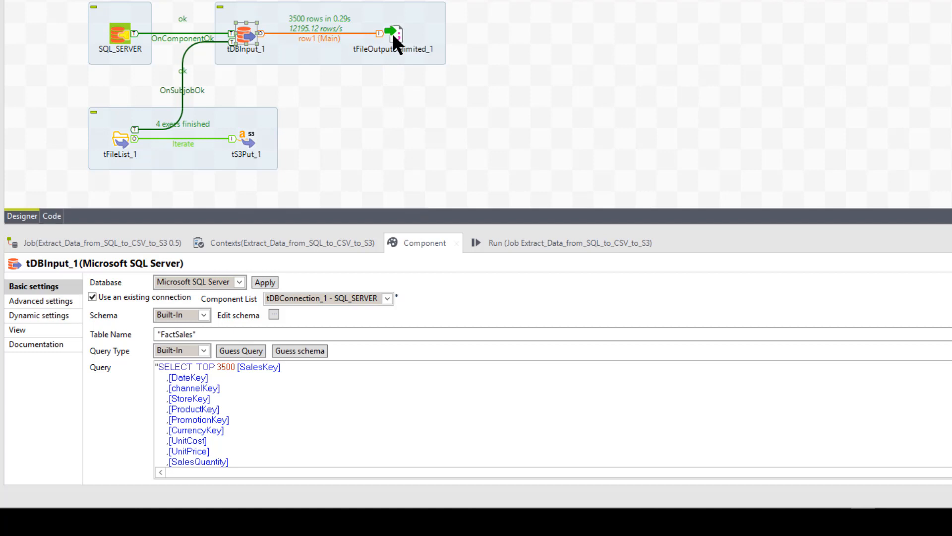
Review tFileOutputDelimited_1's file name m:/talend/xferout/FactSales.csv and its pipe field separator
{"action": "left_click", "coordinate": [391, 32]}
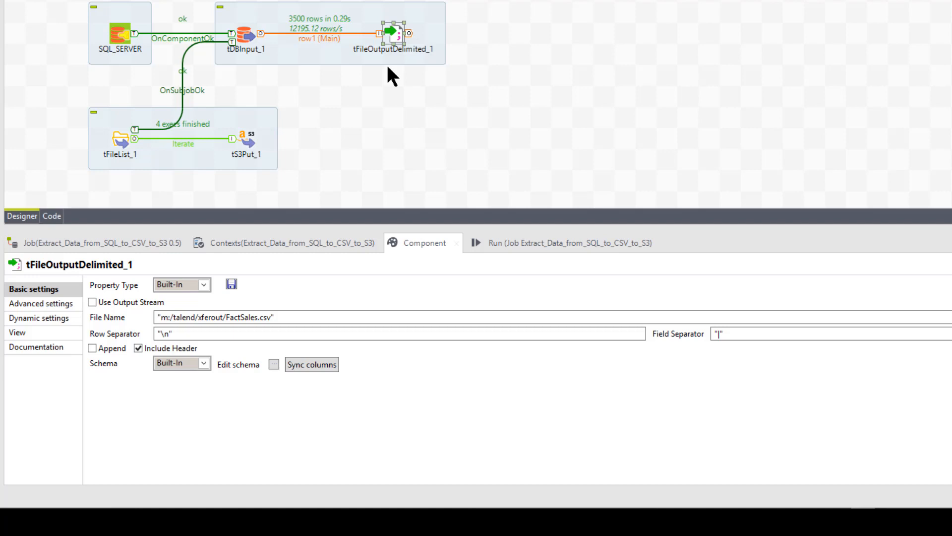
{"action": "mouse_move", "coordinate": [286, 334]}
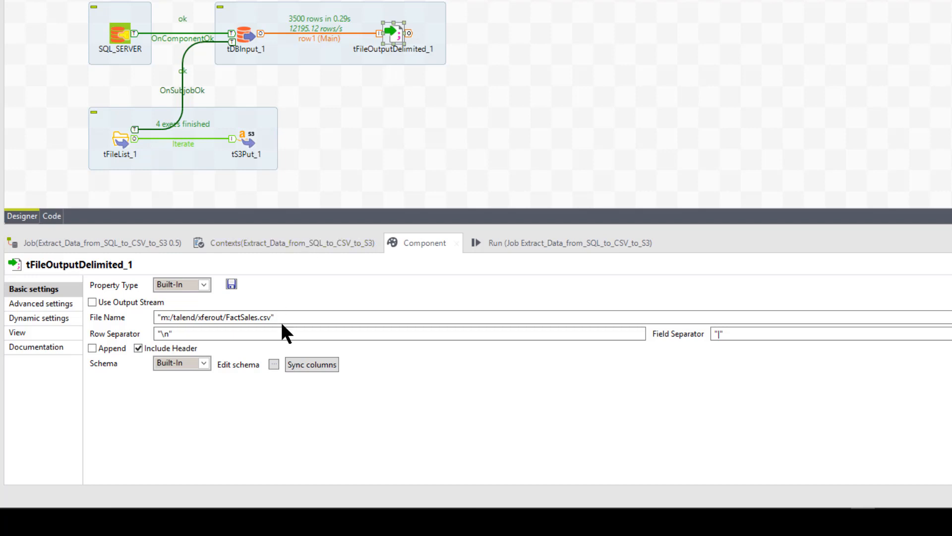
{"action": "mouse_move", "coordinate": [136, 286]}
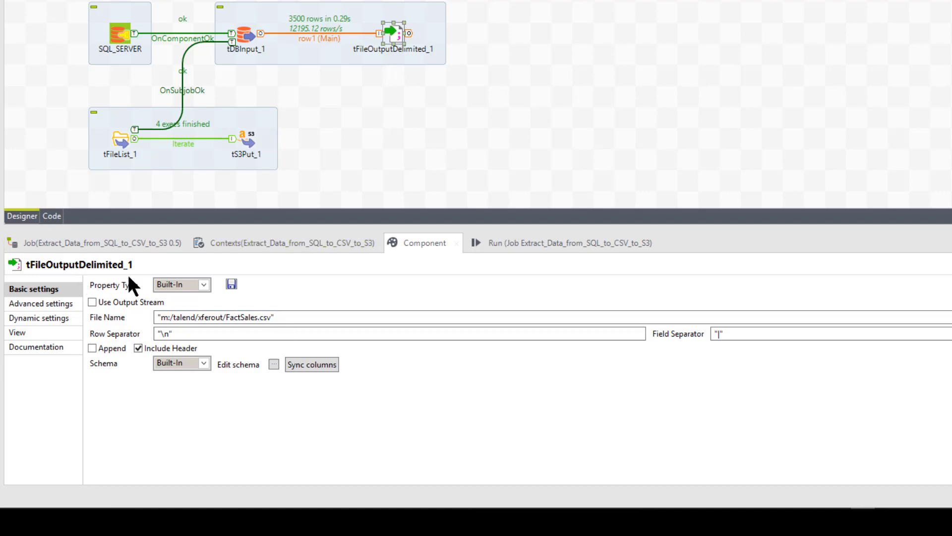
{"action": "mouse_move", "coordinate": [139, 334]}
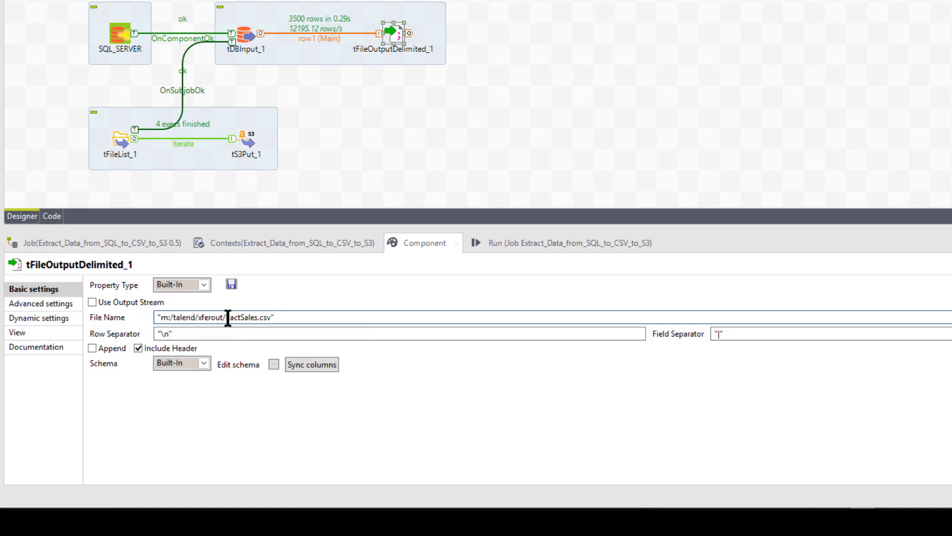
{"action": "double_click", "coordinate": [240, 317]}
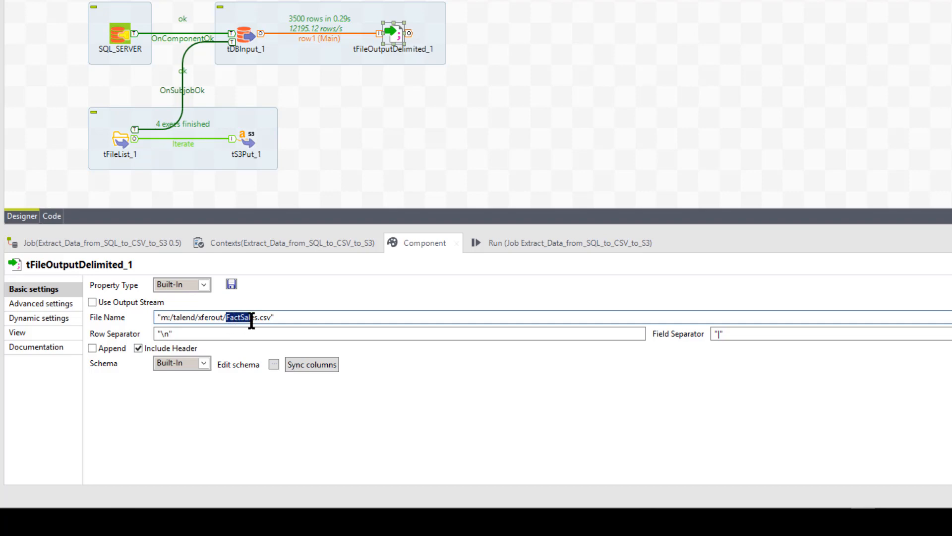
{"action": "mouse_move", "coordinate": [297, 333]}
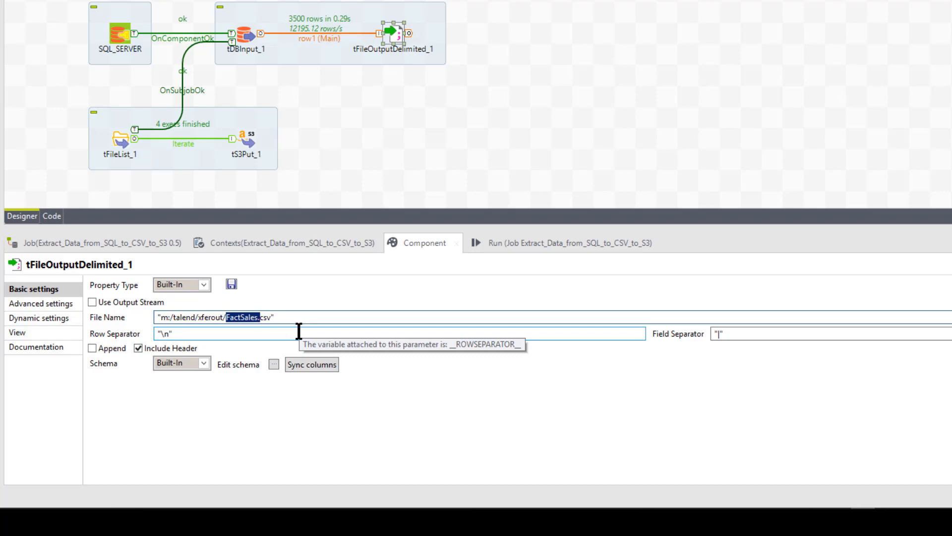
{"action": "mouse_move", "coordinate": [298, 333]}
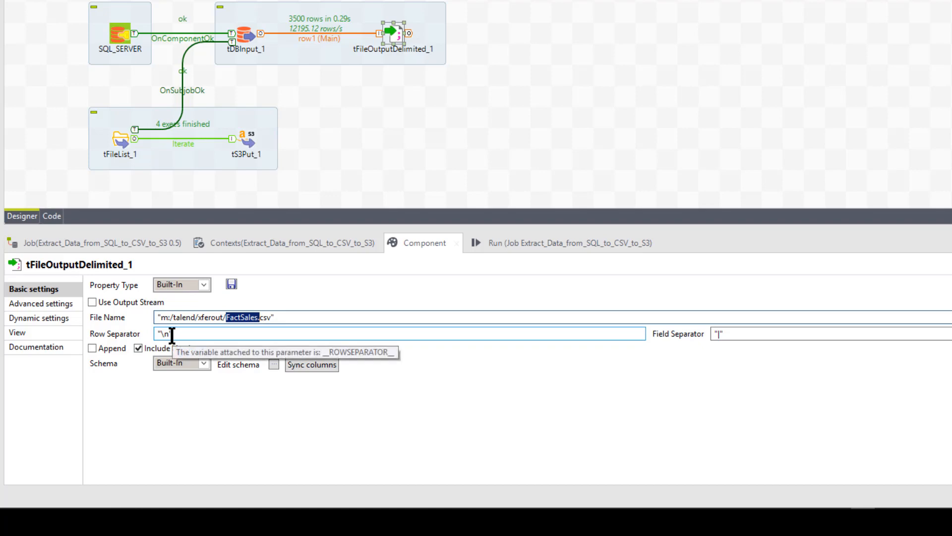
{"action": "mouse_move", "coordinate": [712, 345]}
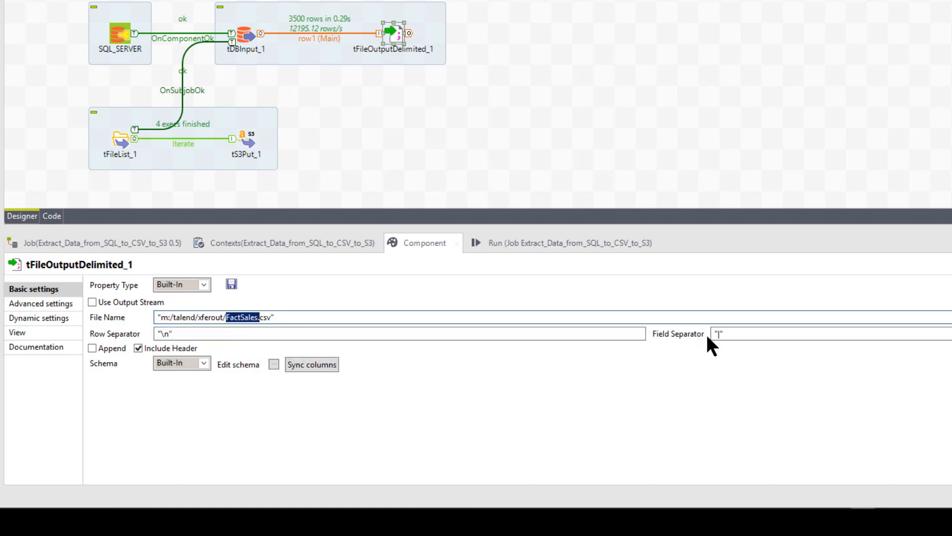
{"action": "left_click", "coordinate": [720, 333]}
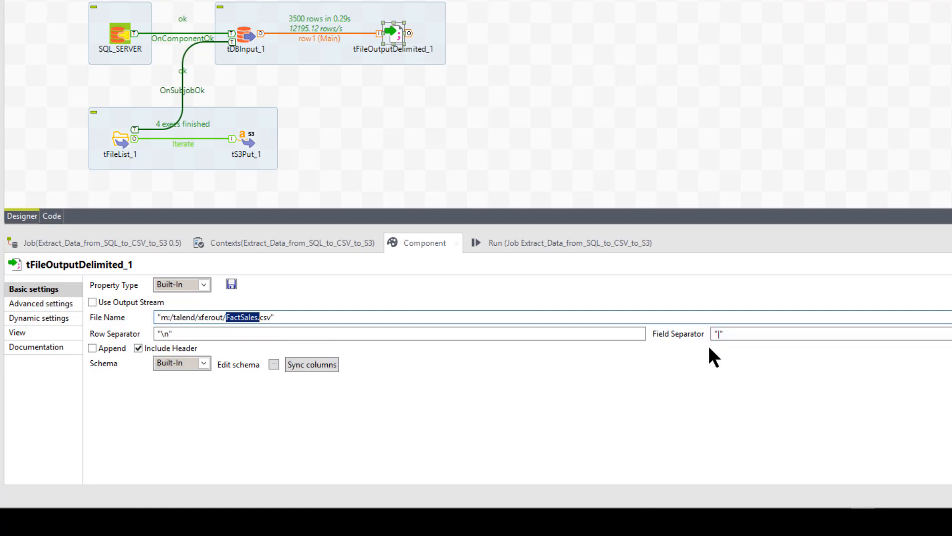
{"action": "mouse_move", "coordinate": [320, 428]}
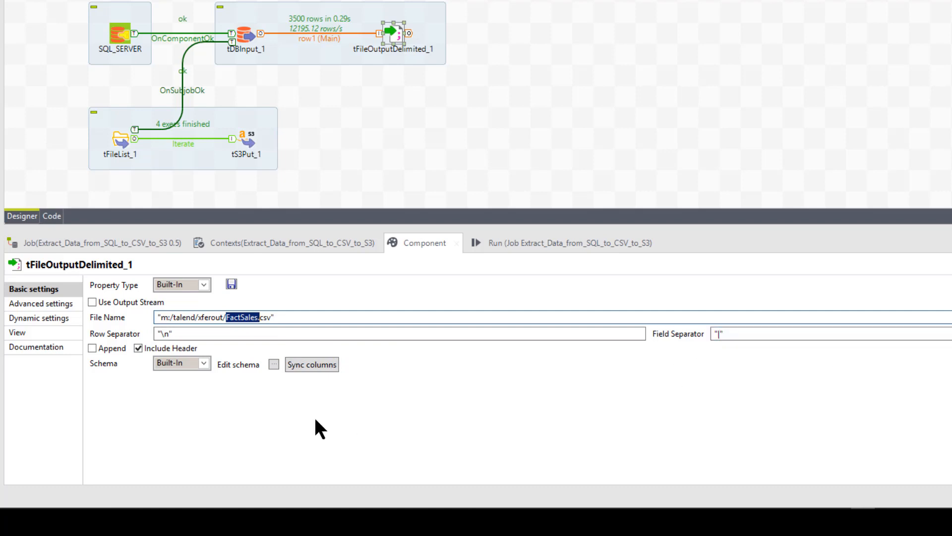
{"action": "mouse_move", "coordinate": [226, 407]}
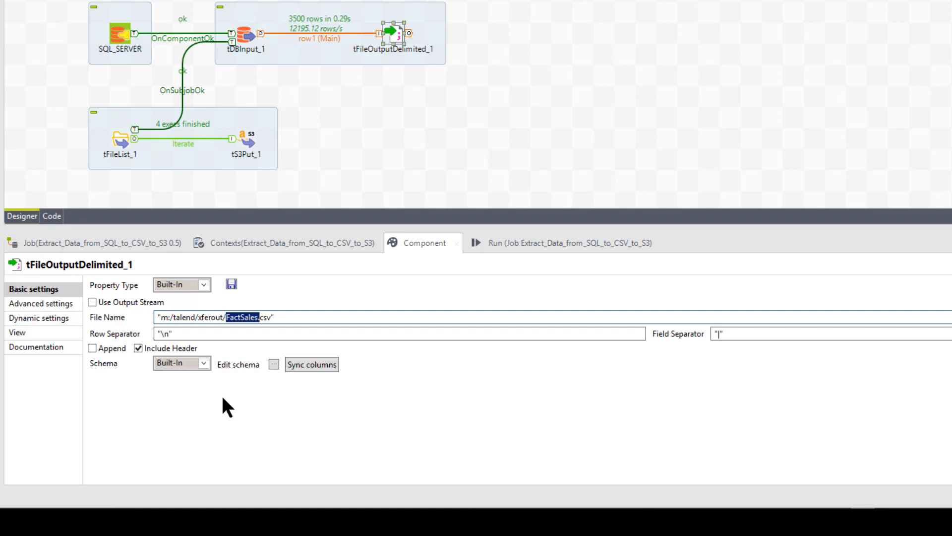
{"action": "mouse_move", "coordinate": [44, 336]}
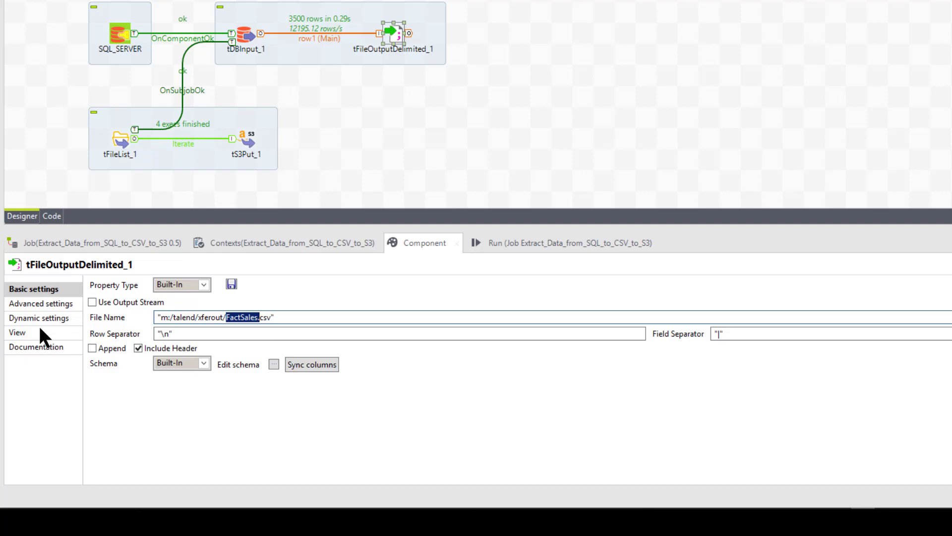
Review the output's advanced options splitting the export into files of 1000 rows each
{"action": "left_click", "coordinate": [41, 304]}
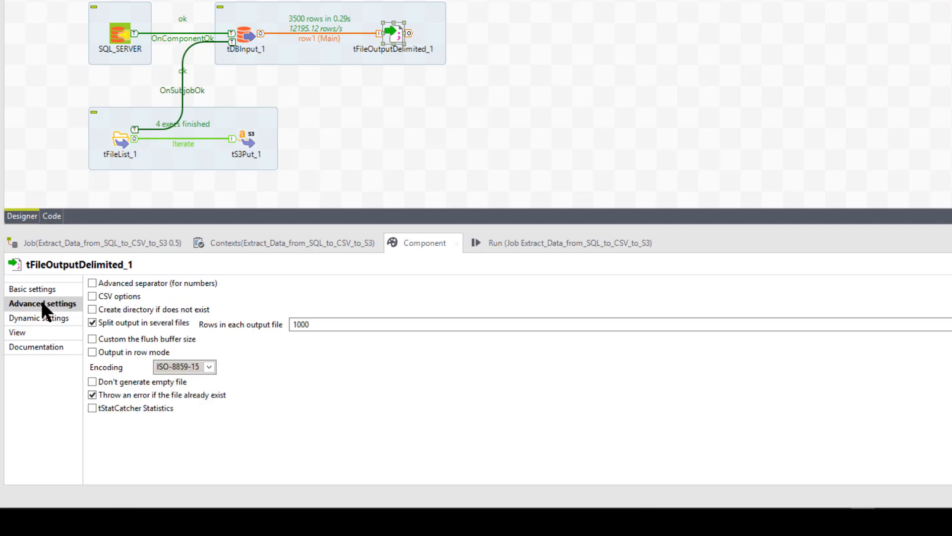
{"action": "mouse_move", "coordinate": [48, 319]}
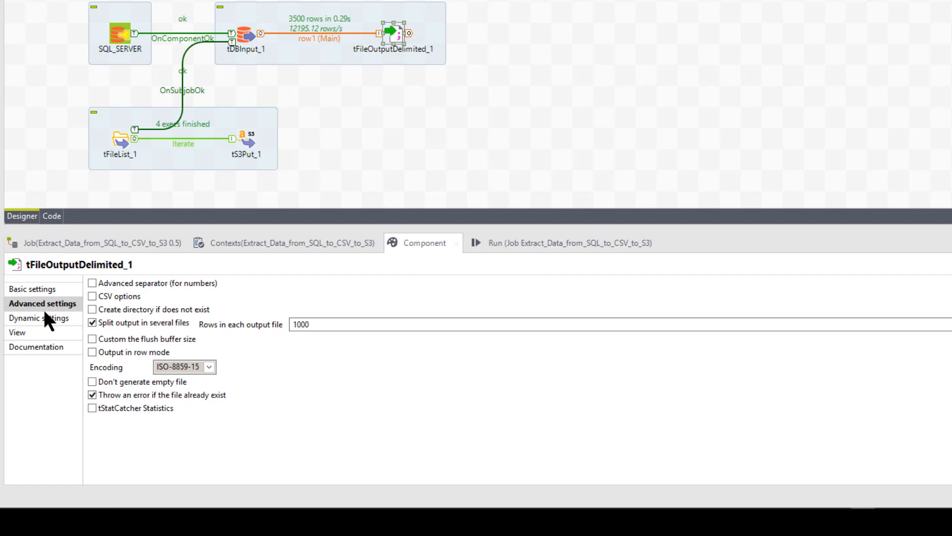
{"action": "mouse_move", "coordinate": [153, 338]}
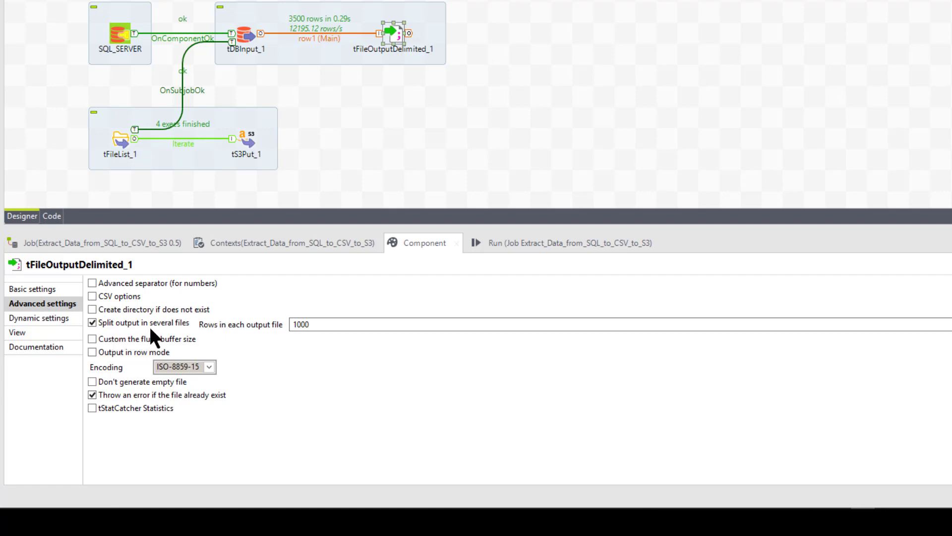
{"action": "mouse_move", "coordinate": [178, 329]}
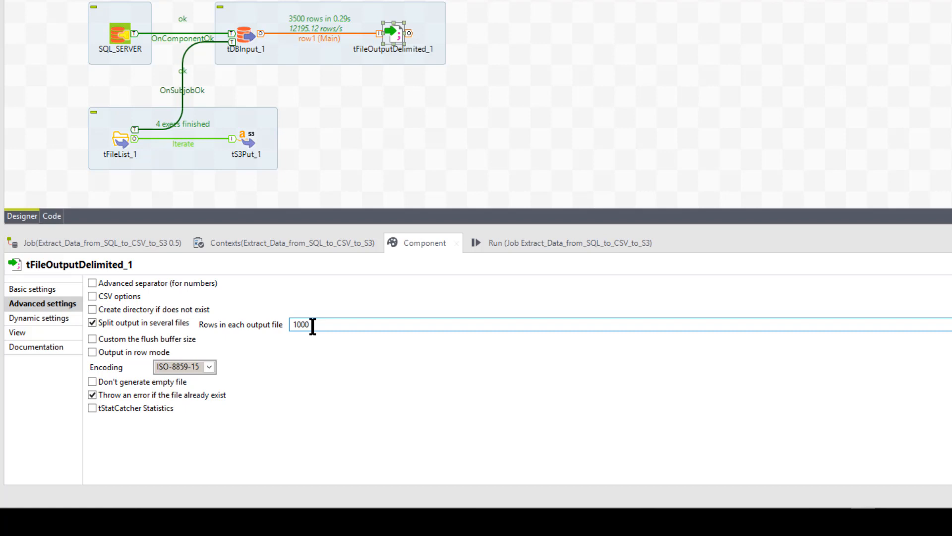
{"action": "mouse_move", "coordinate": [314, 352]}
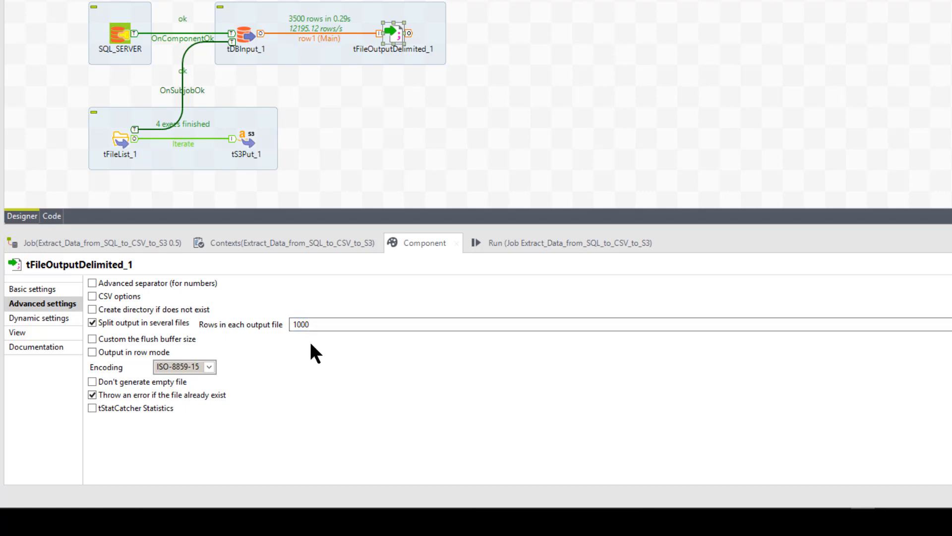
{"action": "left_click", "coordinate": [302, 324]}
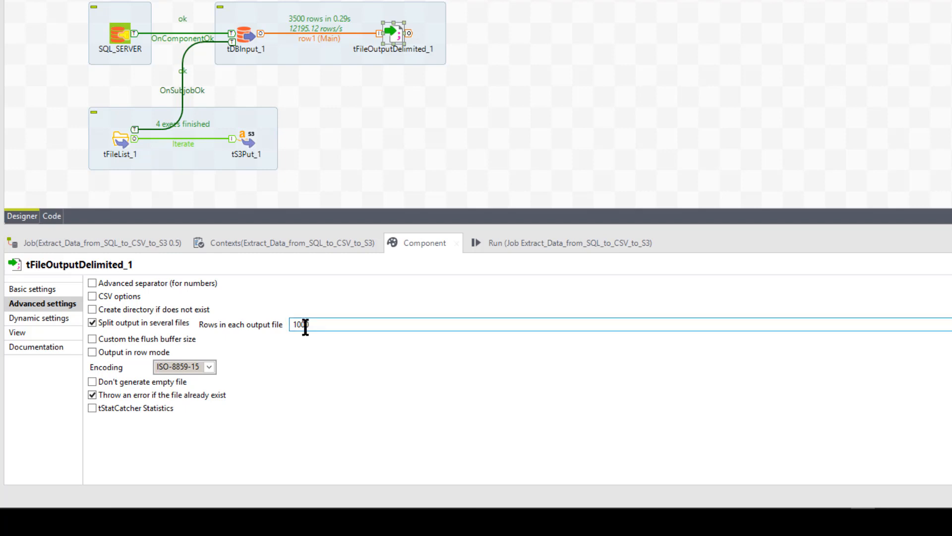
{"action": "mouse_move", "coordinate": [94, 322]}
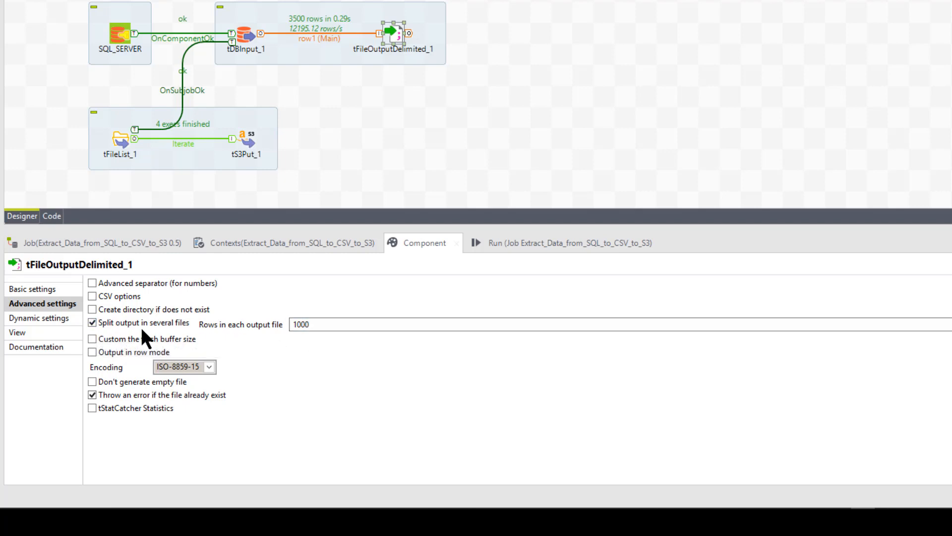
{"action": "left_click", "coordinate": [301, 323]}
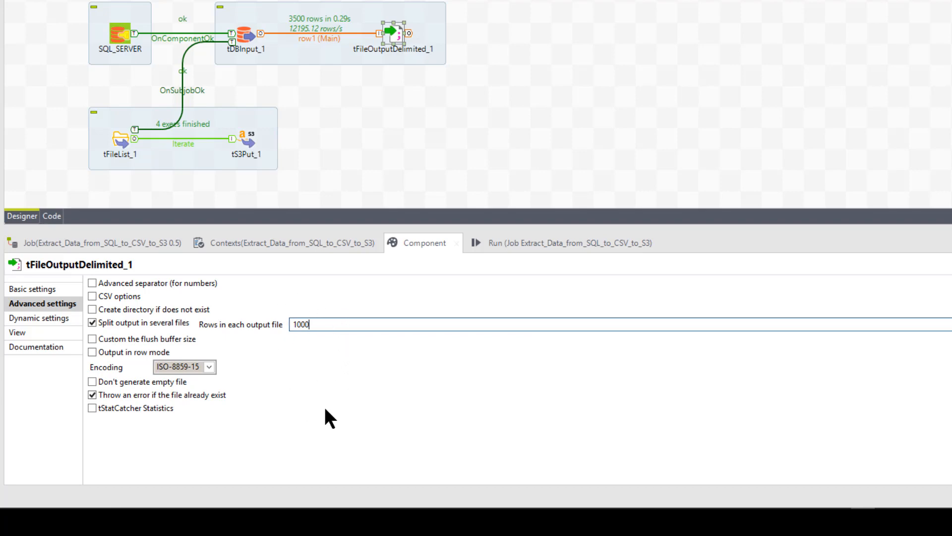
{"action": "mouse_move", "coordinate": [52, 323]}
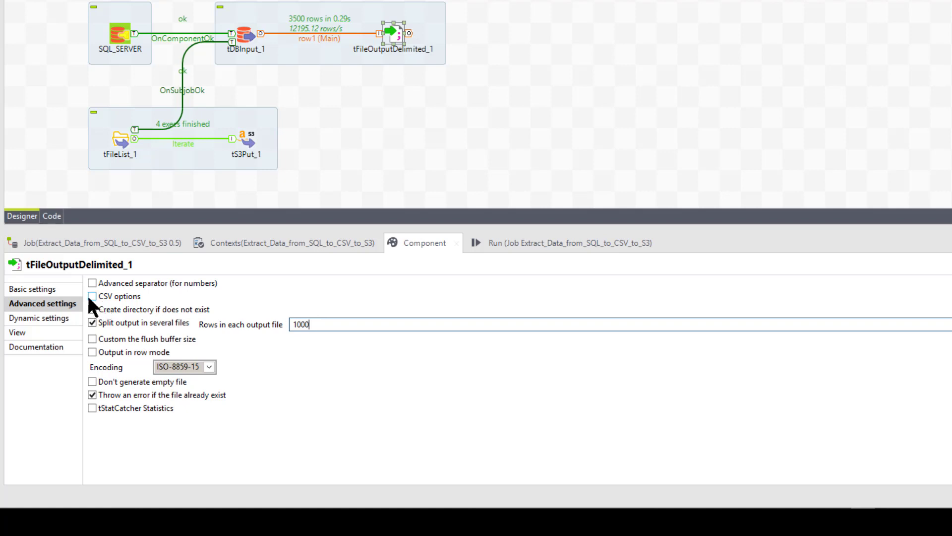
Briefly enable CSV options to expose escape and enclosure characters, then disable them again
{"action": "left_click", "coordinate": [92, 295]}
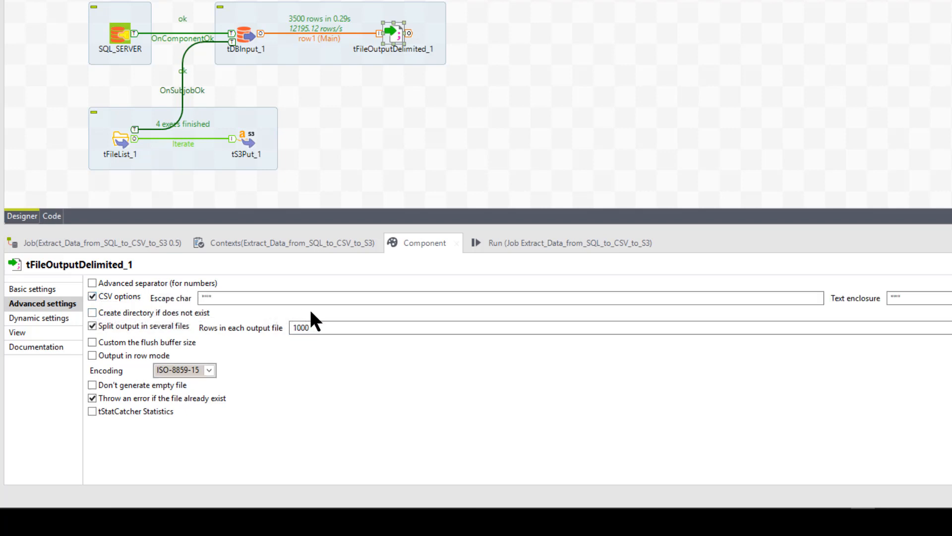
{"action": "mouse_move", "coordinate": [894, 315]}
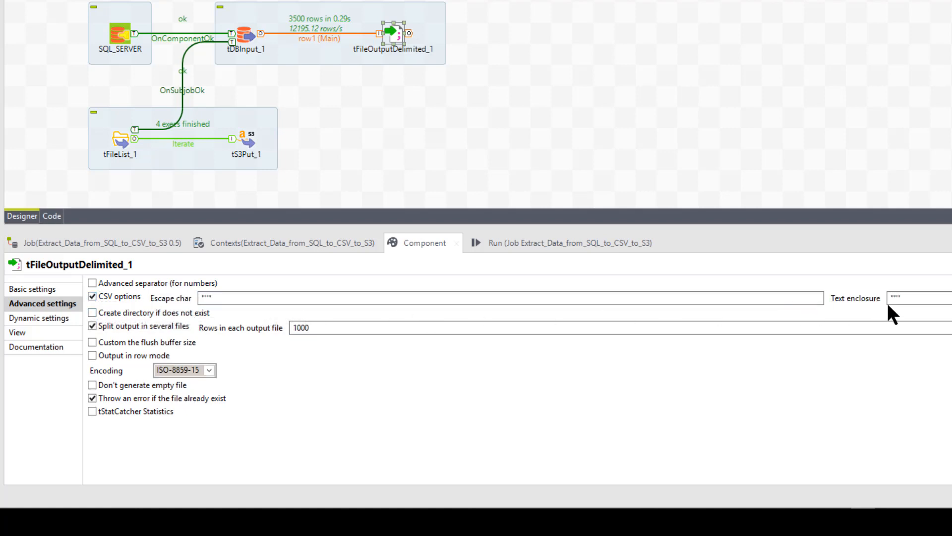
{"action": "mouse_move", "coordinate": [92, 312]}
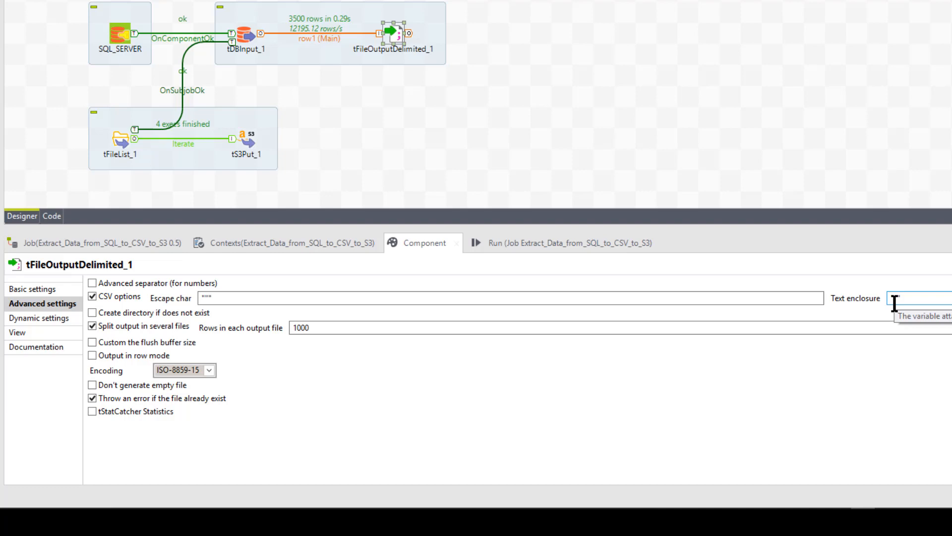
{"action": "mouse_move", "coordinate": [157, 389]}
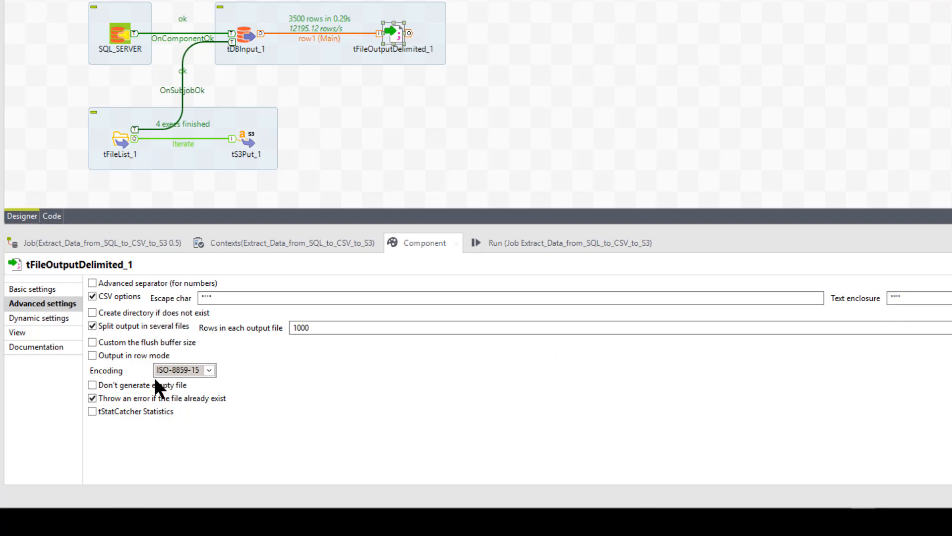
{"action": "mouse_move", "coordinate": [91, 296]}
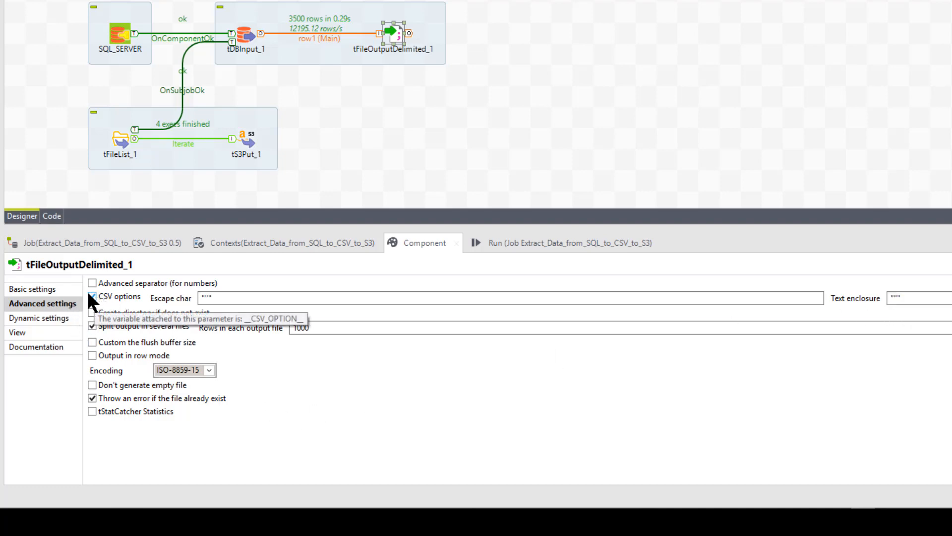
{"action": "left_click", "coordinate": [91, 296]}
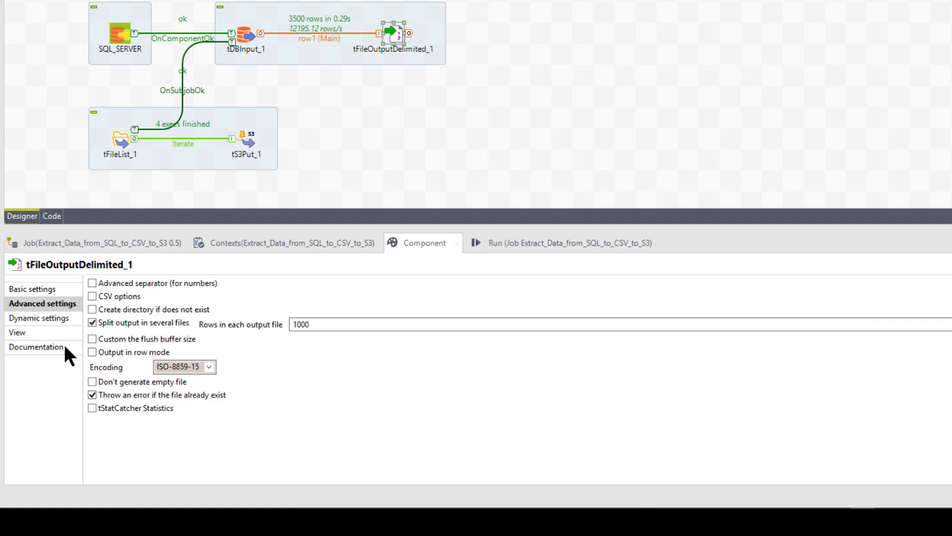
Review the output's dynamic settings and documentation, then return to its basic FactSales.csv settings
{"action": "left_click", "coordinate": [39, 317]}
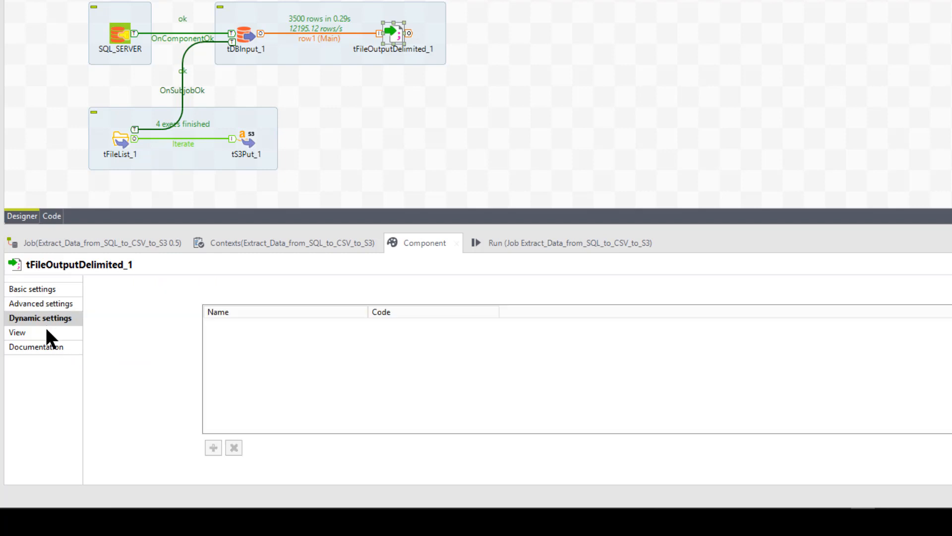
{"action": "left_click", "coordinate": [37, 346]}
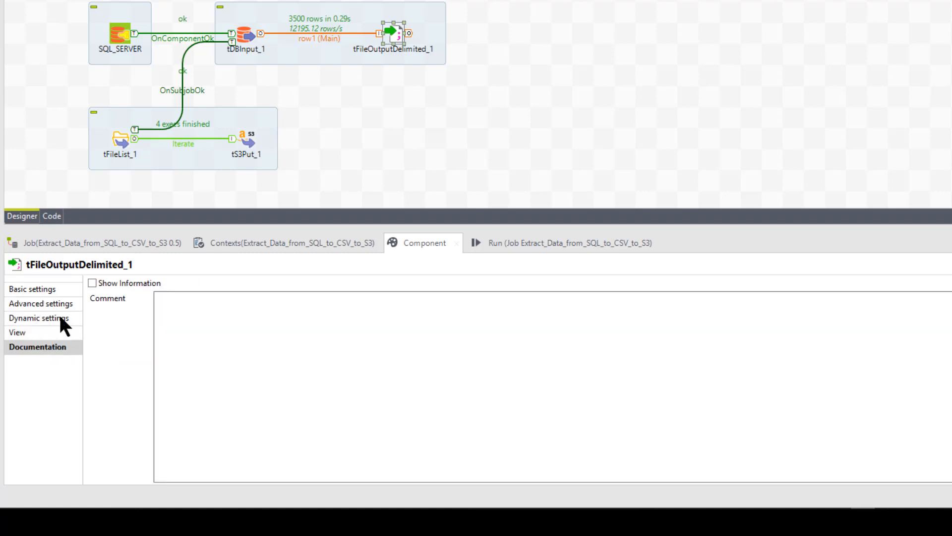
{"action": "left_click", "coordinate": [32, 289]}
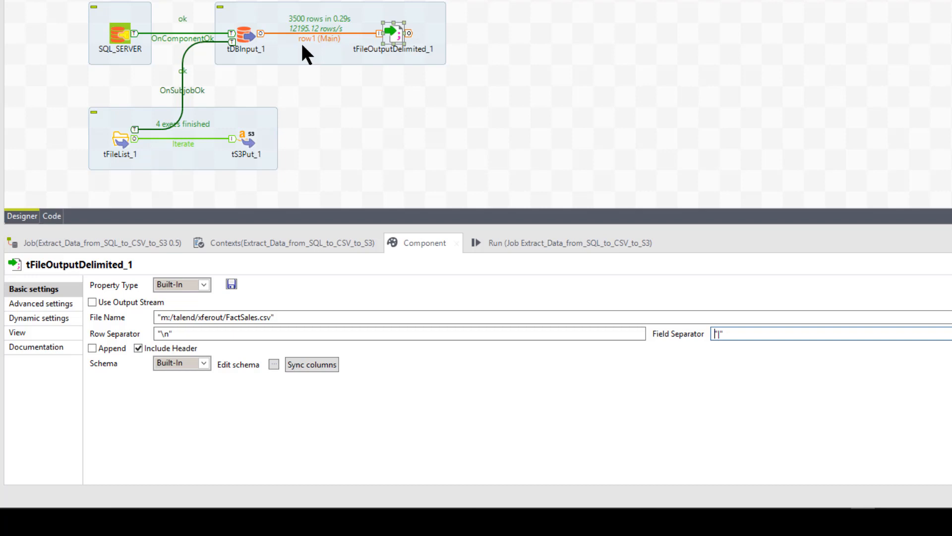
{"action": "mouse_move", "coordinate": [370, 58]}
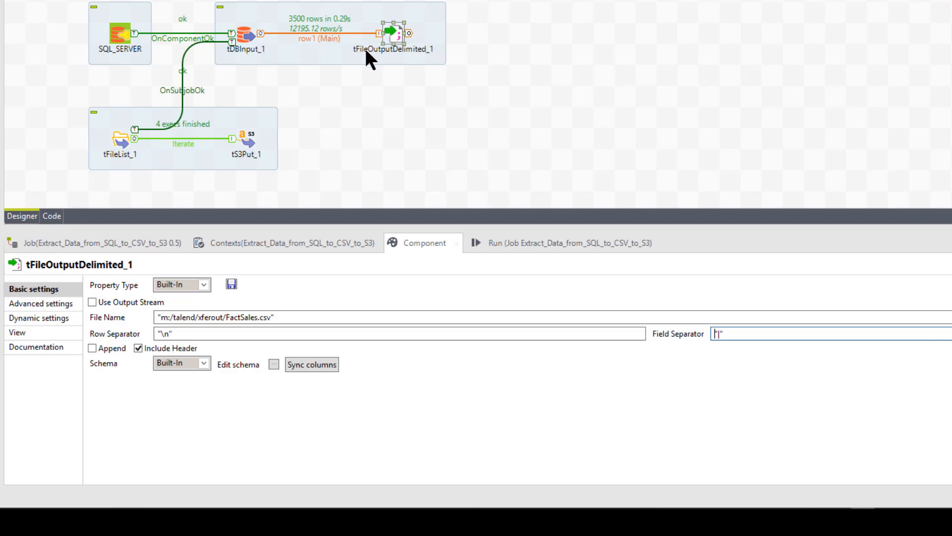
{"action": "mouse_move", "coordinate": [393, 55]}
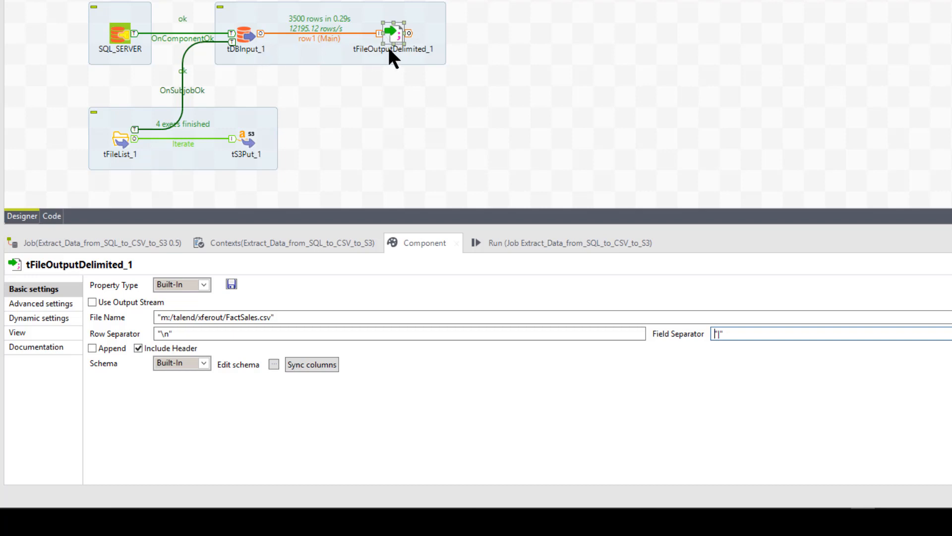
{"action": "mouse_move", "coordinate": [186, 82]}
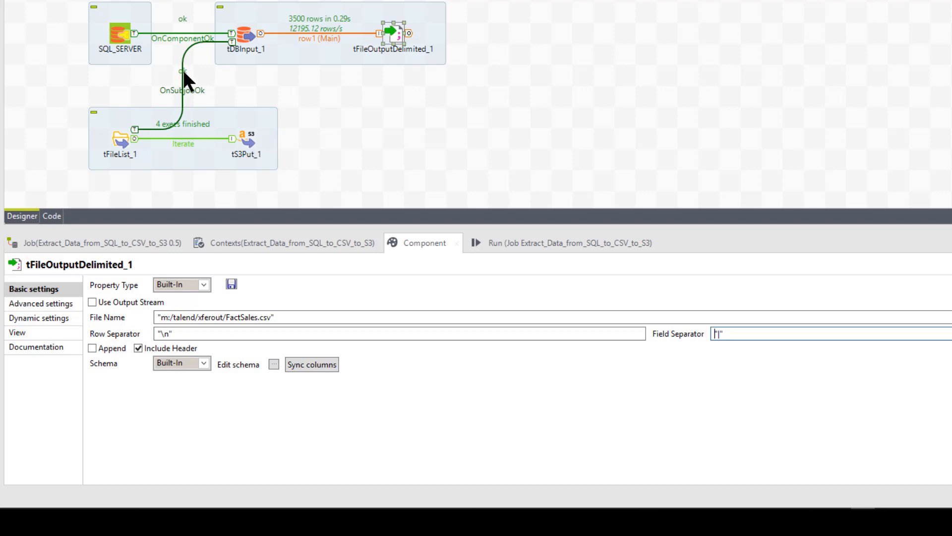
{"action": "mouse_move", "coordinate": [226, 58]}
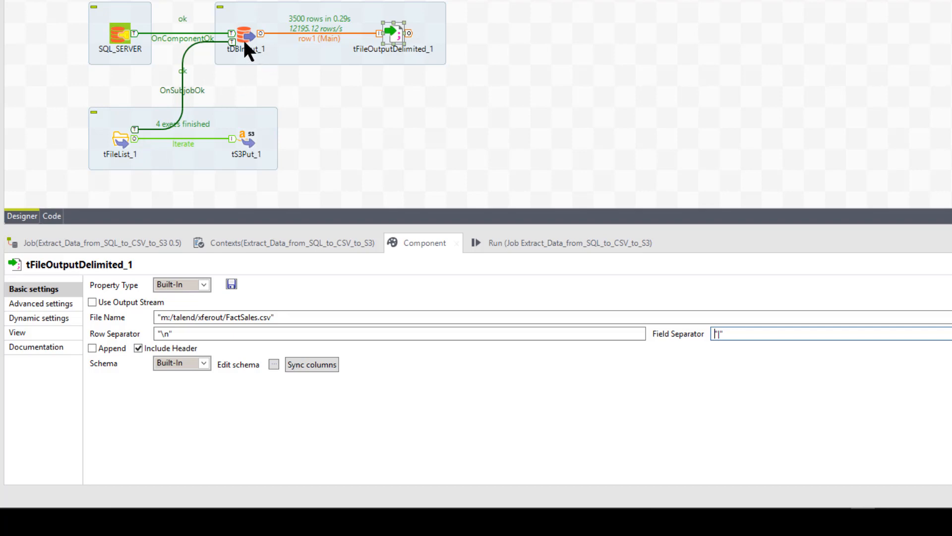
{"action": "mouse_move", "coordinate": [267, 56]}
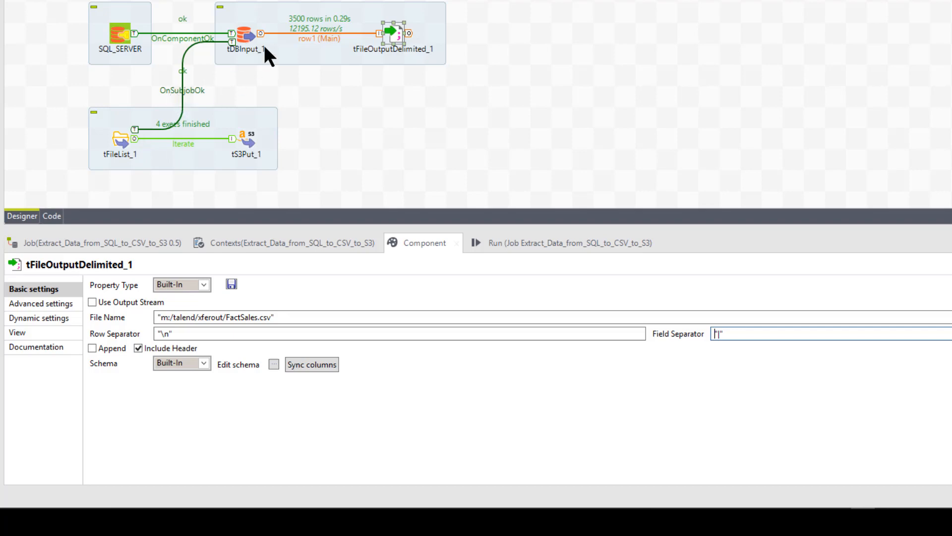
{"action": "mouse_move", "coordinate": [380, 37]}
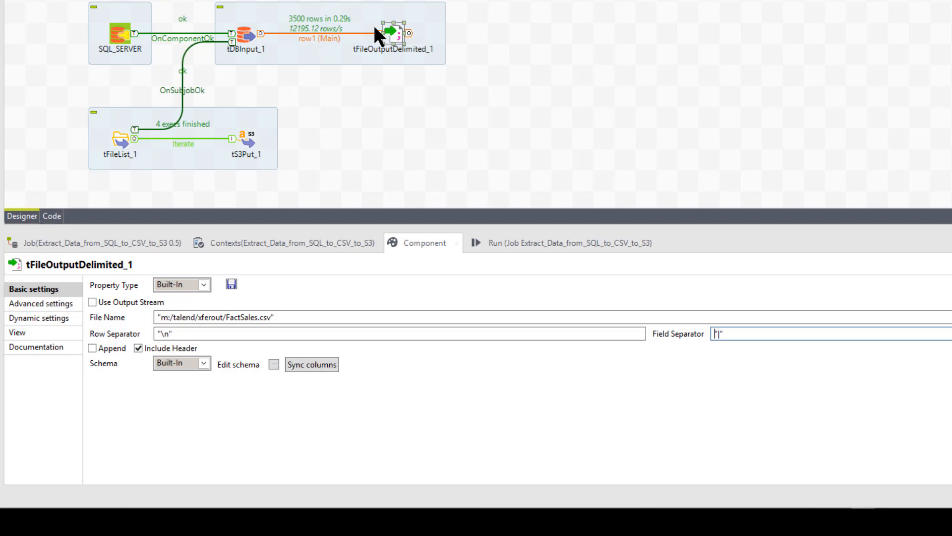
{"action": "mouse_move", "coordinate": [121, 164]}
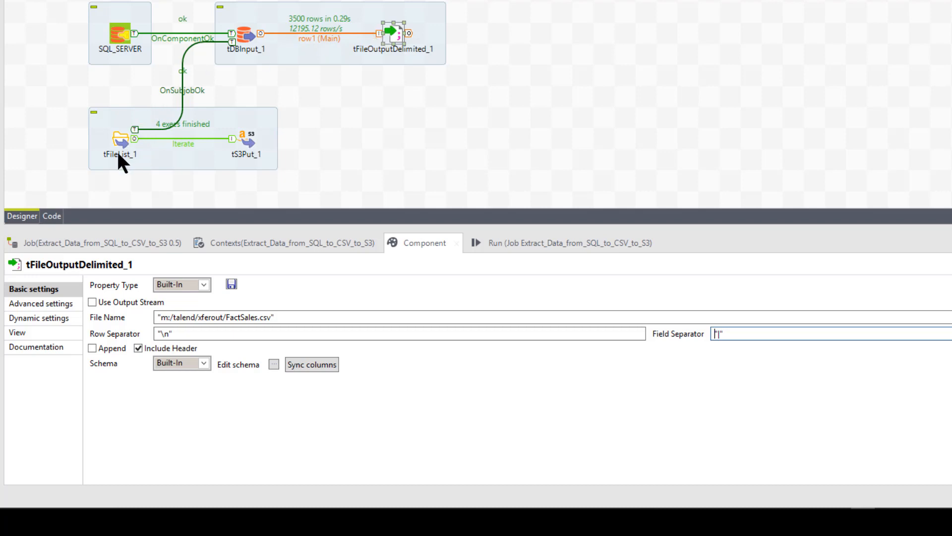
{"action": "mouse_move", "coordinate": [239, 48]}
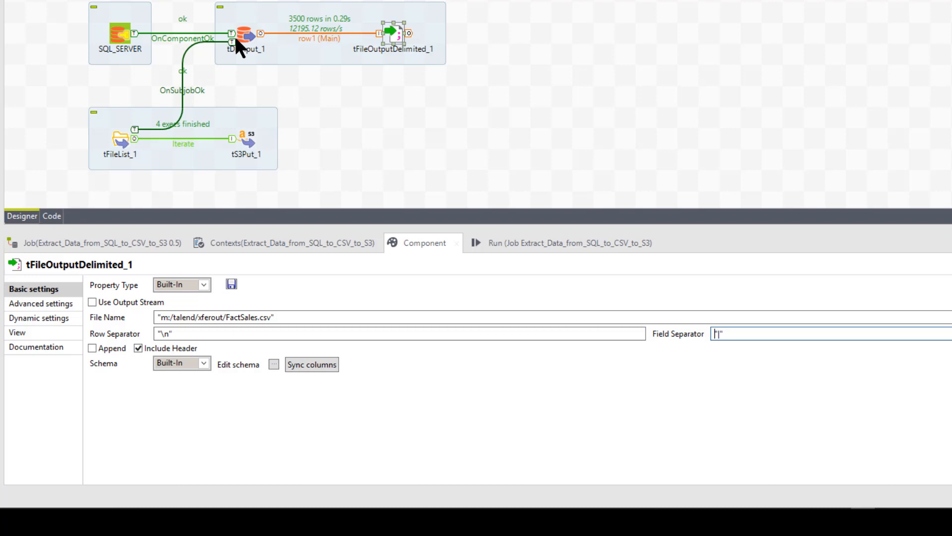
{"action": "mouse_move", "coordinate": [189, 100]}
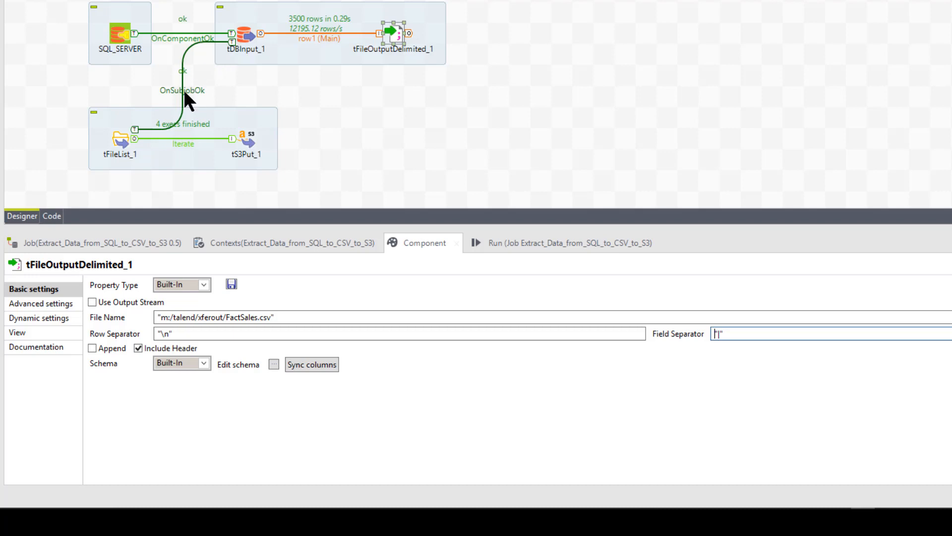
{"action": "mouse_move", "coordinate": [115, 151]}
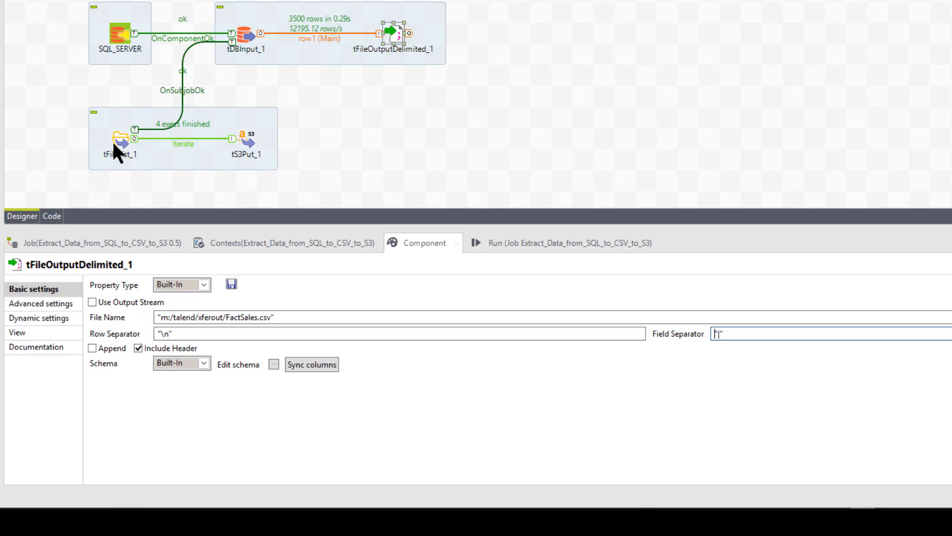
{"action": "mouse_move", "coordinate": [358, 63]}
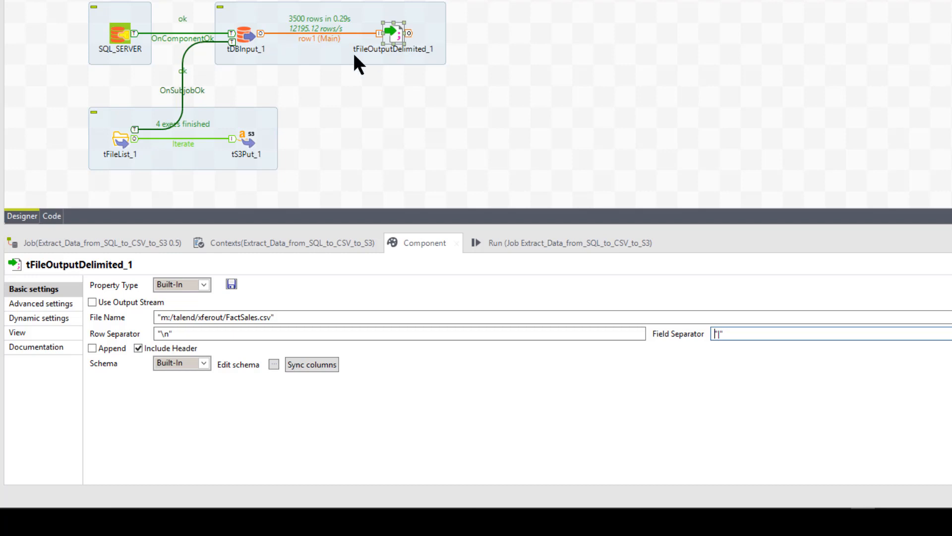
{"action": "mouse_move", "coordinate": [398, 40]}
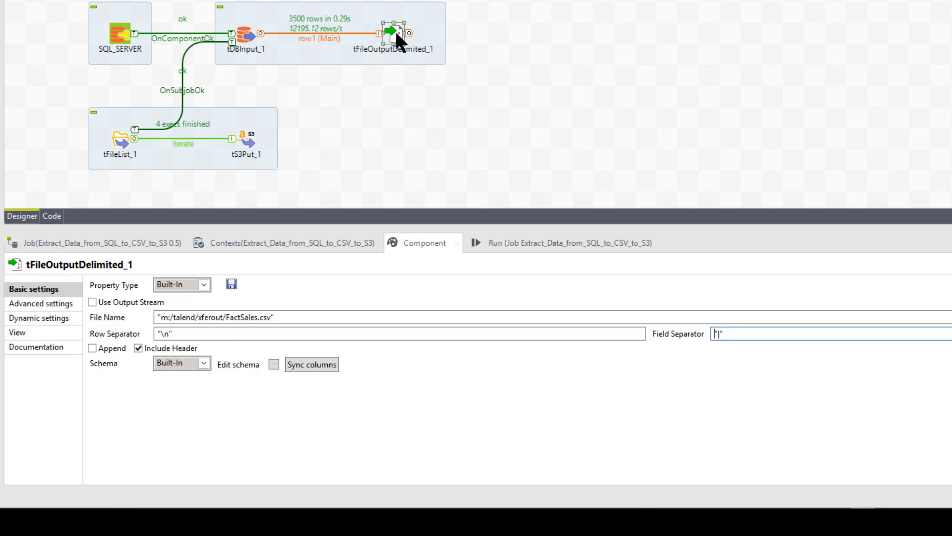
Deselect tFileOutputDelimited_1 so the component panel shows no properties
{"action": "left_click", "coordinate": [303, 49]}
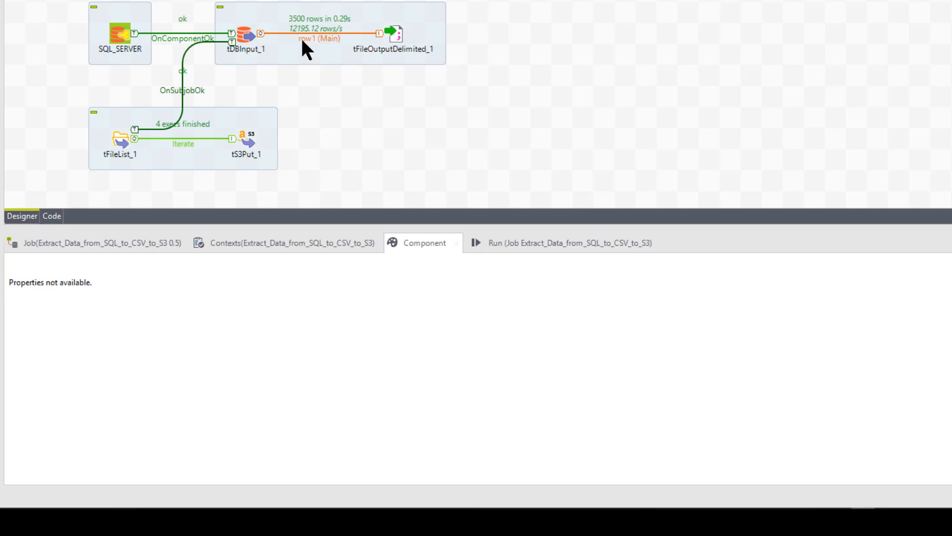
{"action": "mouse_move", "coordinate": [398, 45]}
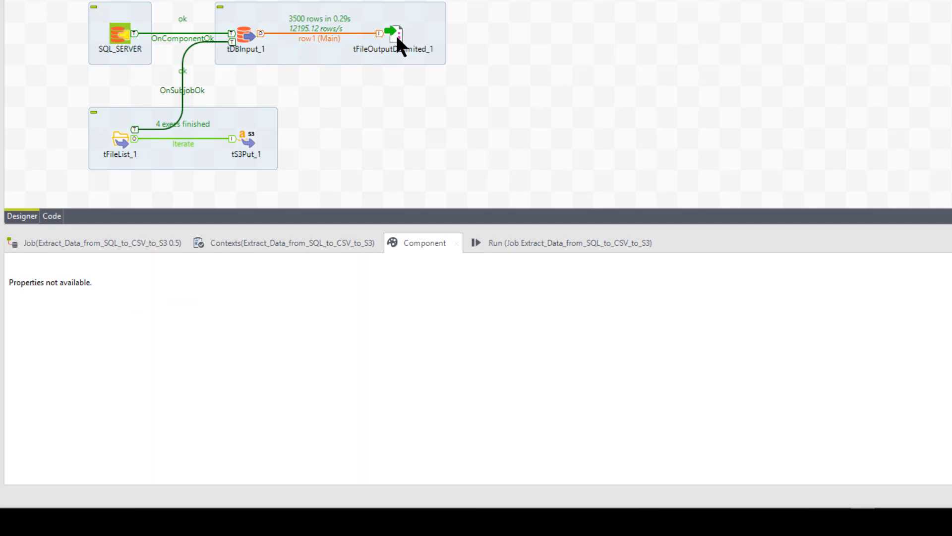
{"action": "mouse_move", "coordinate": [174, 125]}
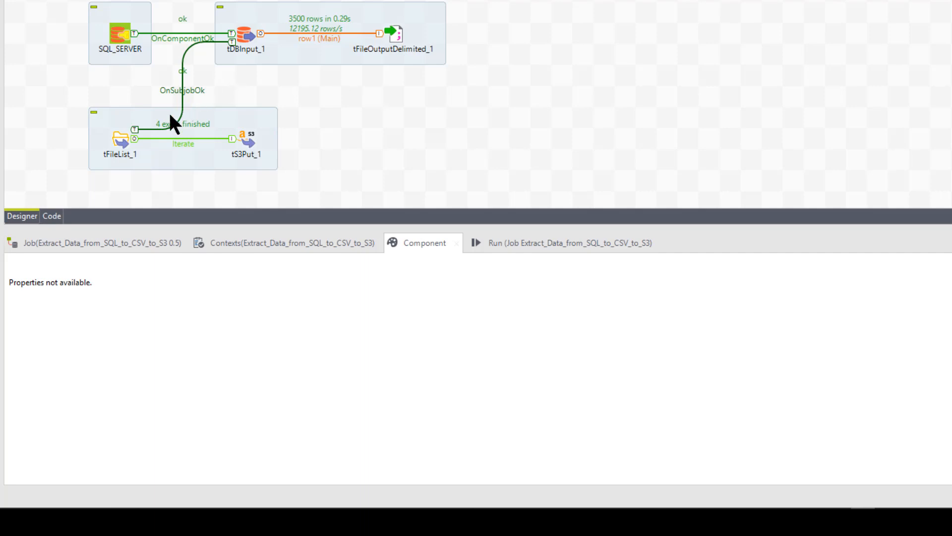
{"action": "mouse_move", "coordinate": [124, 152]}
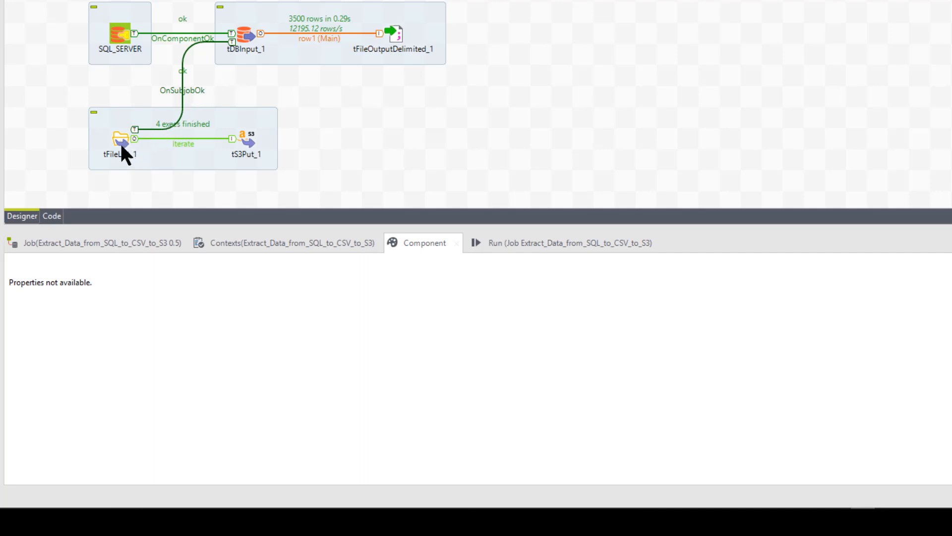
{"action": "mouse_move", "coordinate": [130, 155]}
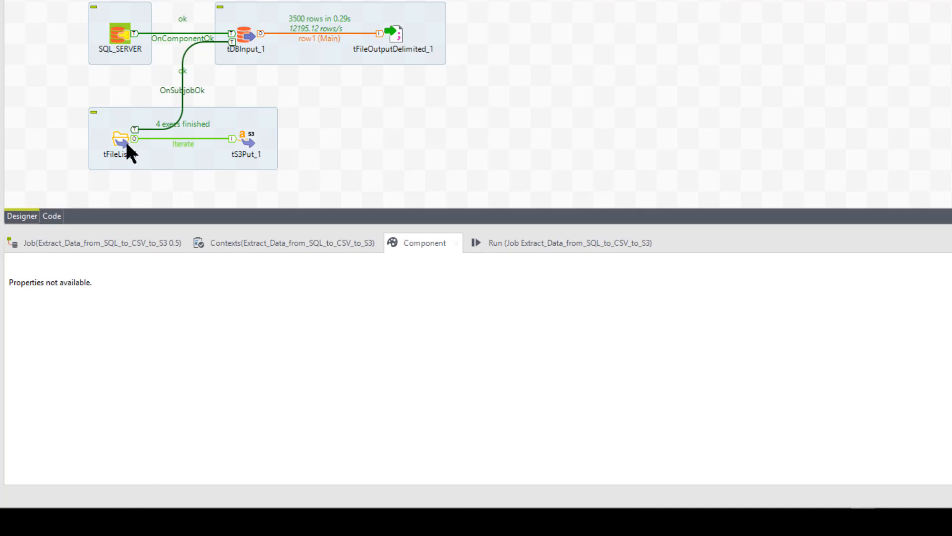
{"action": "mouse_move", "coordinate": [252, 159]}
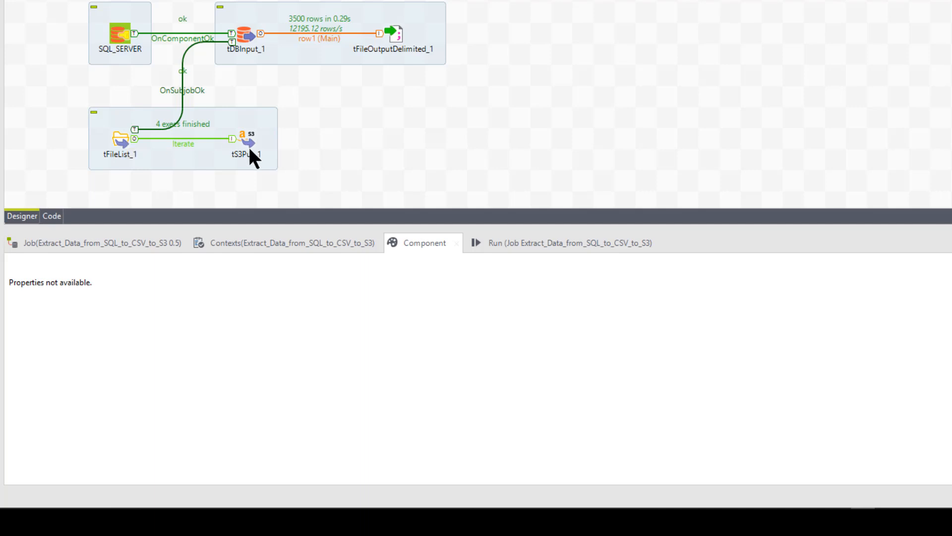
{"action": "mouse_move", "coordinate": [261, 144]}
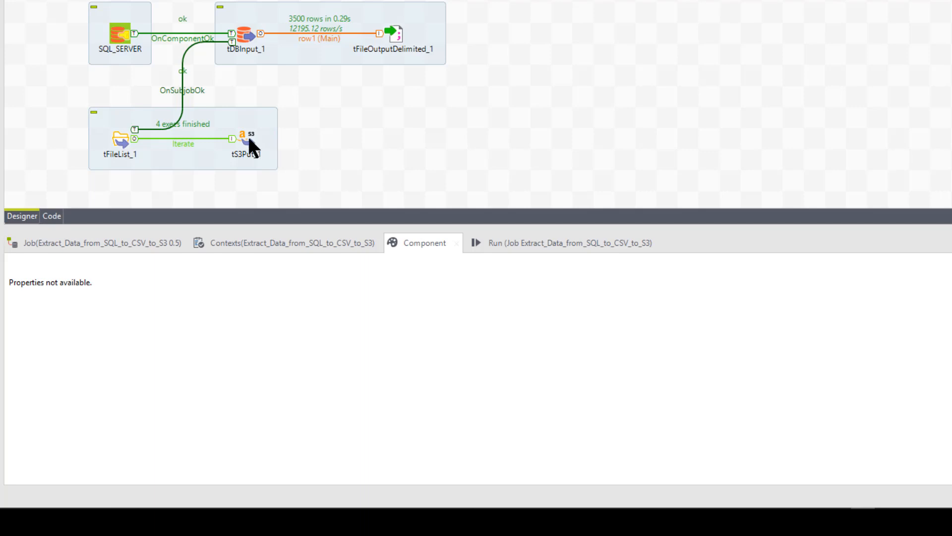
{"action": "mouse_move", "coordinate": [320, 121]}
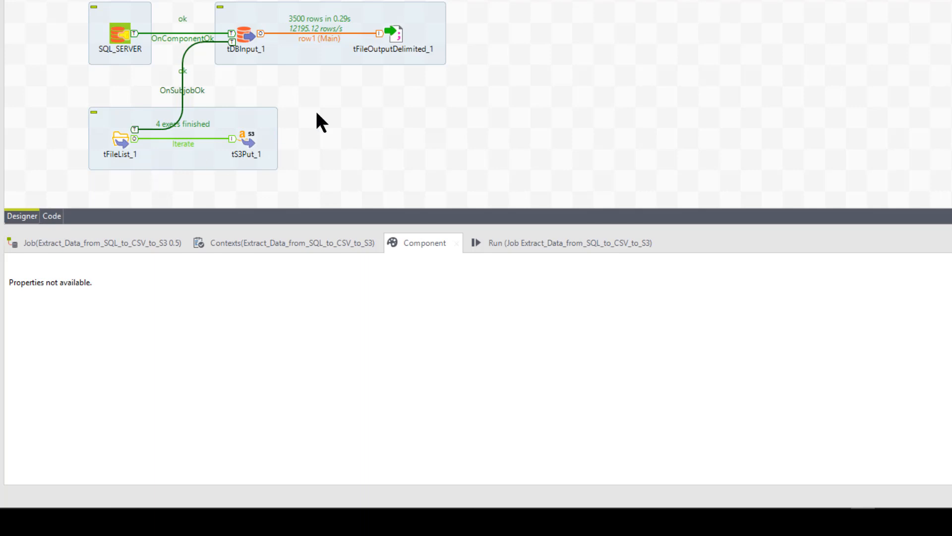
{"action": "mouse_move", "coordinate": [373, 42]}
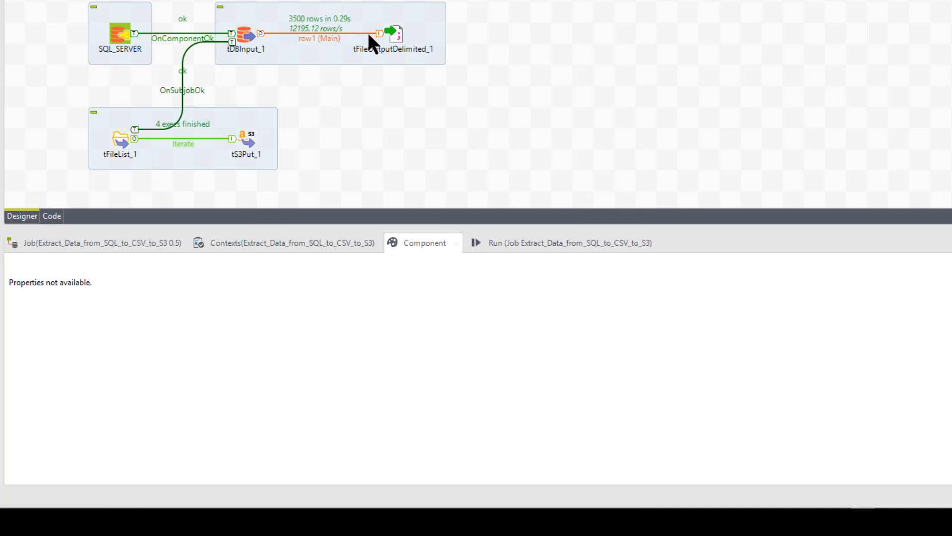
Show tFileList_1's basic settings listing FactSales* files in m:/talend/xferout
{"action": "left_click", "coordinate": [120, 136]}
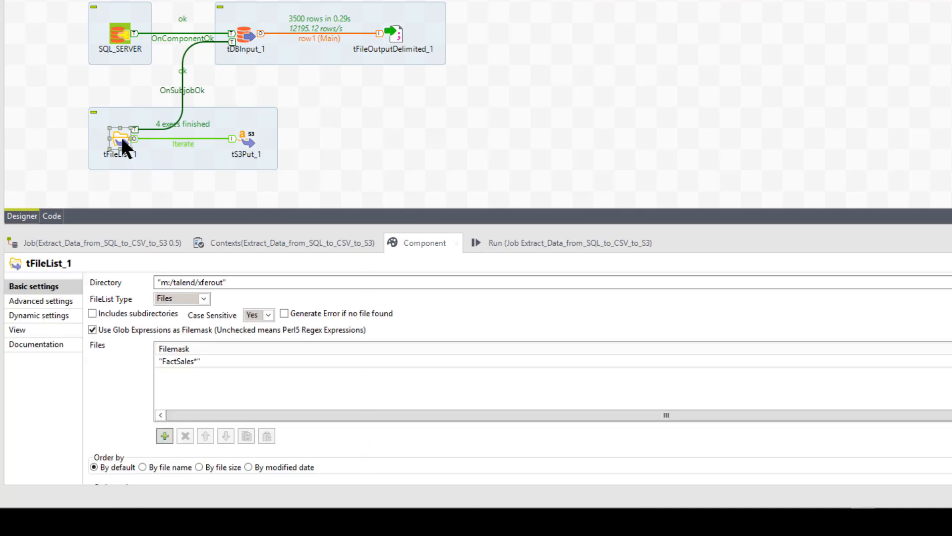
{"action": "mouse_move", "coordinate": [38, 274]}
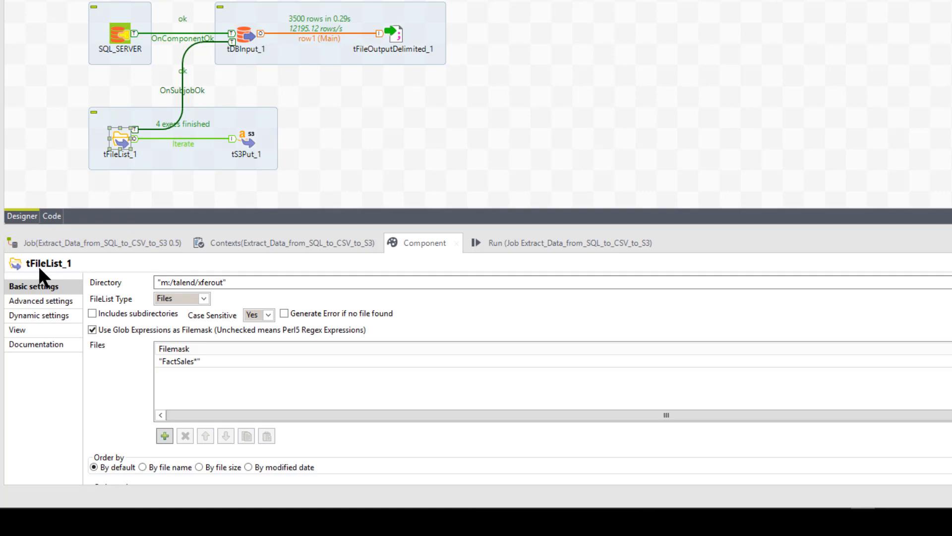
{"action": "mouse_move", "coordinate": [107, 298]}
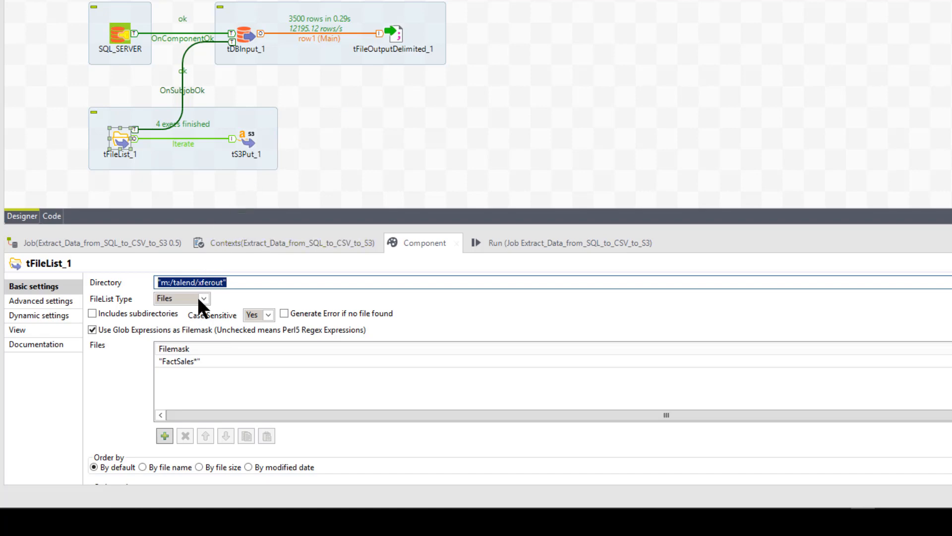
{"action": "mouse_move", "coordinate": [131, 337]}
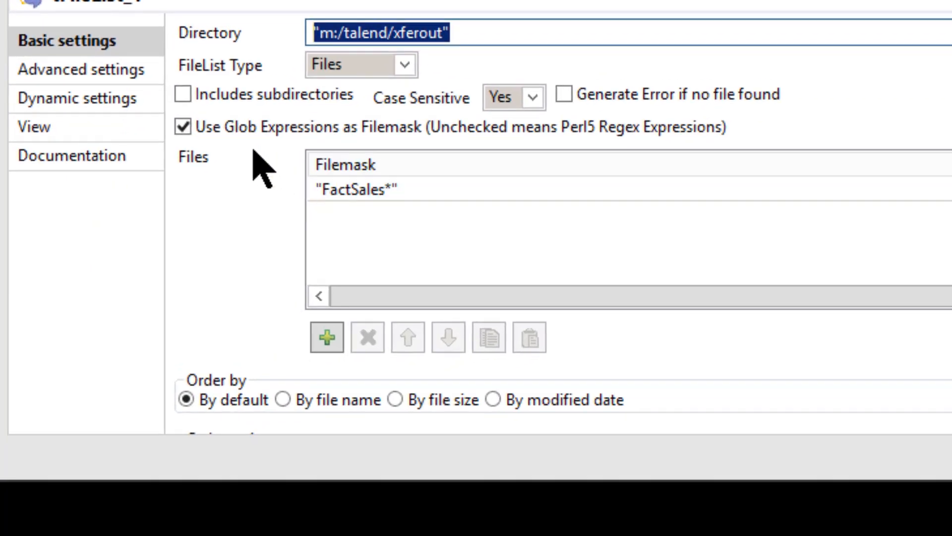
{"action": "left_click", "coordinate": [183, 126]}
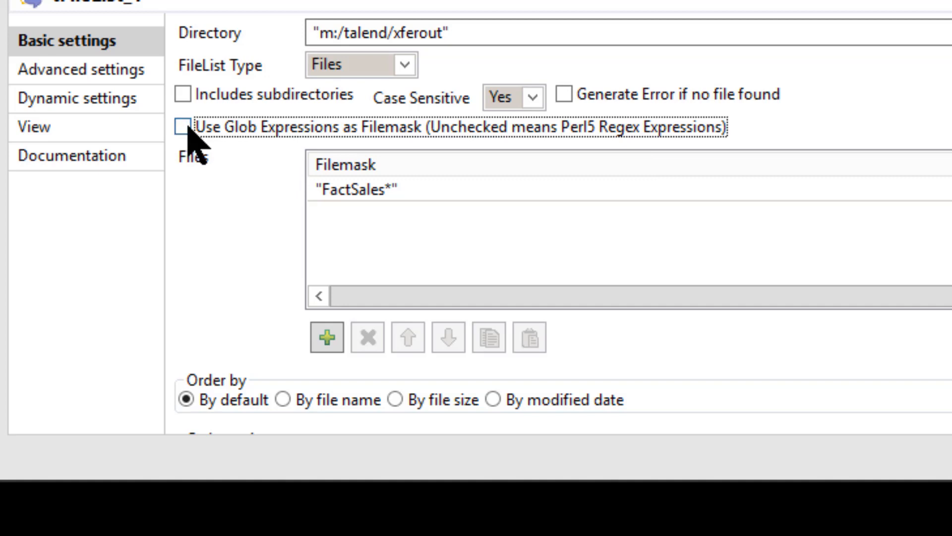
{"action": "left_click", "coordinate": [182, 126]}
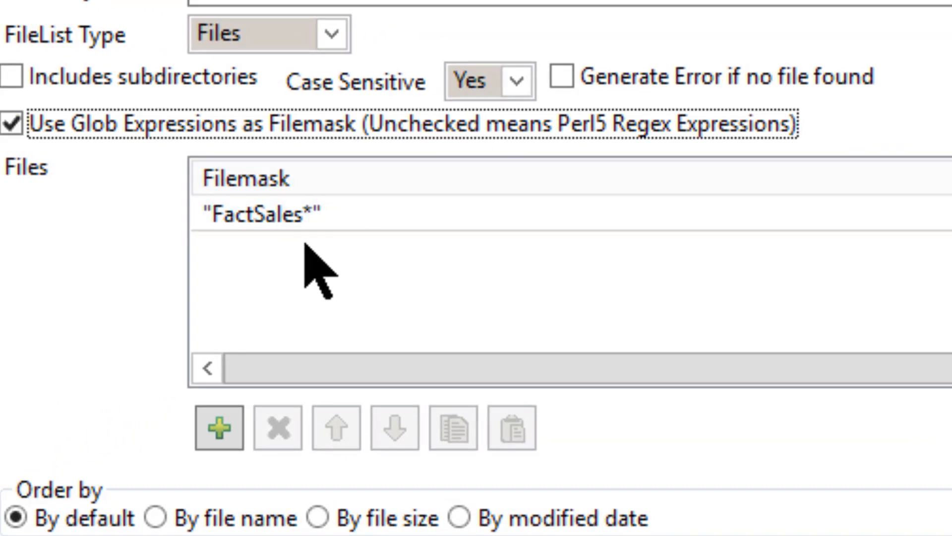
{"action": "left_click", "coordinate": [261, 214]}
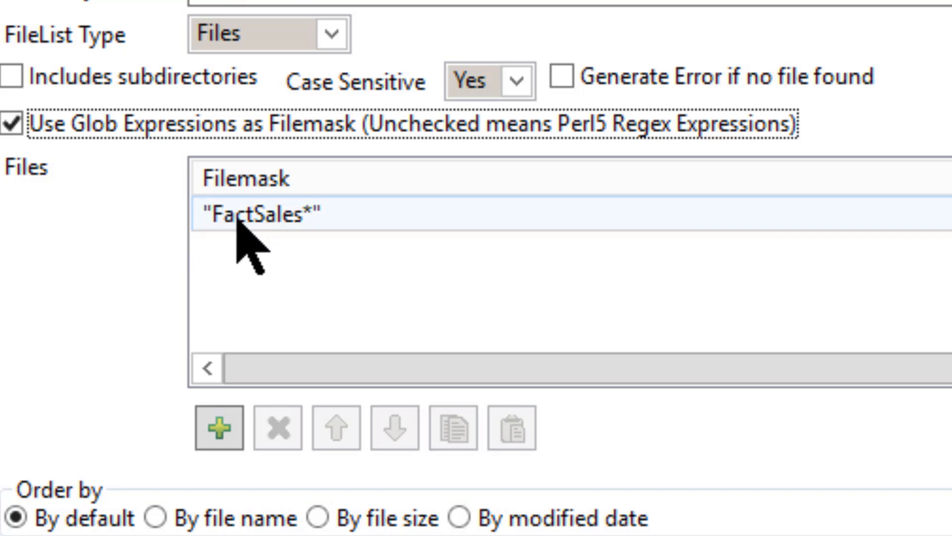
{"action": "mouse_move", "coordinate": [318, 237]}
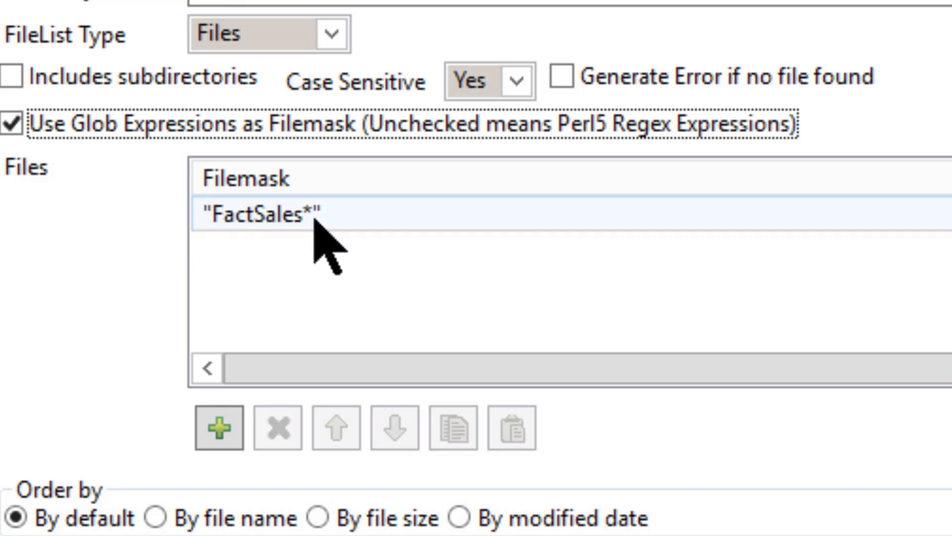
{"action": "mouse_move", "coordinate": [346, 243]}
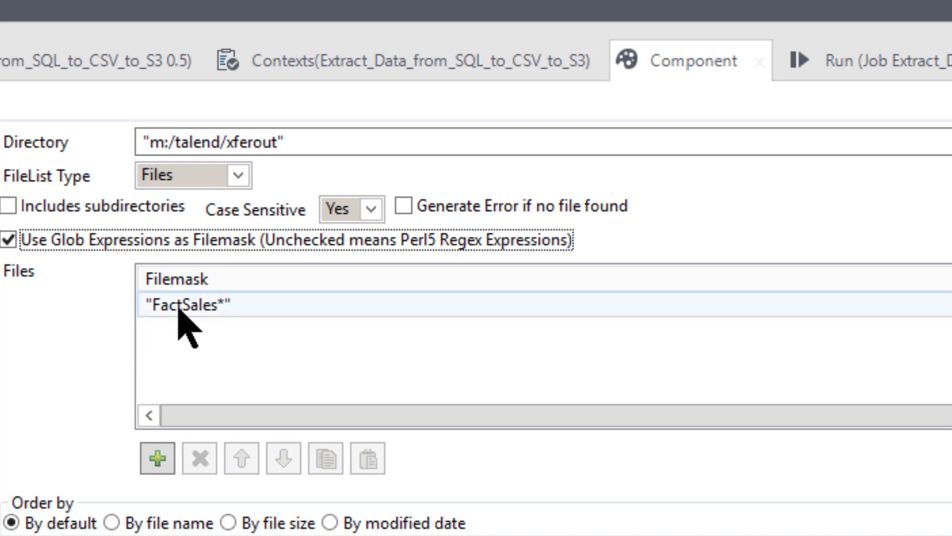
{"action": "mouse_move", "coordinate": [228, 332]}
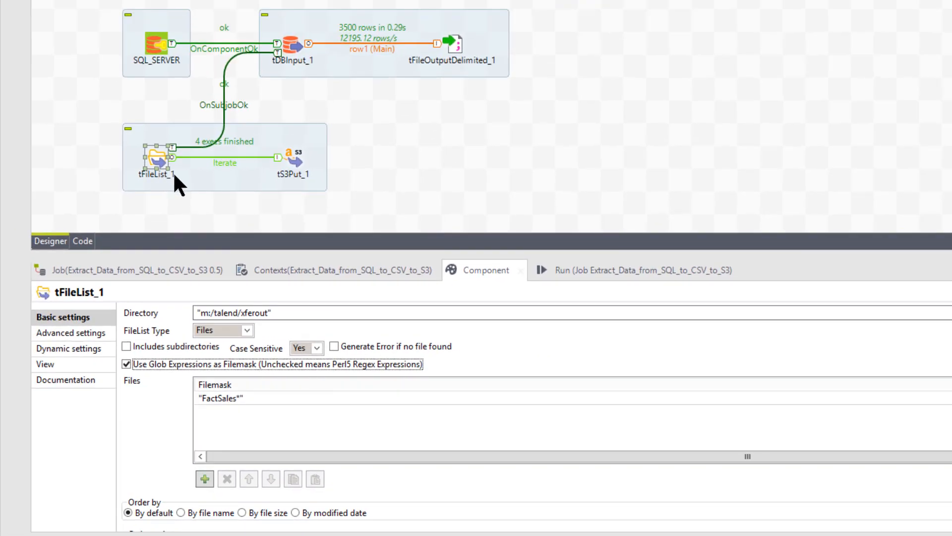
Review tFileList_1's advanced and dynamic options, then select the tS3Put_1 upload component
{"action": "left_click", "coordinate": [69, 332]}
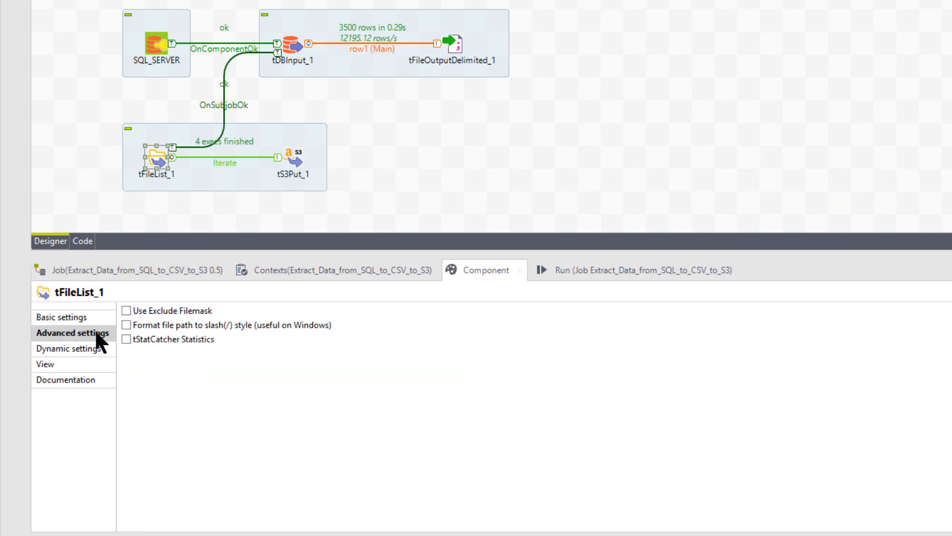
{"action": "left_click", "coordinate": [71, 349]}
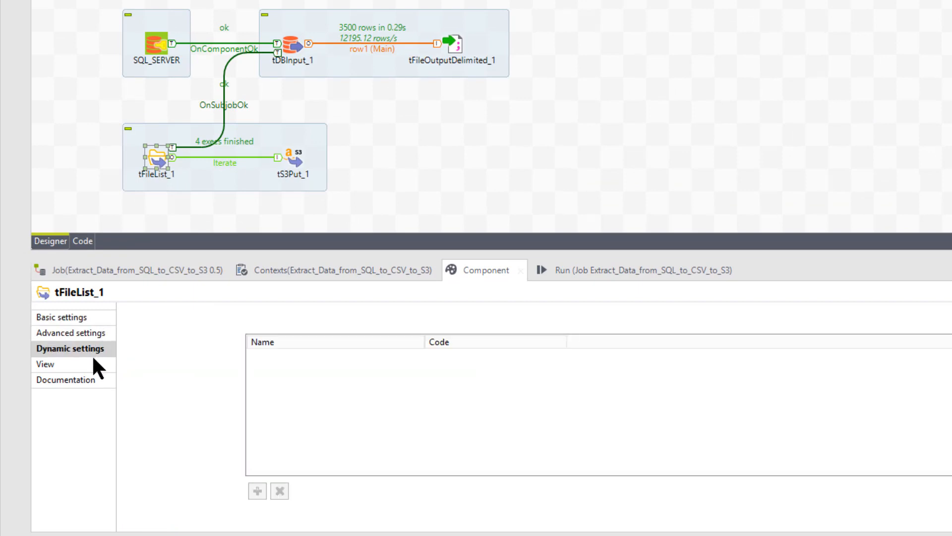
{"action": "left_click", "coordinate": [61, 316]}
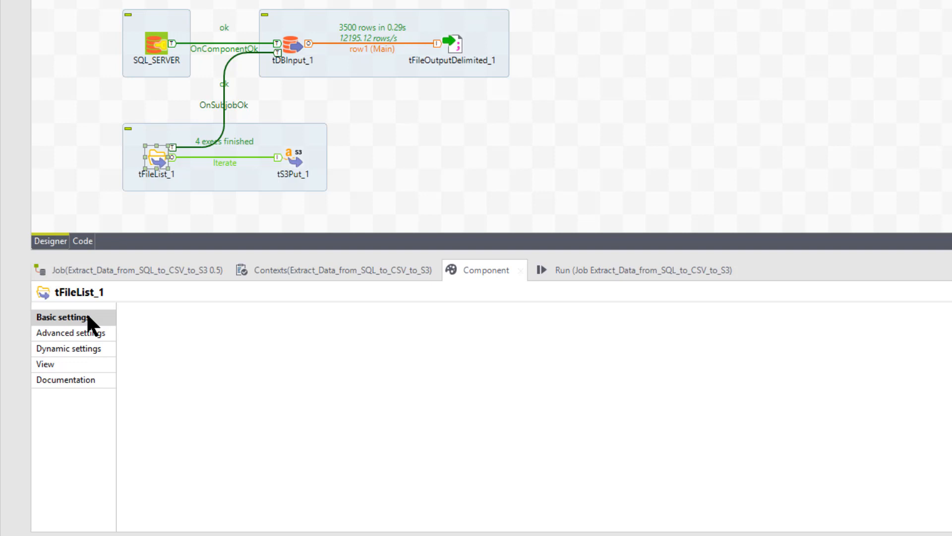
{"action": "left_click", "coordinate": [63, 316]}
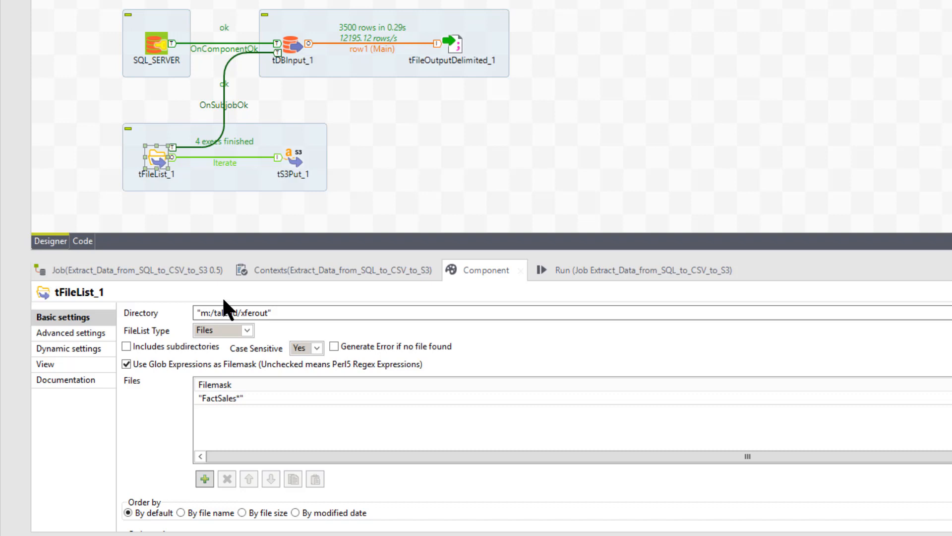
{"action": "mouse_move", "coordinate": [357, 177]}
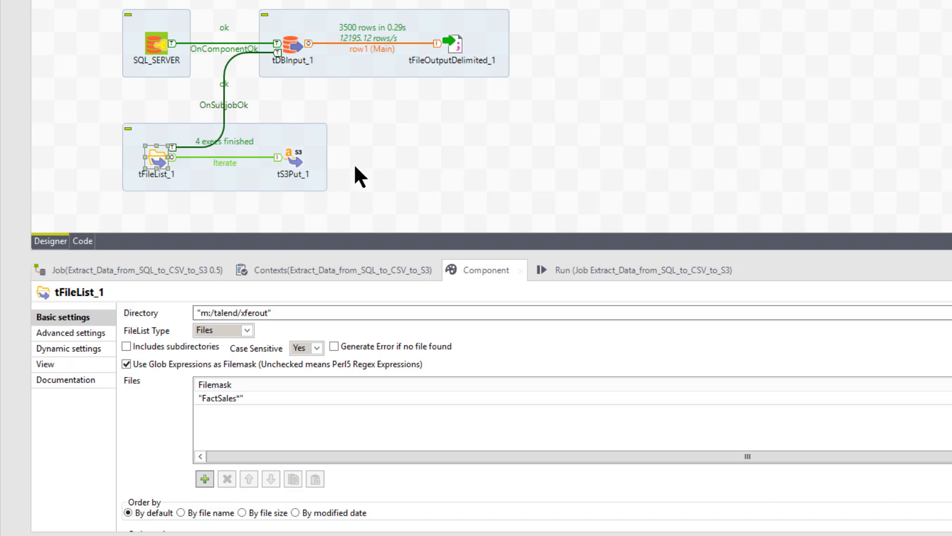
{"action": "mouse_move", "coordinate": [412, 164]}
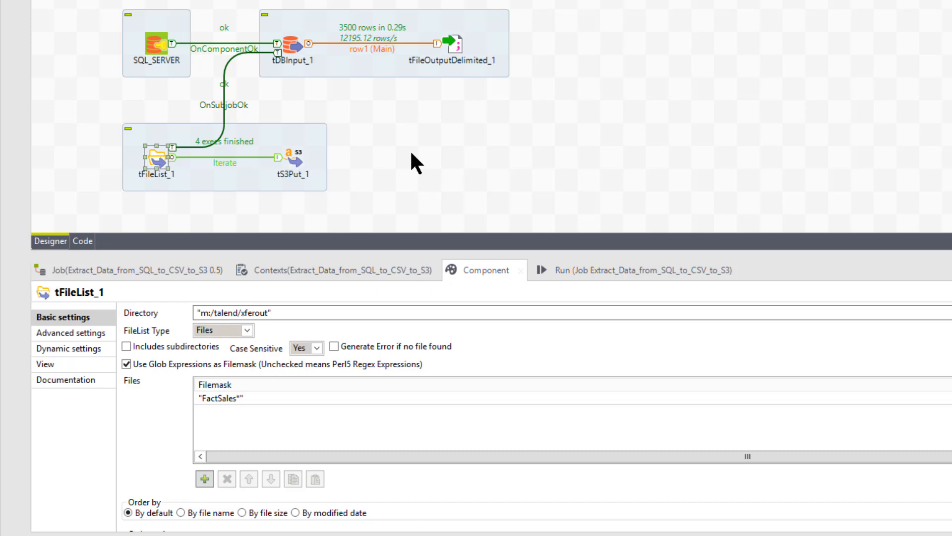
{"action": "mouse_move", "coordinate": [412, 95]}
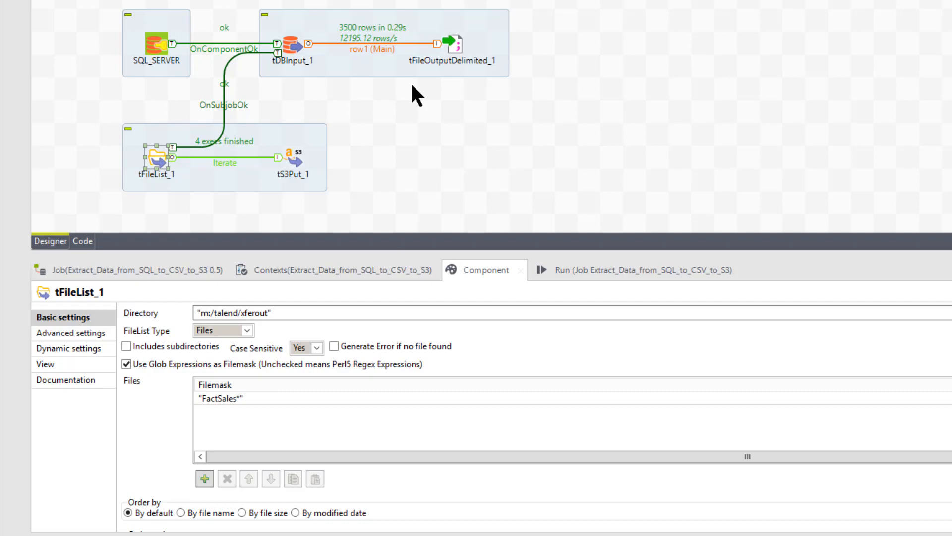
{"action": "left_click", "coordinate": [292, 161]}
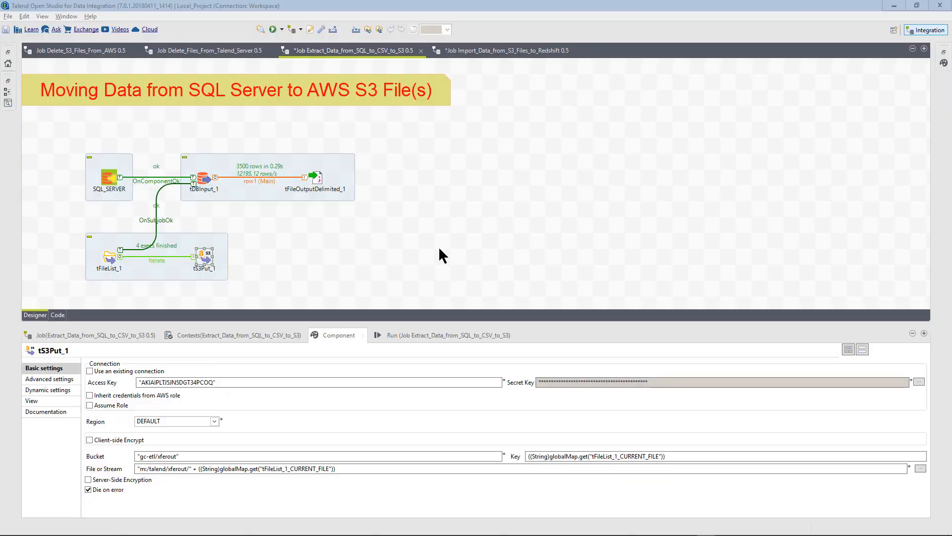
{"action": "mouse_move", "coordinate": [379, 260]}
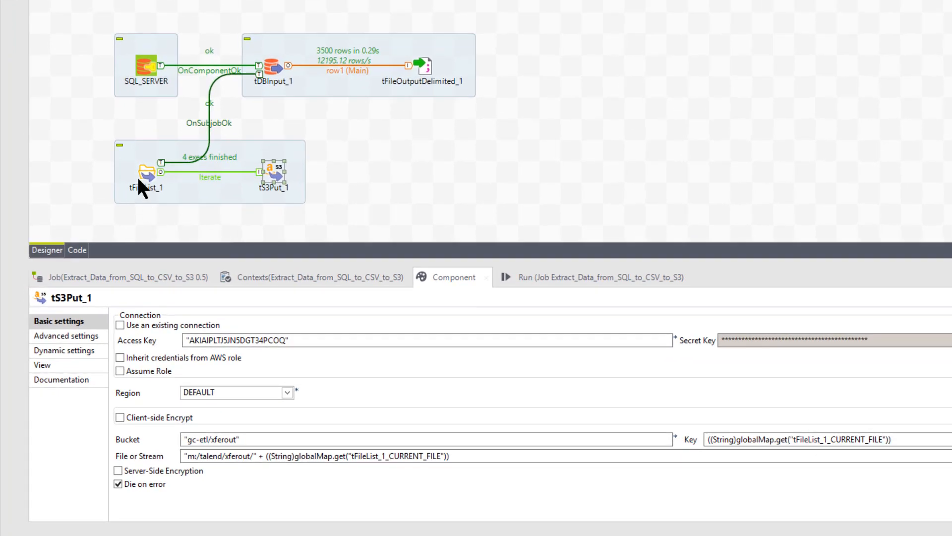
{"action": "mouse_move", "coordinate": [151, 186]}
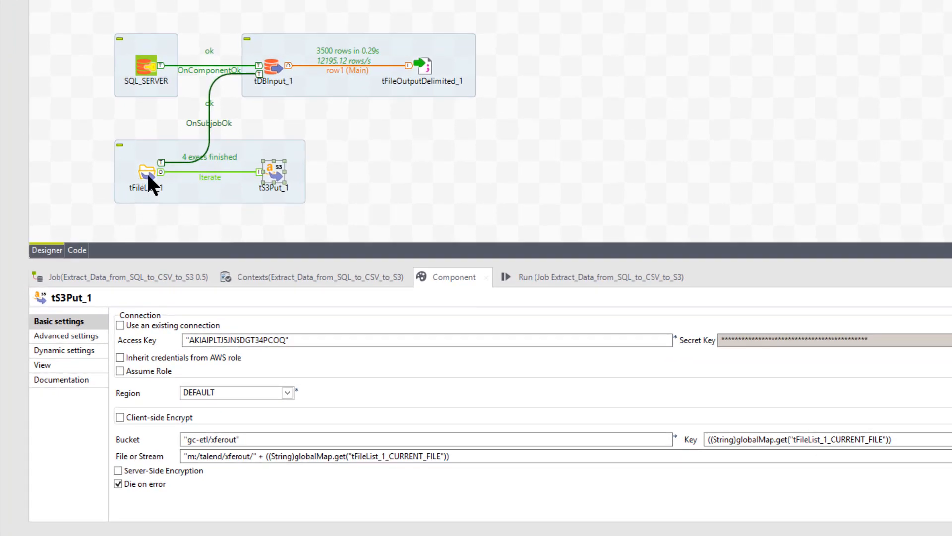
{"action": "mouse_move", "coordinate": [189, 189]}
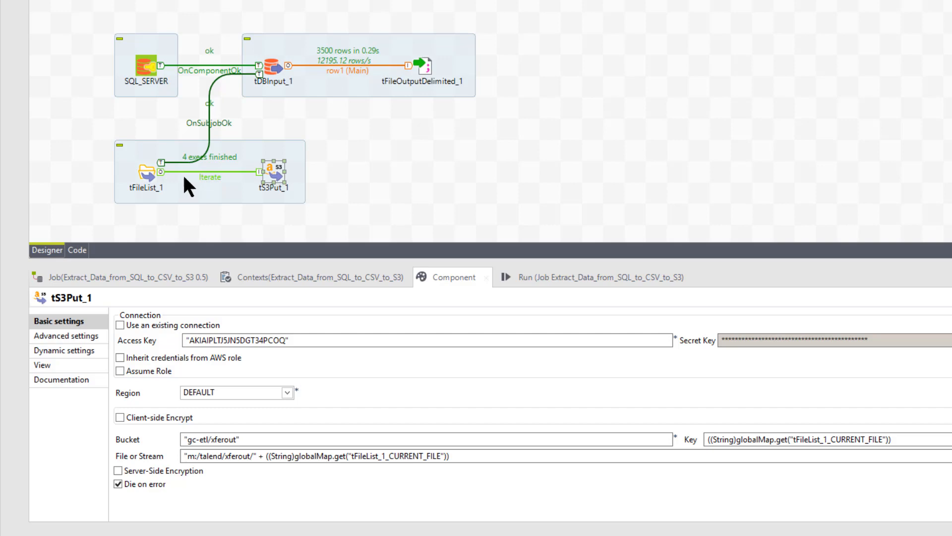
{"action": "mouse_move", "coordinate": [226, 184]}
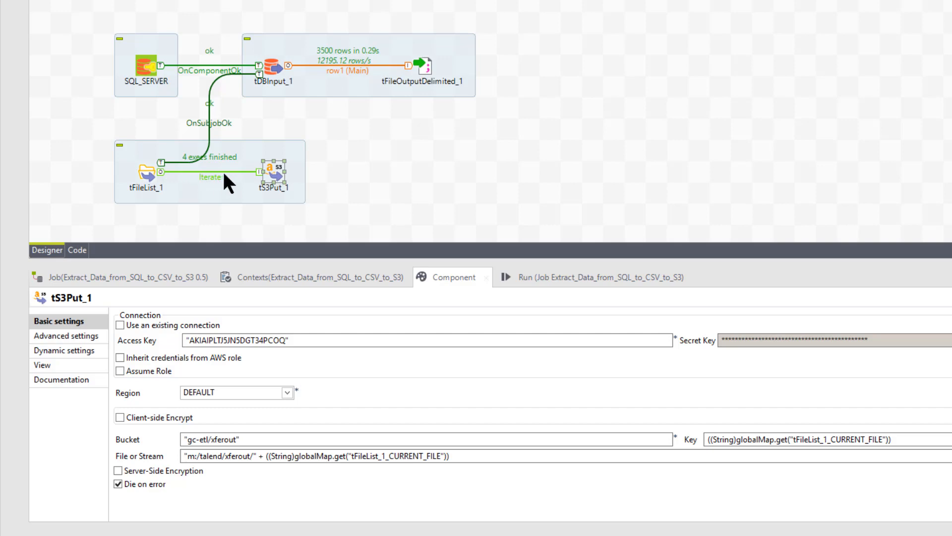
{"action": "mouse_move", "coordinate": [278, 179]}
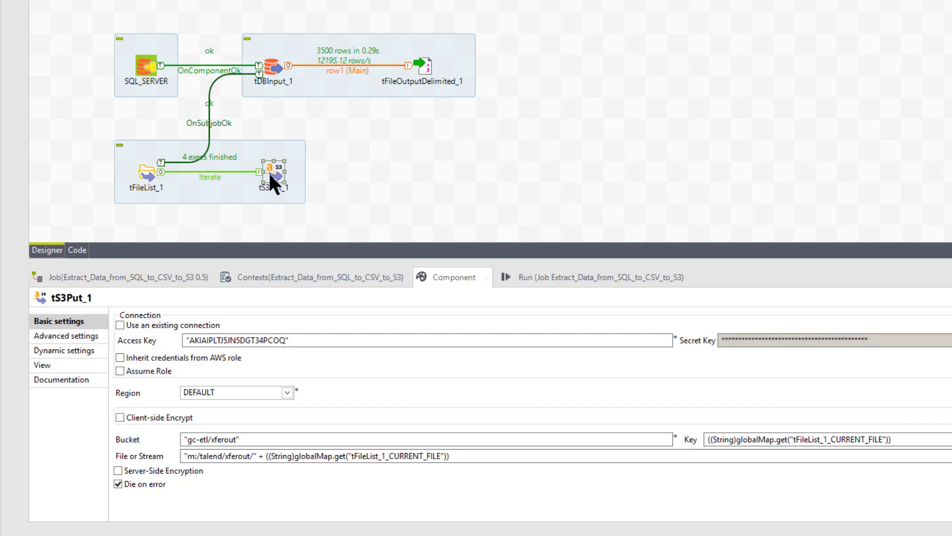
{"action": "mouse_move", "coordinate": [241, 358]}
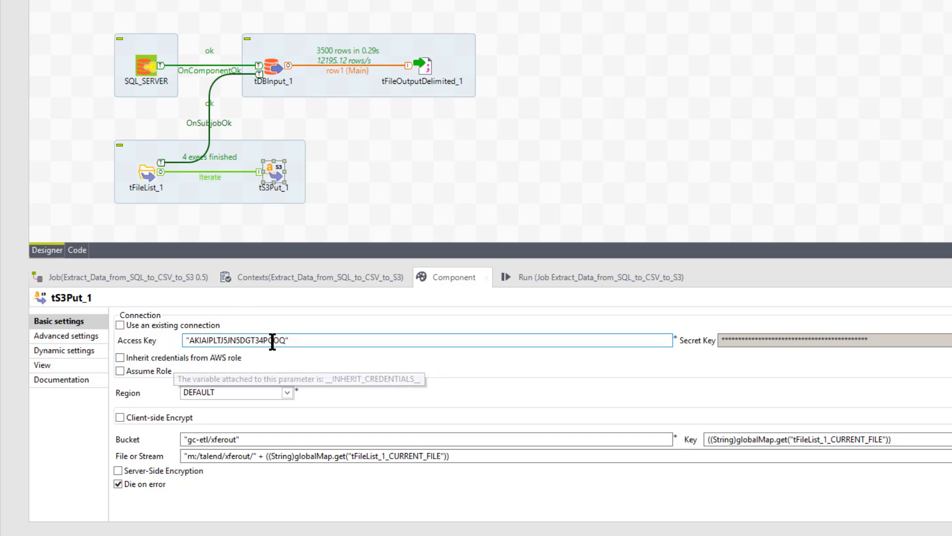
{"action": "mouse_move", "coordinate": [280, 367]}
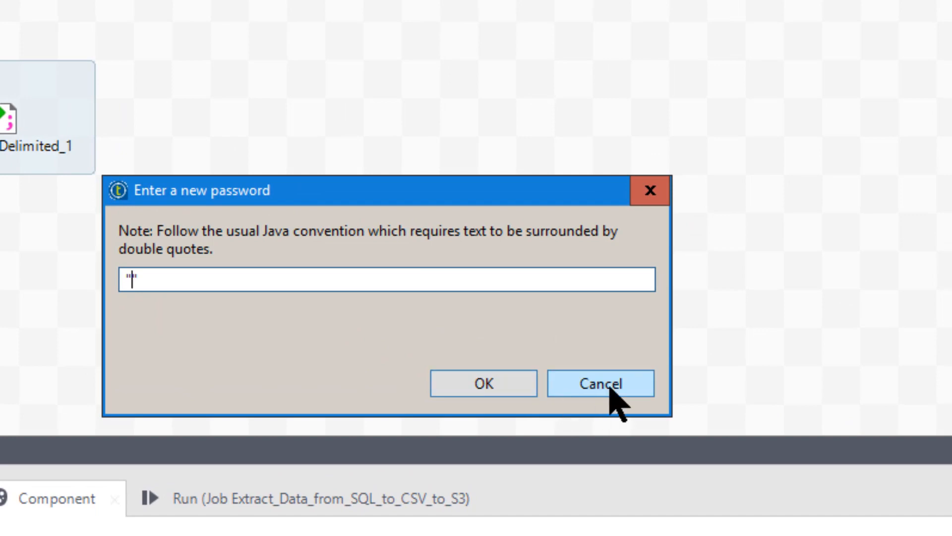
Cancel the new password prompt, keeping tS3Put_1's bucket gc-etl/xferout and per-file keys unchanged
{"action": "left_click", "coordinate": [600, 382]}
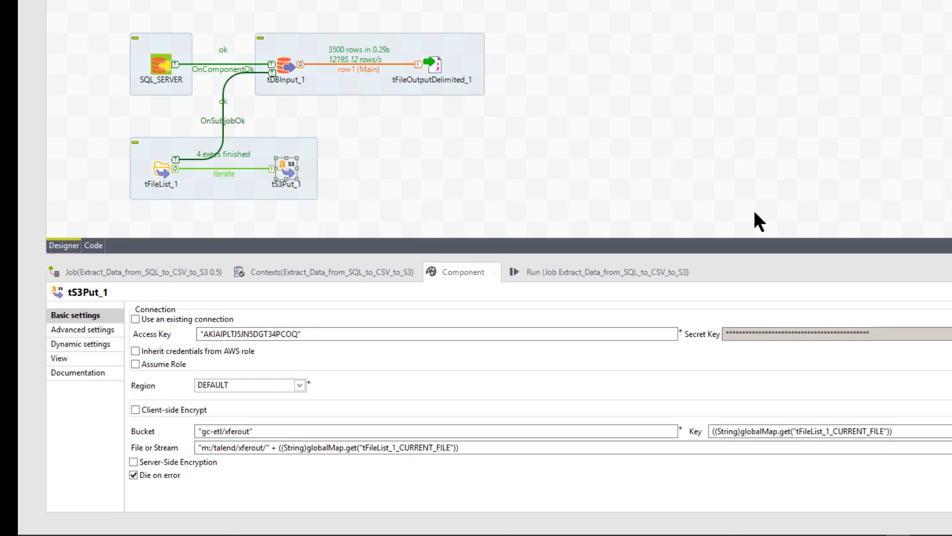
{"action": "mouse_move", "coordinate": [357, 403]}
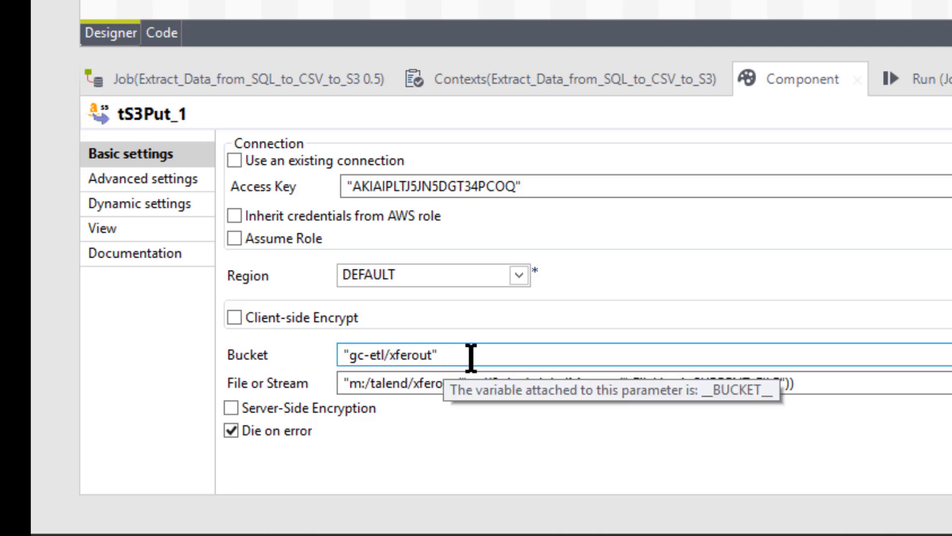
{"action": "mouse_move", "coordinate": [571, 370]}
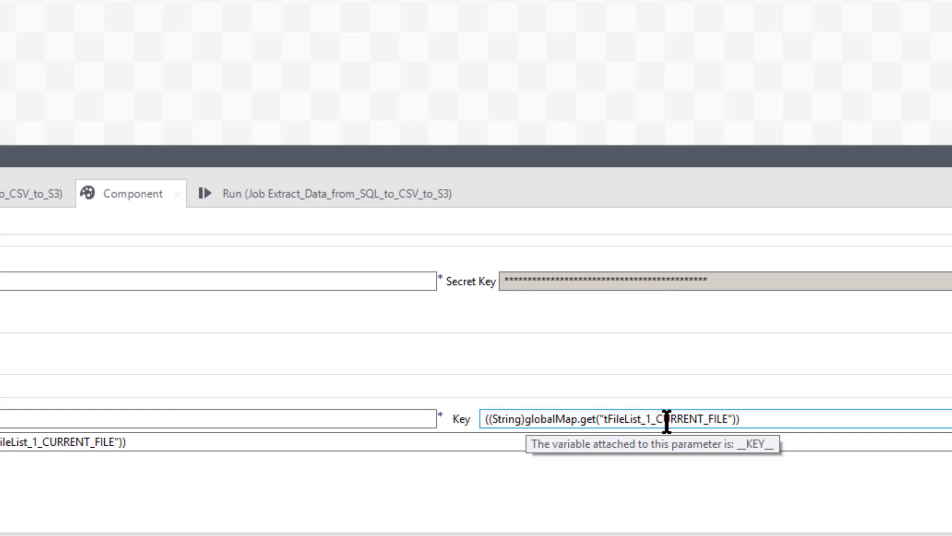
{"action": "scroll", "scroll_direction": "up", "scroll_amount": 3}
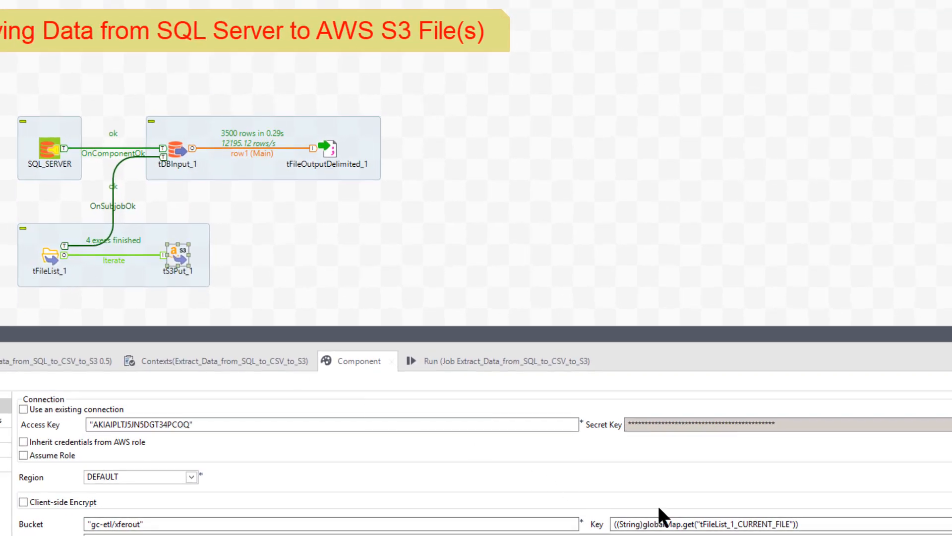
{"action": "mouse_move", "coordinate": [49, 270]}
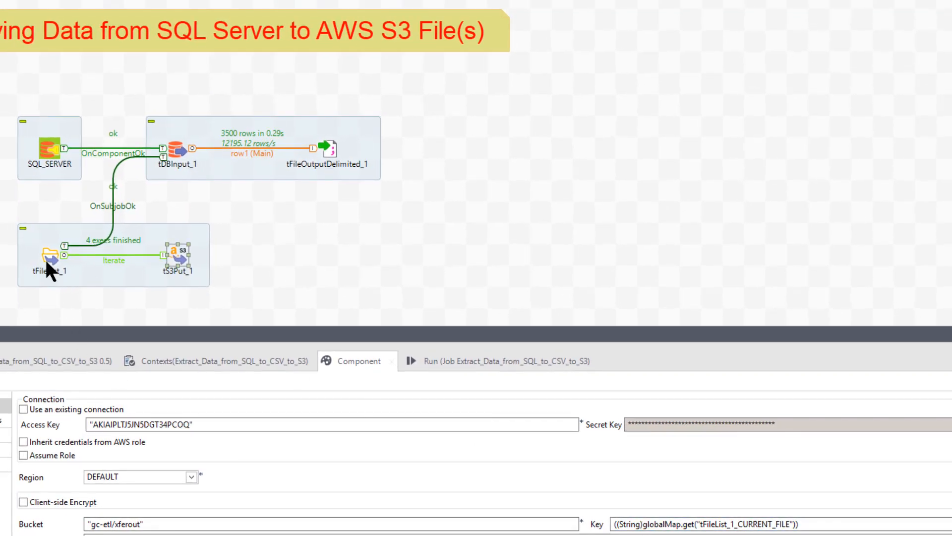
{"action": "mouse_move", "coordinate": [49, 321]}
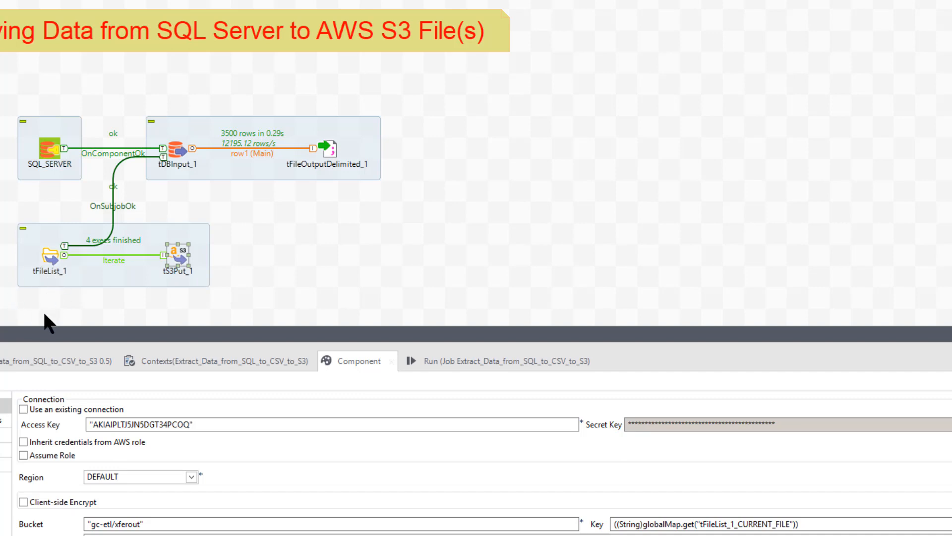
{"action": "mouse_move", "coordinate": [49, 267]}
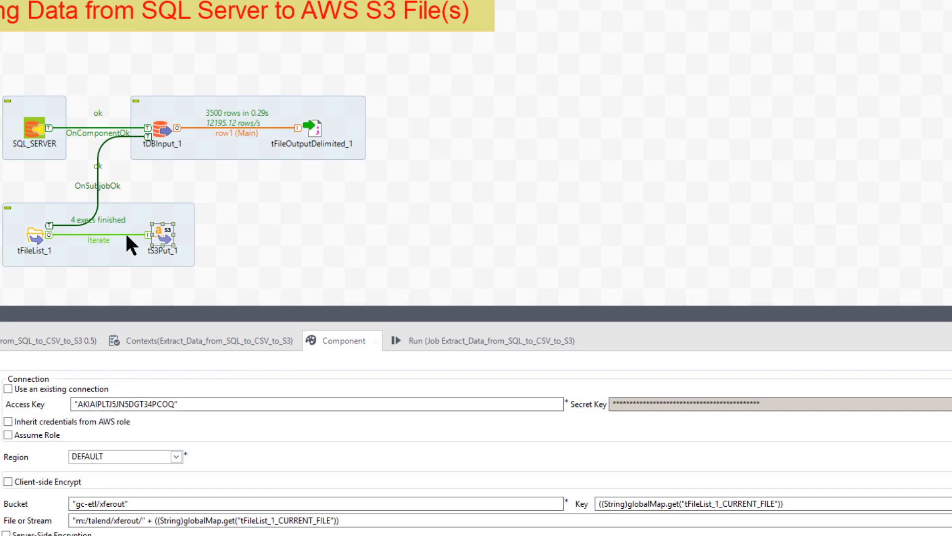
{"action": "mouse_move", "coordinate": [134, 246]}
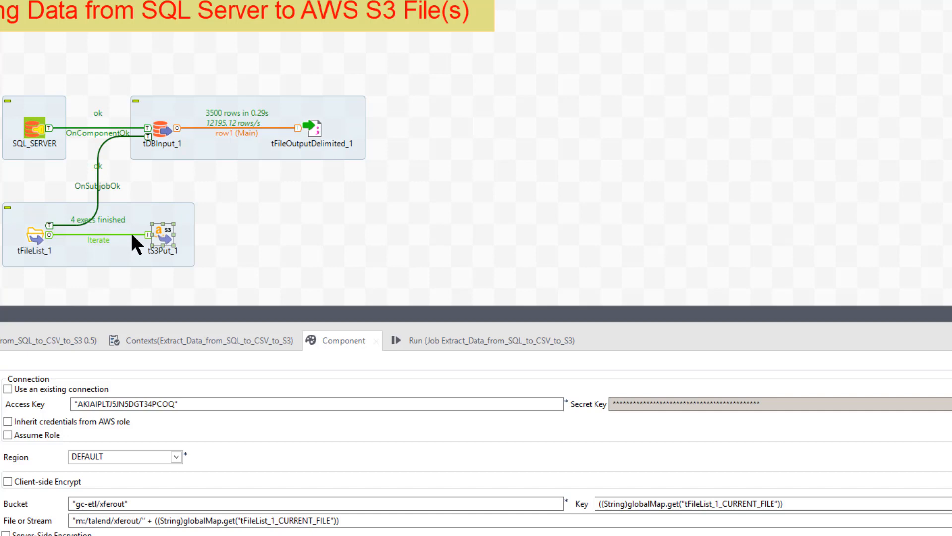
{"action": "mouse_move", "coordinate": [55, 261]}
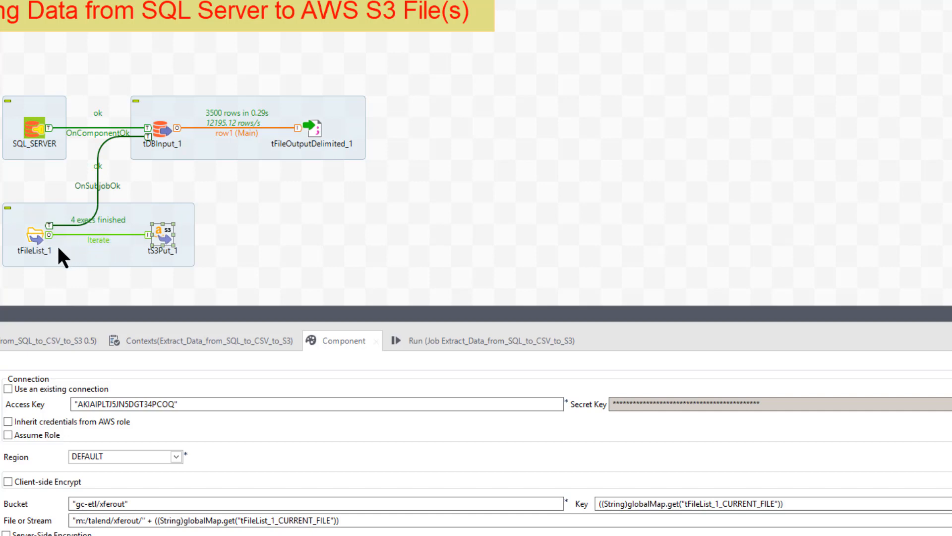
{"action": "mouse_move", "coordinate": [163, 246]}
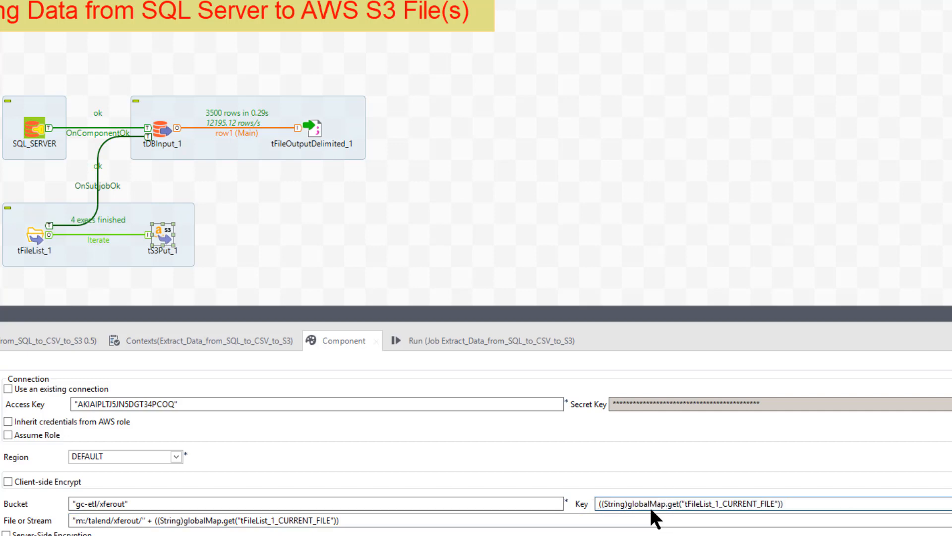
{"action": "mouse_move", "coordinate": [684, 511]}
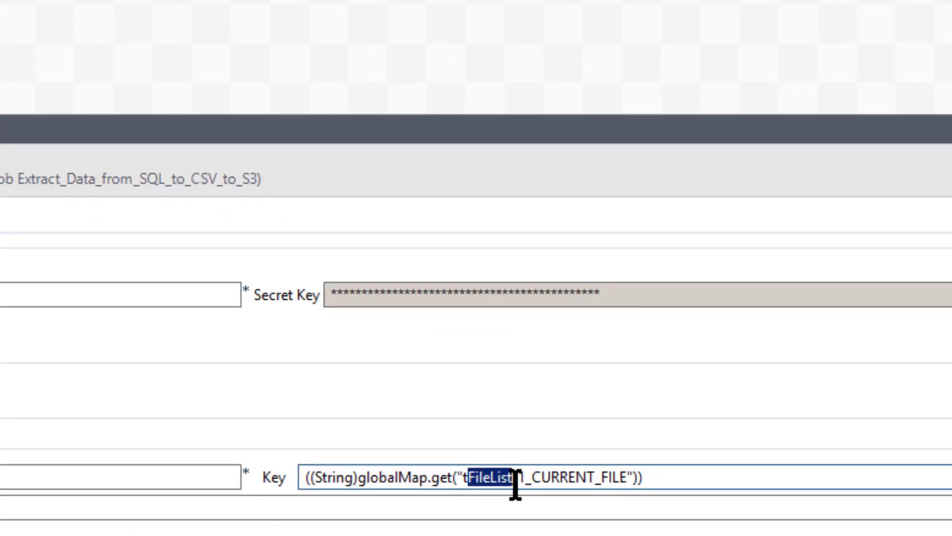
{"action": "type", "text": "_"}
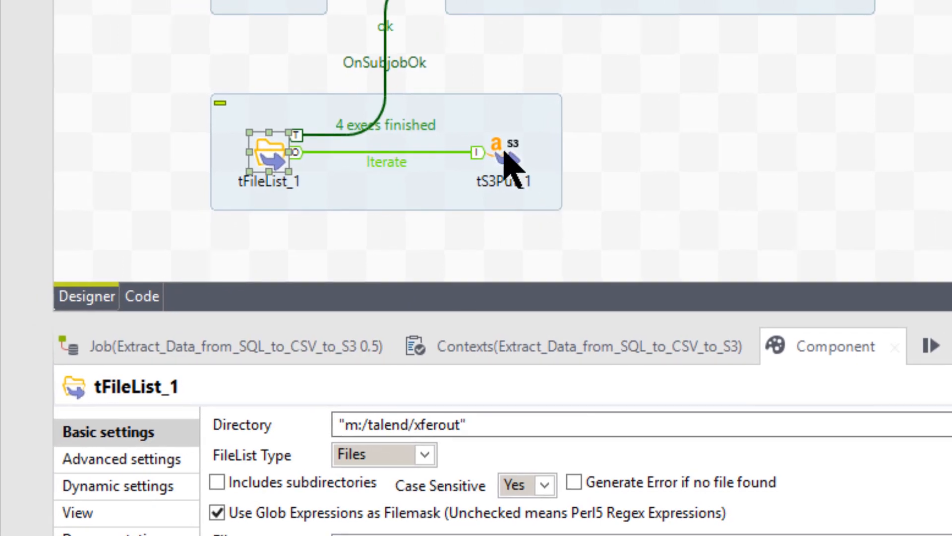
{"action": "left_click", "coordinate": [503, 151]}
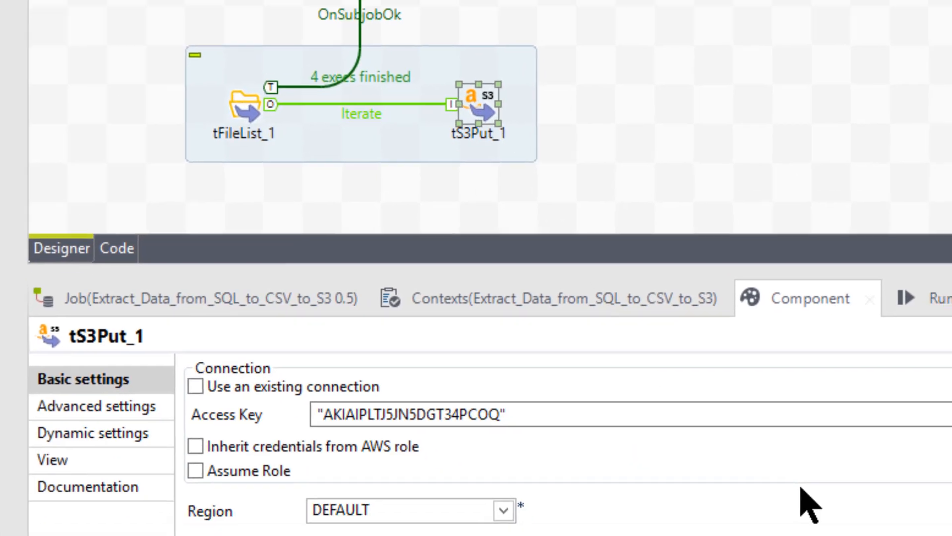
{"action": "scroll", "scroll_direction": "down", "scroll_amount": 3}
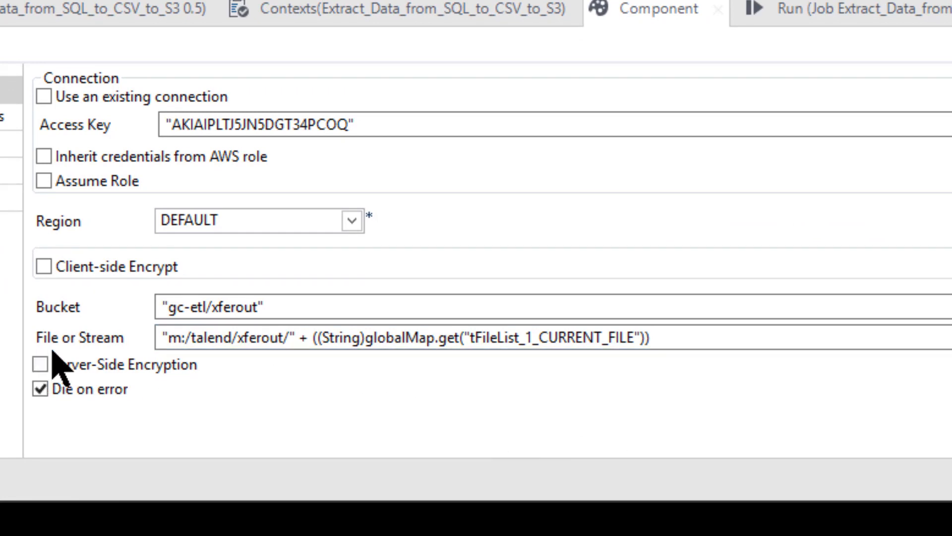
{"action": "mouse_move", "coordinate": [104, 355]}
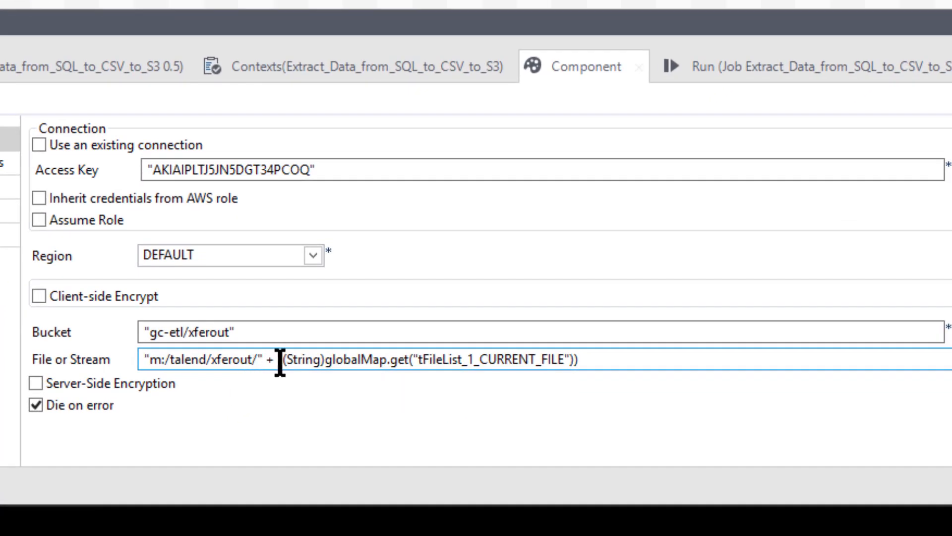
{"action": "mouse_move", "coordinate": [593, 353]}
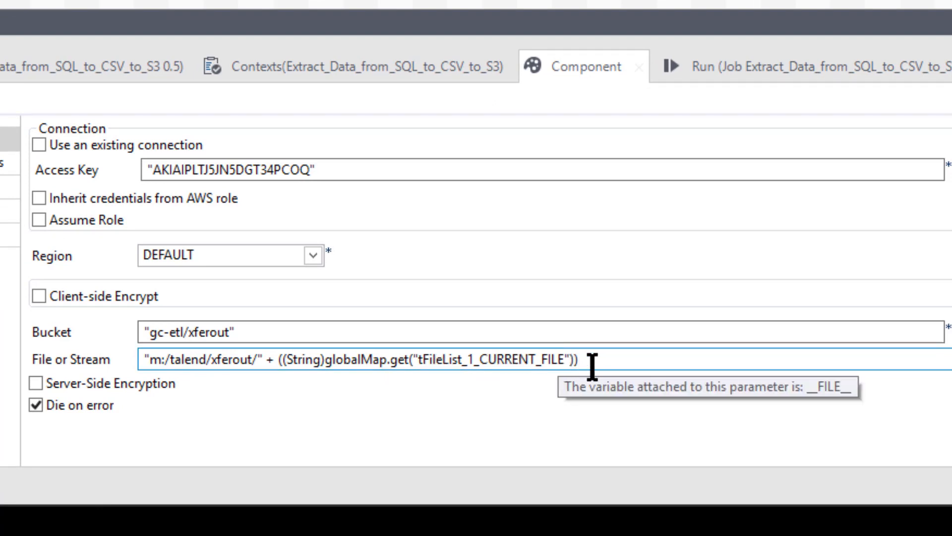
{"action": "mouse_move", "coordinate": [425, 367]}
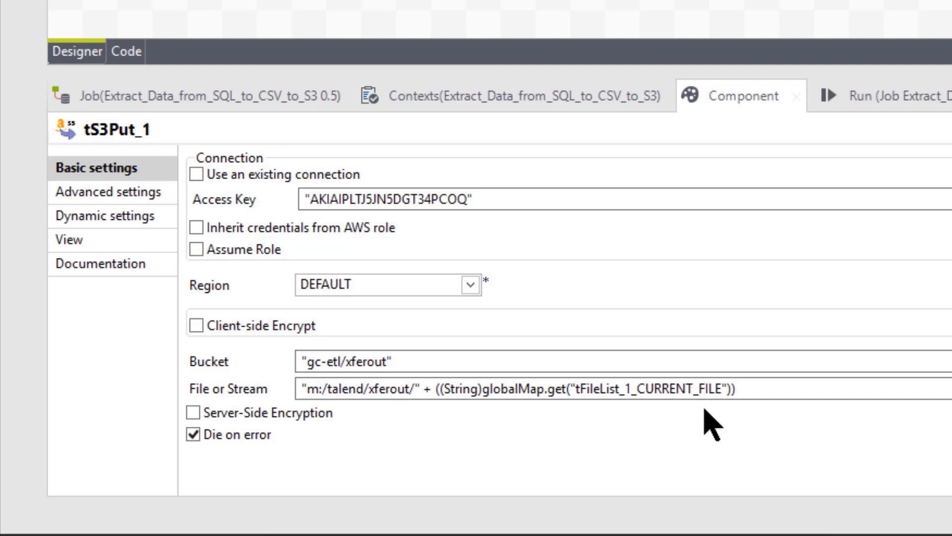
{"action": "left_click", "coordinate": [607, 388]}
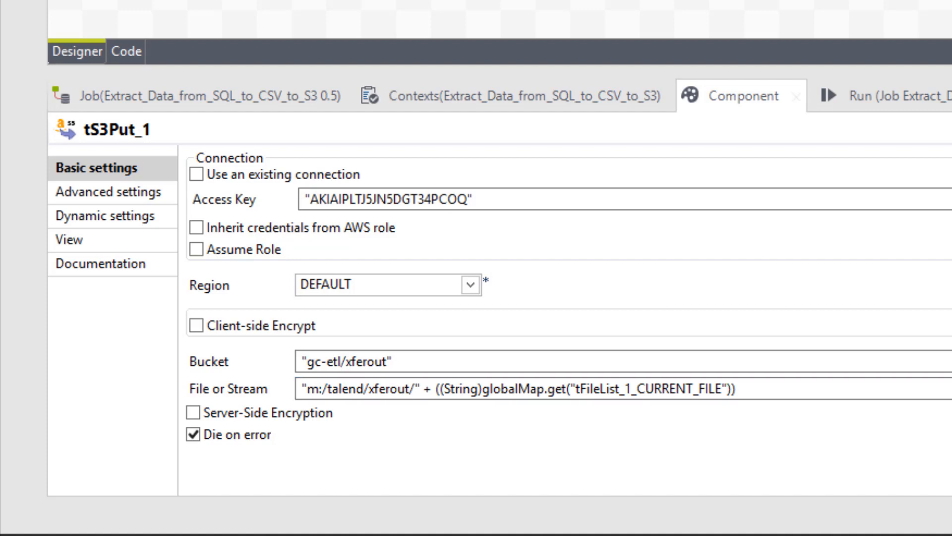
{"action": "mouse_move", "coordinate": [587, 308]}
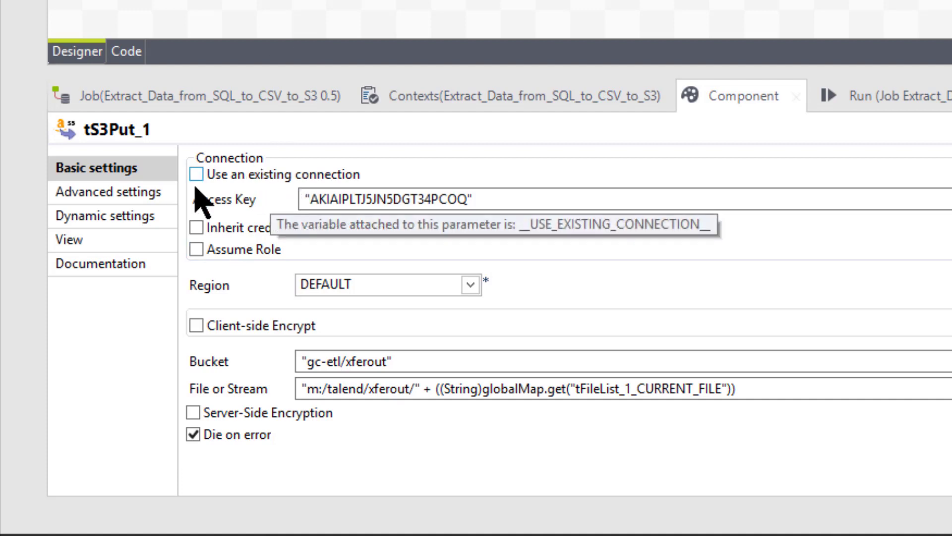
Review tS3Put_1's advanced options (5 MB part size) and documentation, then deselect all components
{"action": "left_click", "coordinate": [107, 191]}
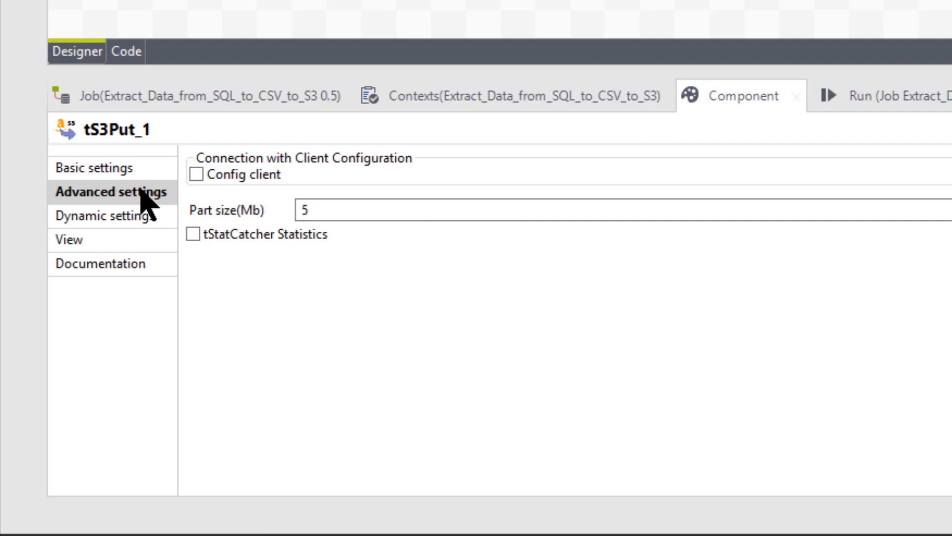
{"action": "mouse_move", "coordinate": [146, 216]}
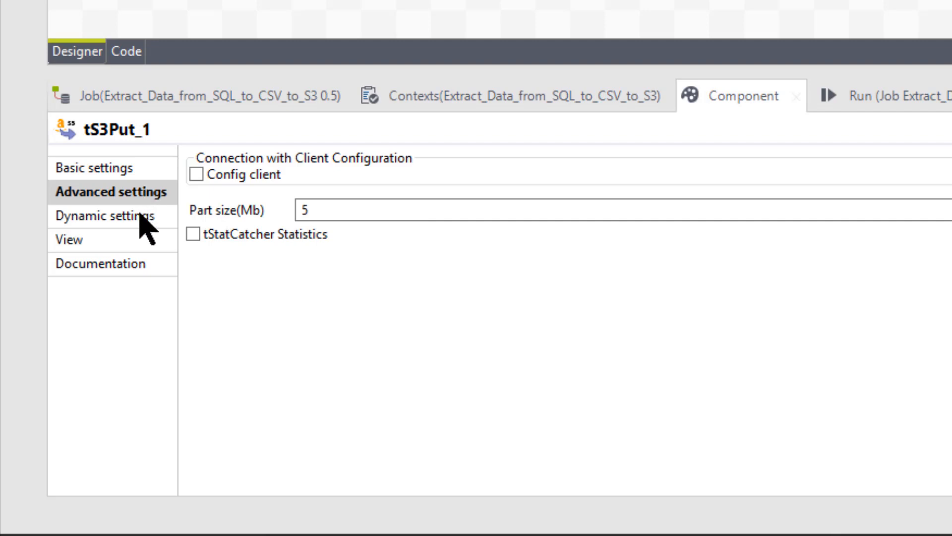
{"action": "left_click", "coordinate": [102, 263]}
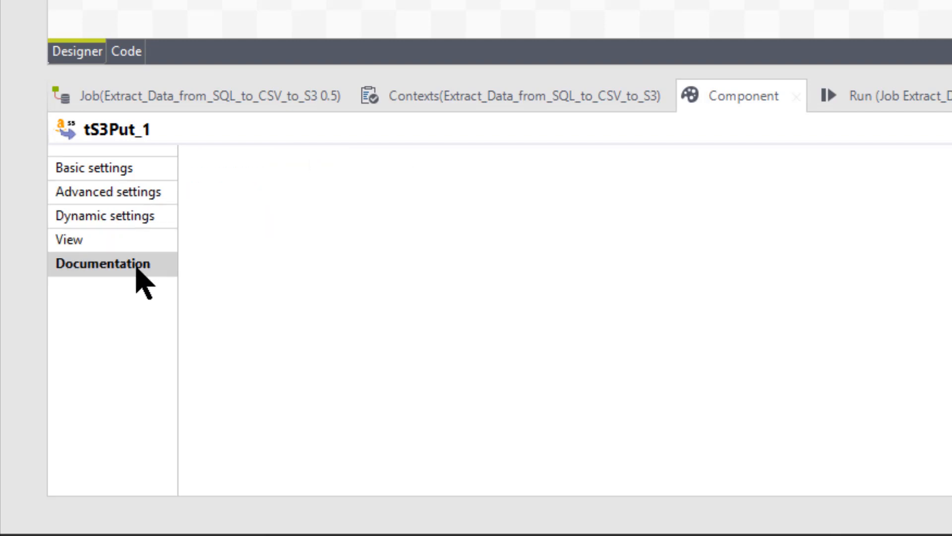
{"action": "left_click", "coordinate": [93, 167]}
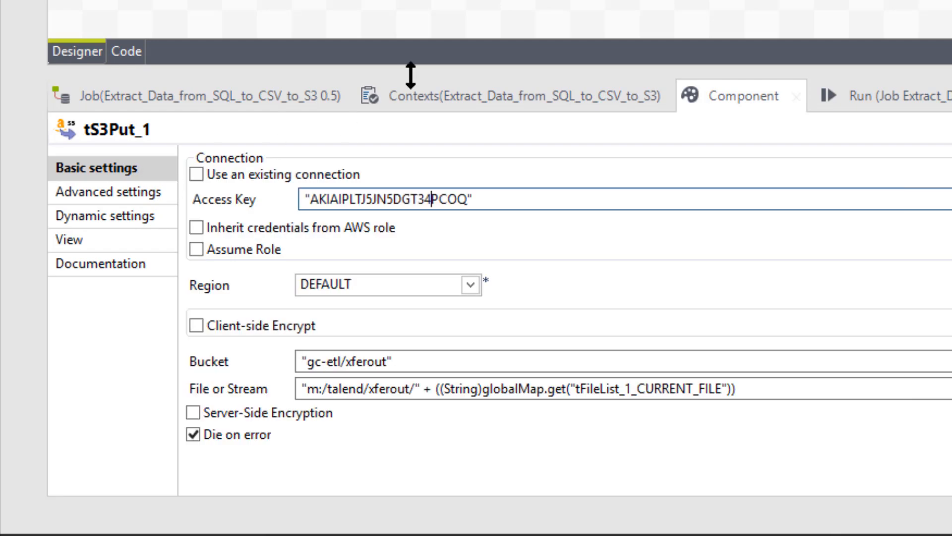
{"action": "mouse_move", "coordinate": [869, 307]}
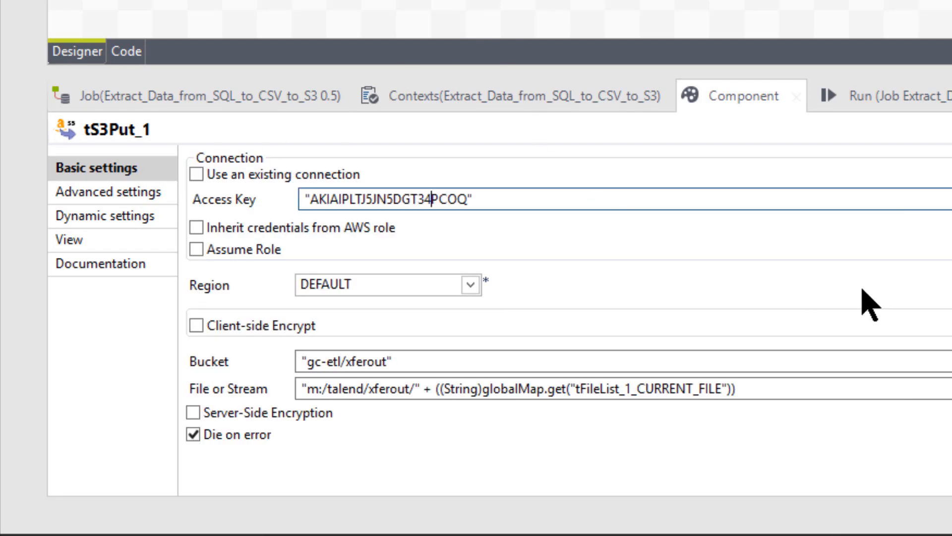
{"action": "left_click", "coordinate": [546, 361]}
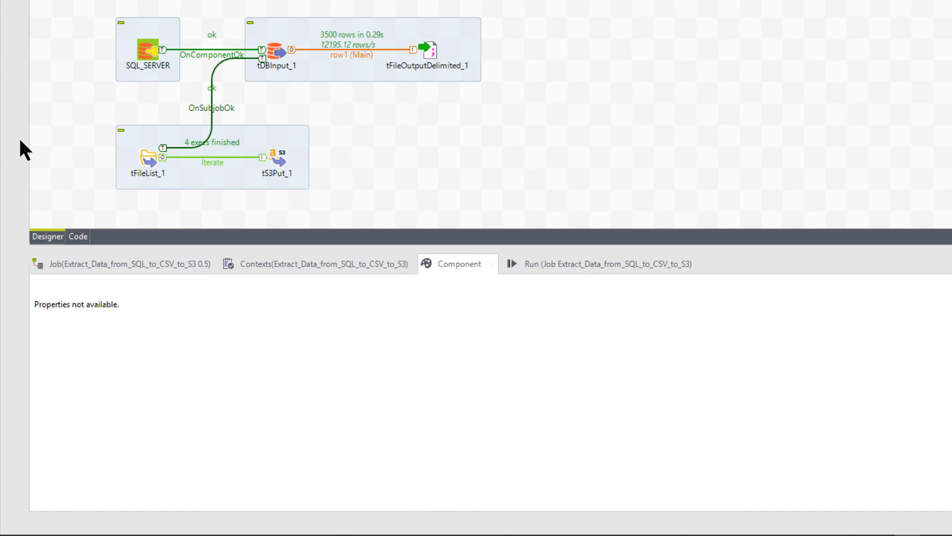
{"action": "mouse_move", "coordinate": [361, 214]}
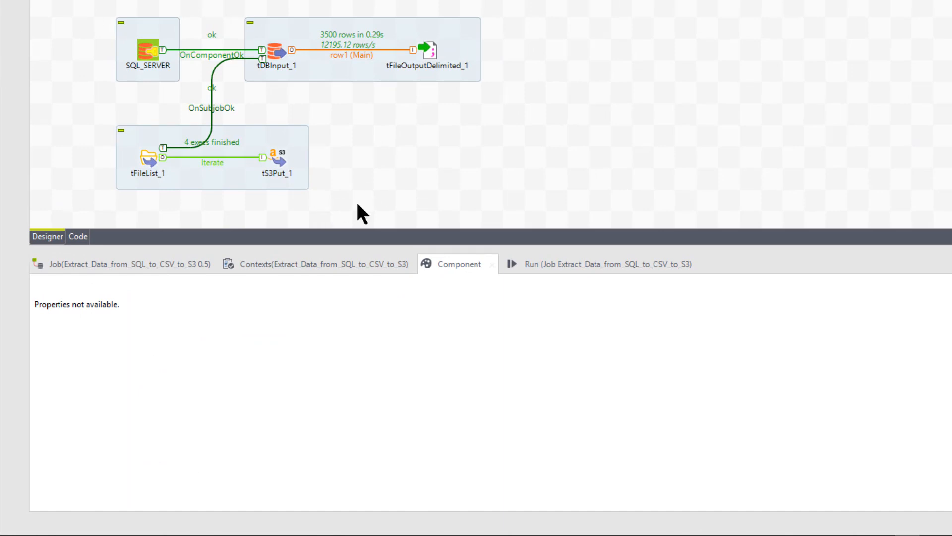
{"action": "mouse_move", "coordinate": [321, 197]}
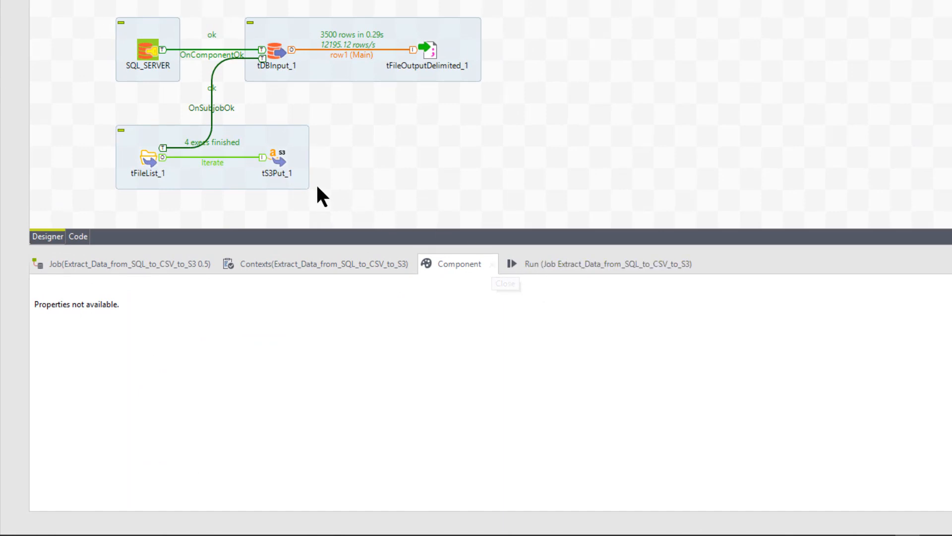
{"action": "mouse_move", "coordinate": [381, 229]}
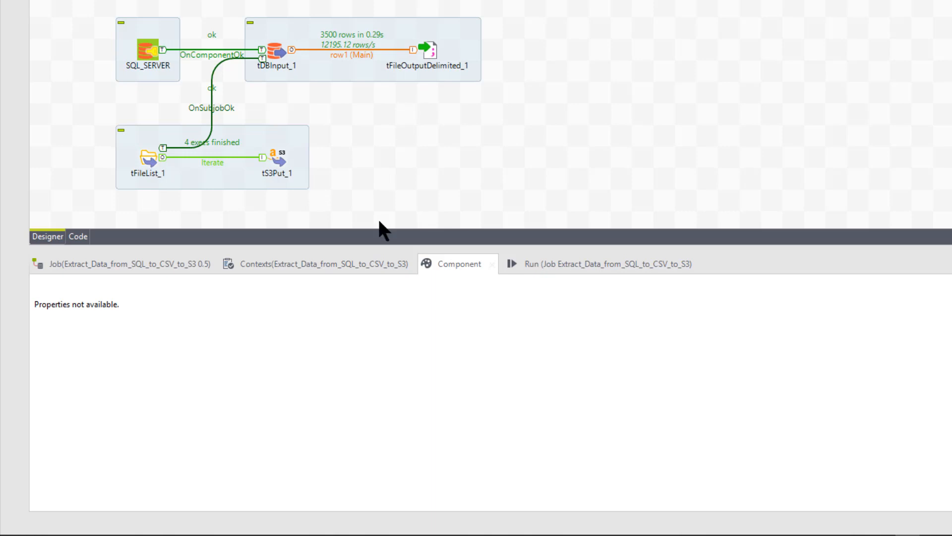
Show tFileOutputDelimited_1's settings writing pipe-separated m:/talend/xferout/FactSales.csv
{"action": "left_click", "coordinate": [425, 50]}
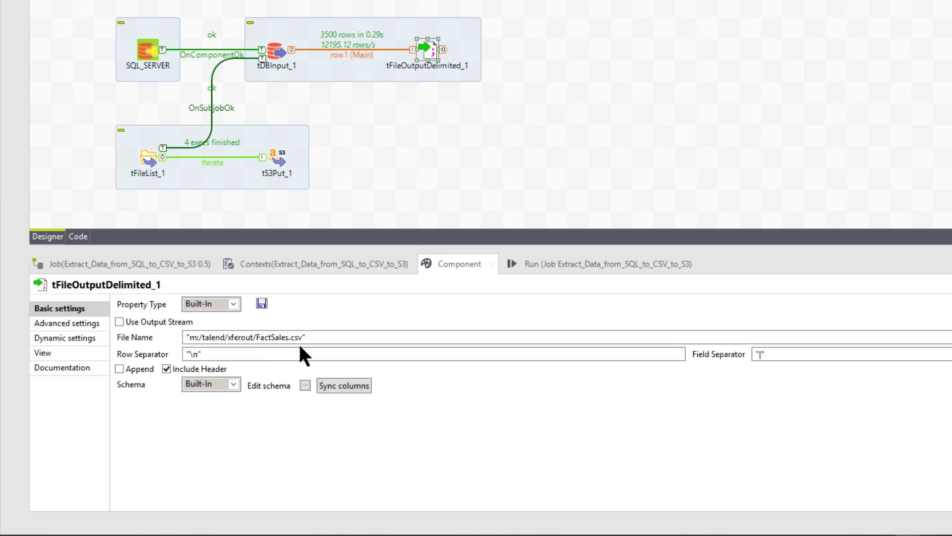
{"action": "mouse_move", "coordinate": [540, 183]}
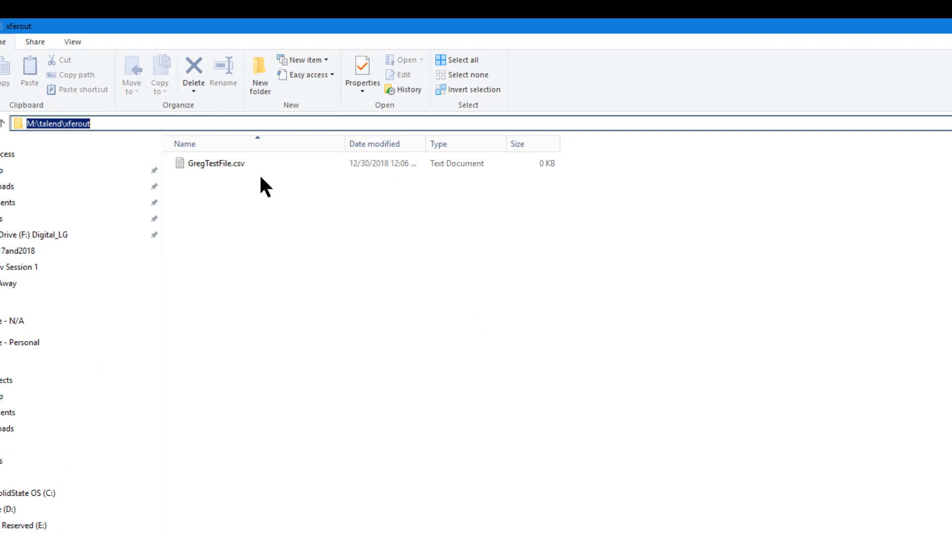
Select the empty 0 KB GregTestFile.csv, the only file in M:\talend\xferout
{"action": "left_click", "coordinate": [217, 163]}
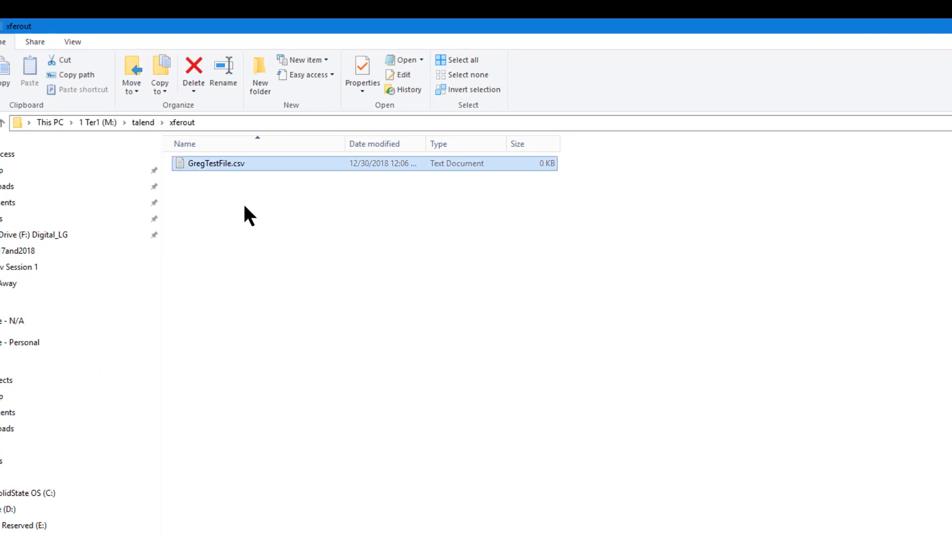
{"action": "mouse_move", "coordinate": [235, 196]}
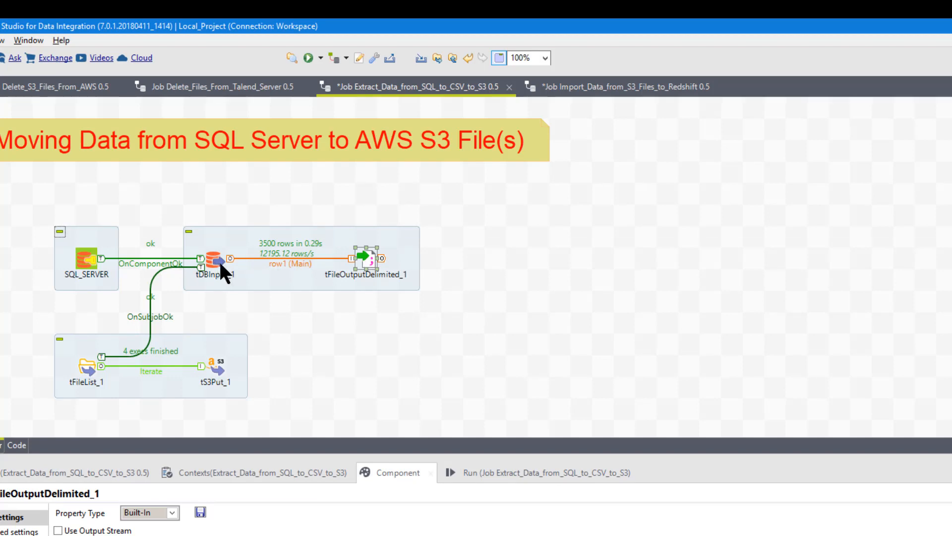
{"action": "mouse_move", "coordinate": [249, 276]}
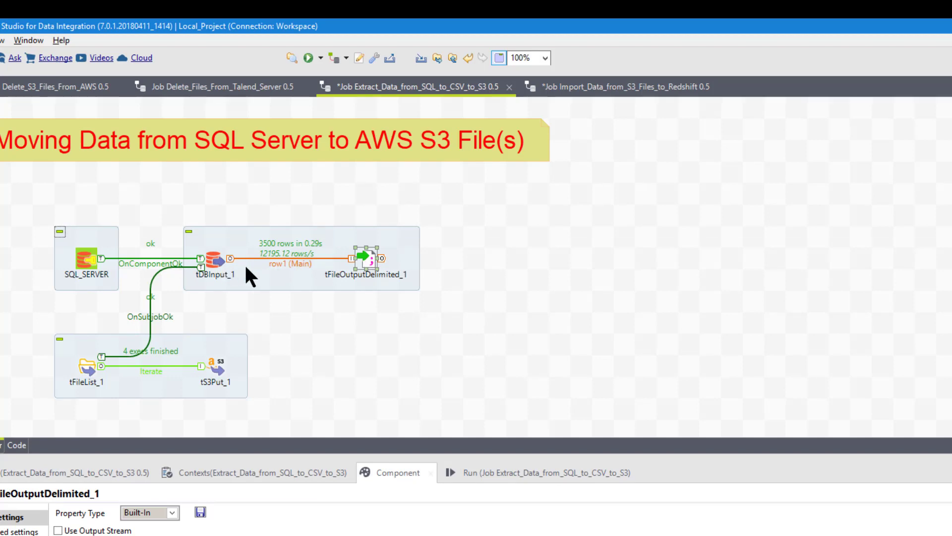
{"action": "mouse_move", "coordinate": [300, 274]}
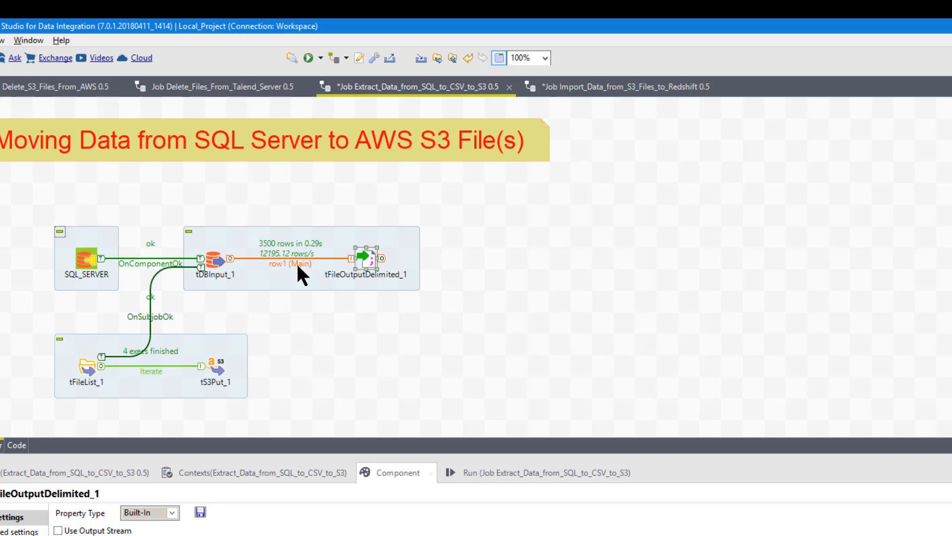
{"action": "mouse_move", "coordinate": [304, 295]}
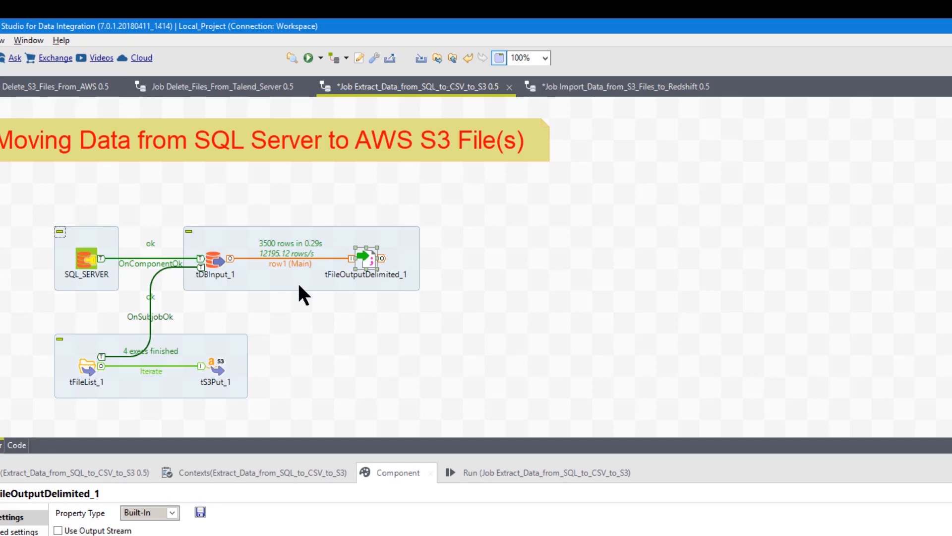
{"action": "mouse_move", "coordinate": [216, 276]}
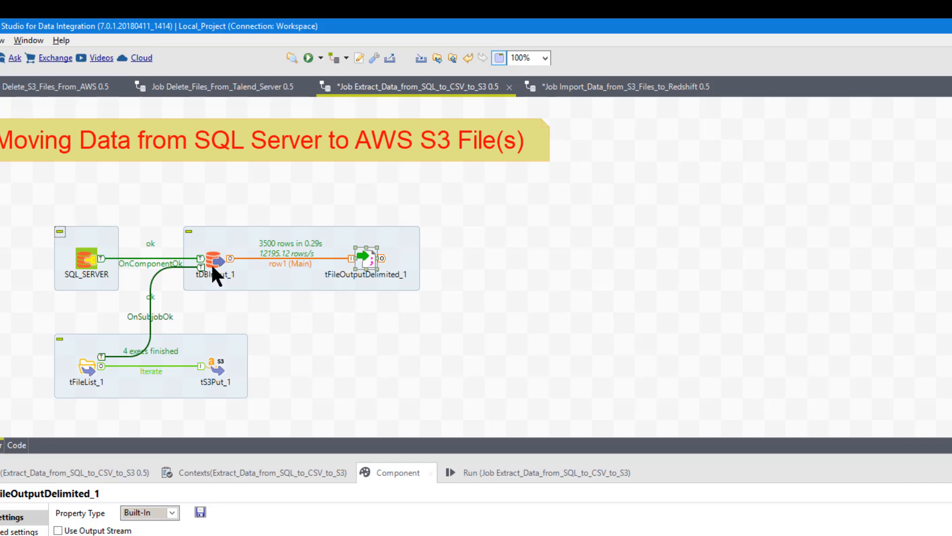
{"action": "mouse_move", "coordinate": [285, 291]}
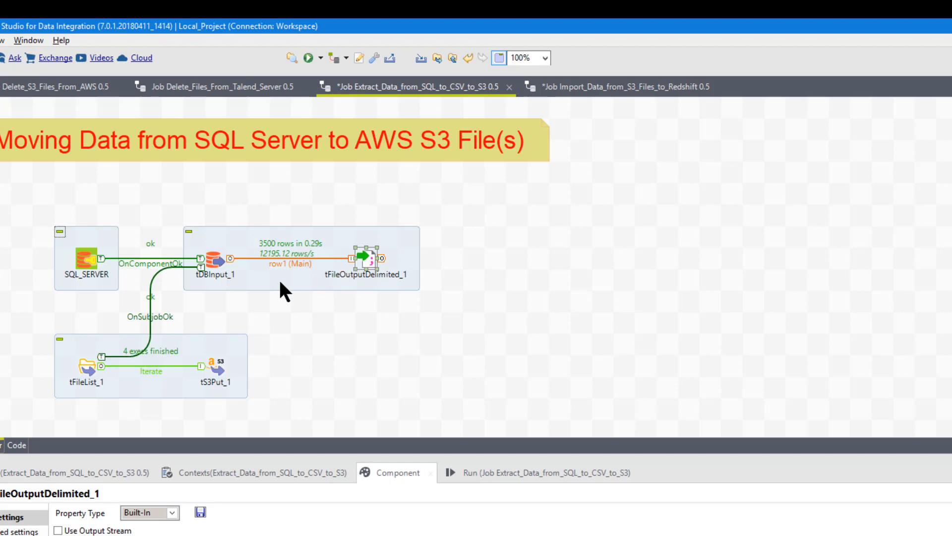
{"action": "mouse_move", "coordinate": [370, 299]}
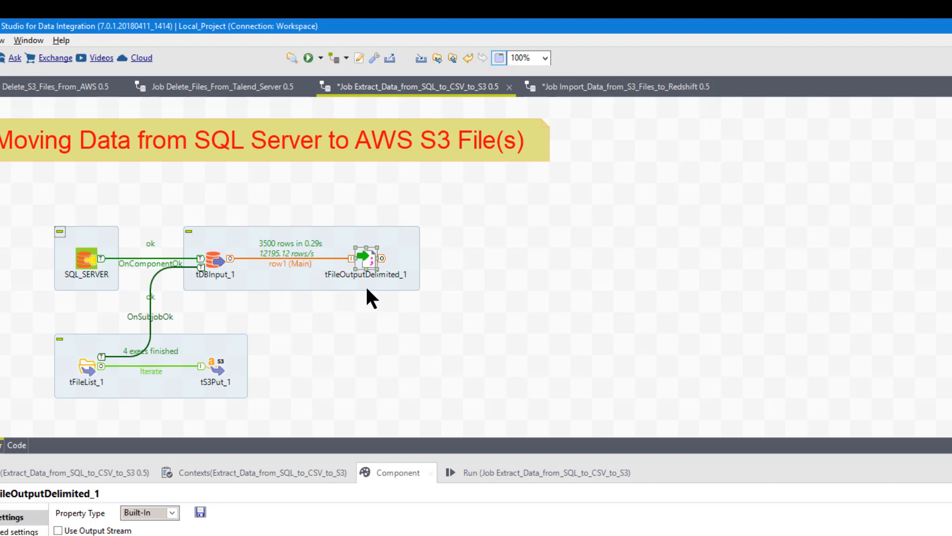
{"action": "mouse_move", "coordinate": [389, 297]}
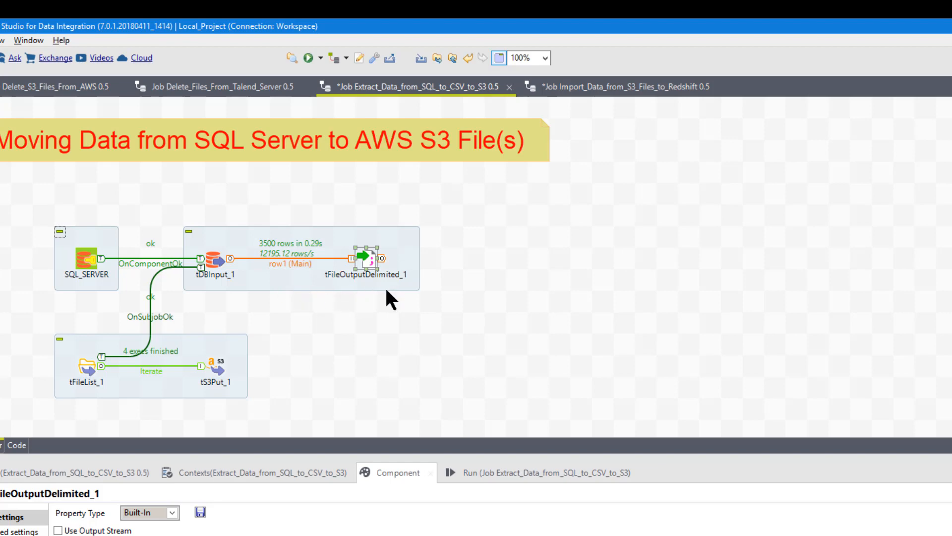
{"action": "mouse_move", "coordinate": [380, 300]}
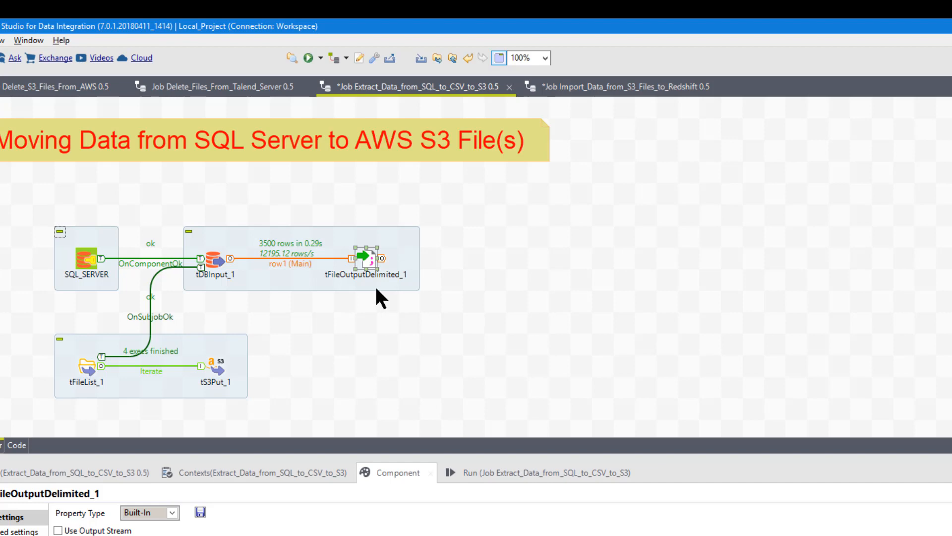
{"action": "mouse_move", "coordinate": [150, 337]}
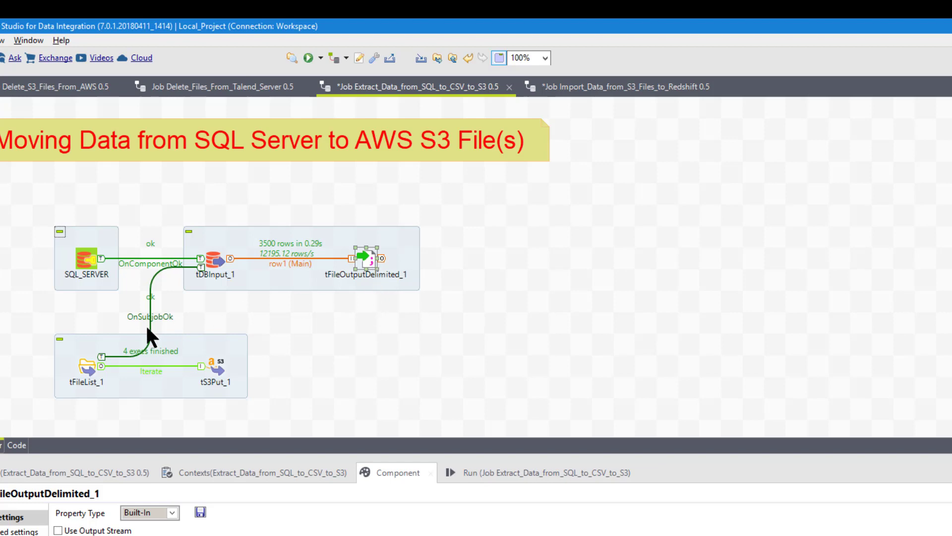
{"action": "mouse_move", "coordinate": [215, 377]}
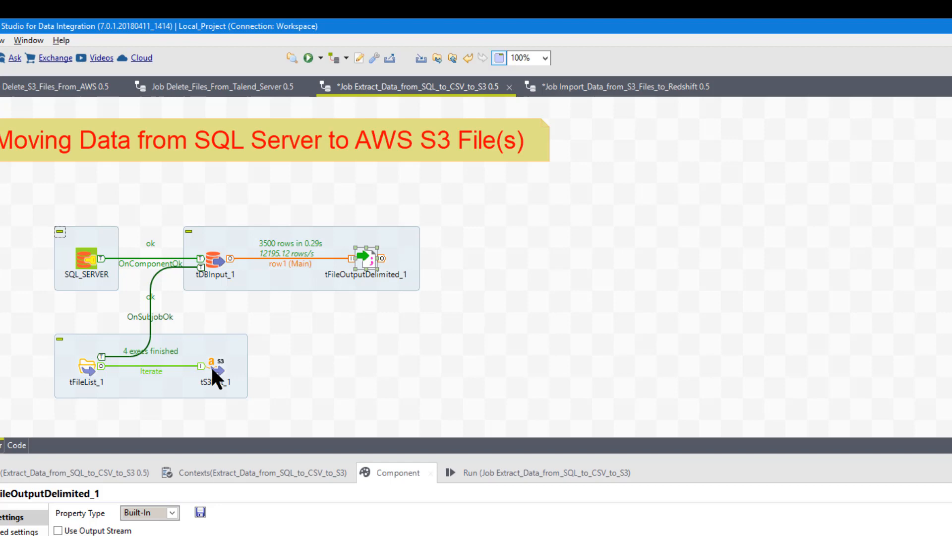
{"action": "left_click", "coordinate": [215, 366]}
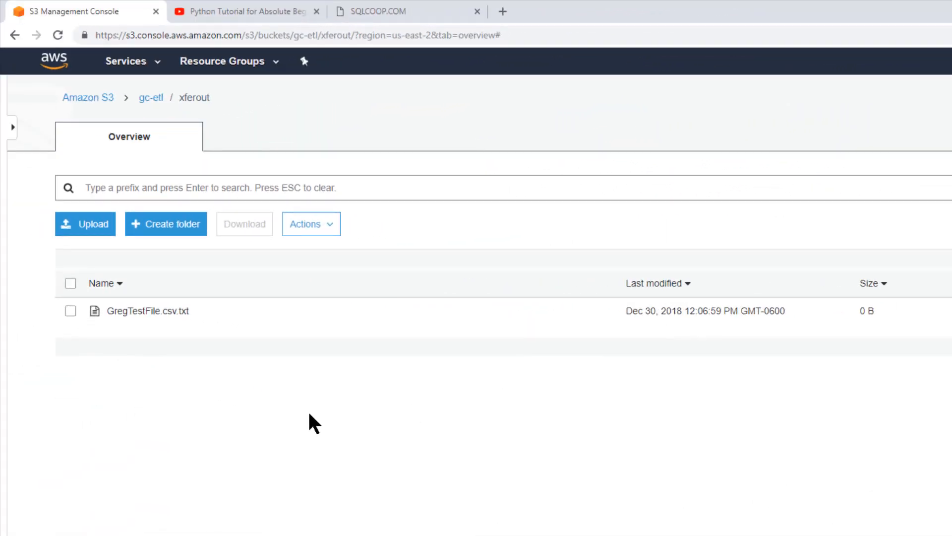
{"action": "mouse_move", "coordinate": [183, 364]}
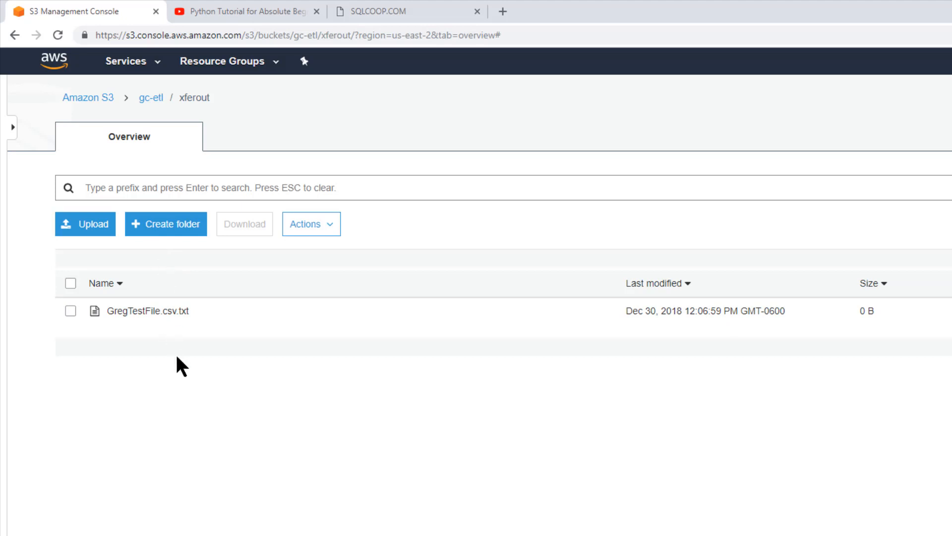
{"action": "mouse_move", "coordinate": [88, 97]}
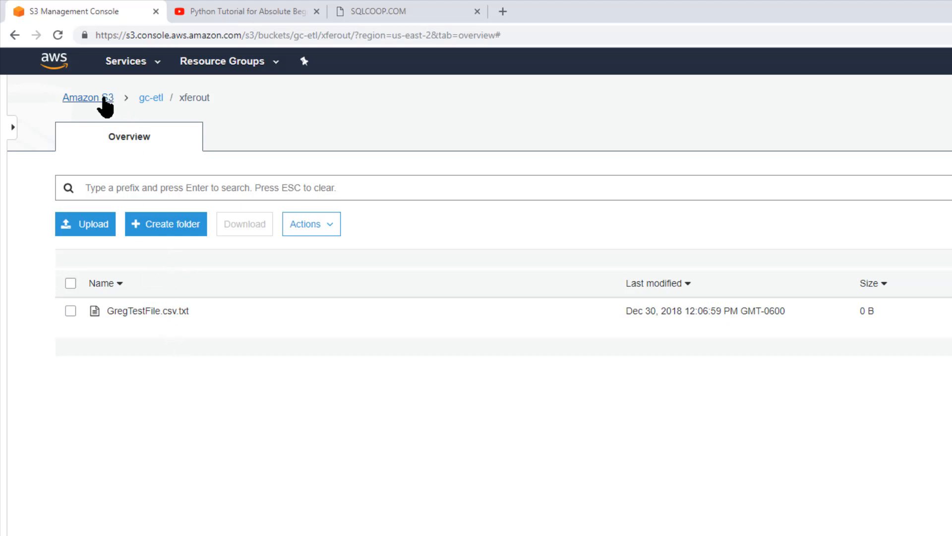
{"action": "left_click", "coordinate": [89, 98]}
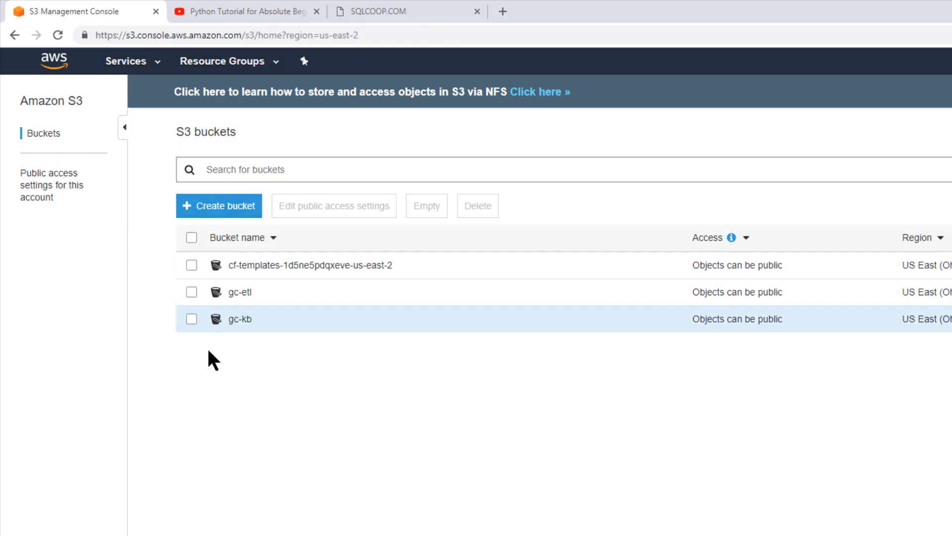
{"action": "mouse_move", "coordinate": [239, 292]}
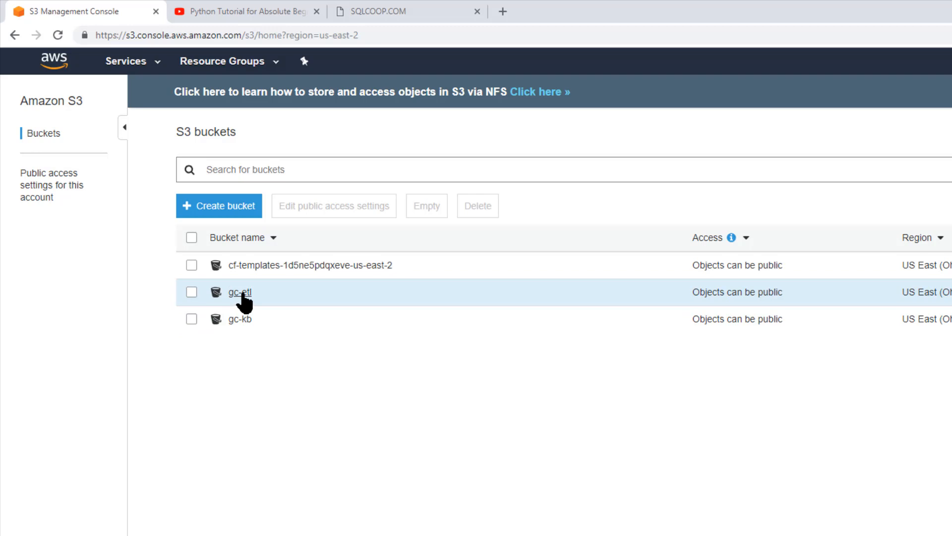
{"action": "left_click", "coordinate": [240, 292]}
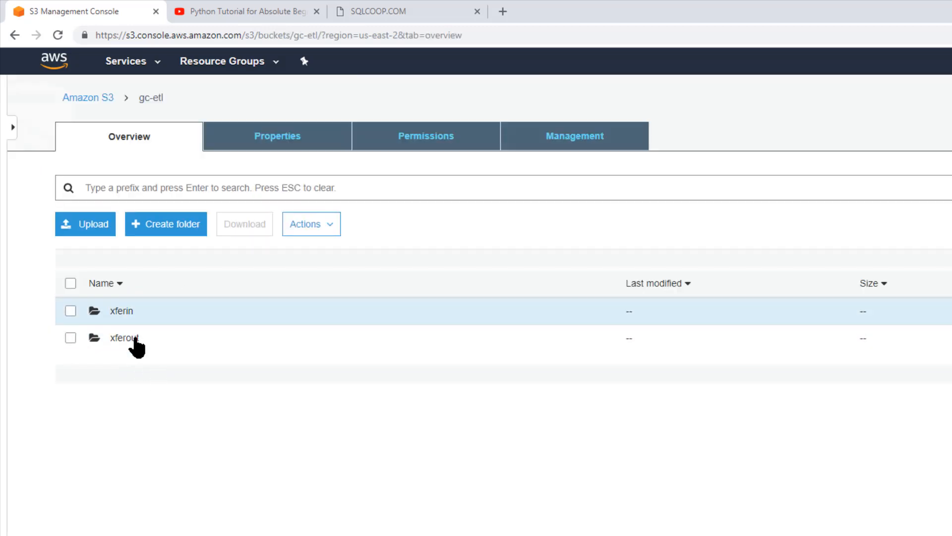
{"action": "mouse_move", "coordinate": [125, 337]}
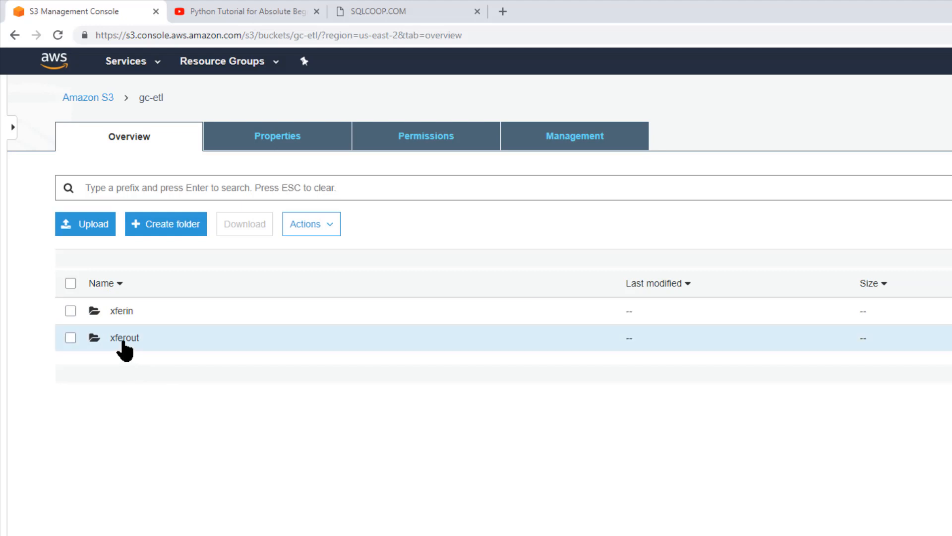
{"action": "left_click", "coordinate": [124, 338]}
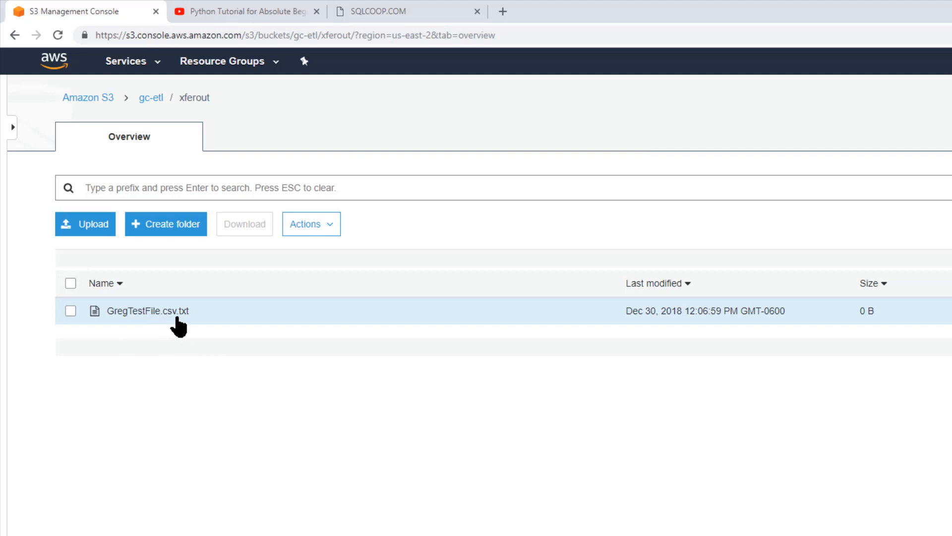
{"action": "mouse_move", "coordinate": [209, 364]}
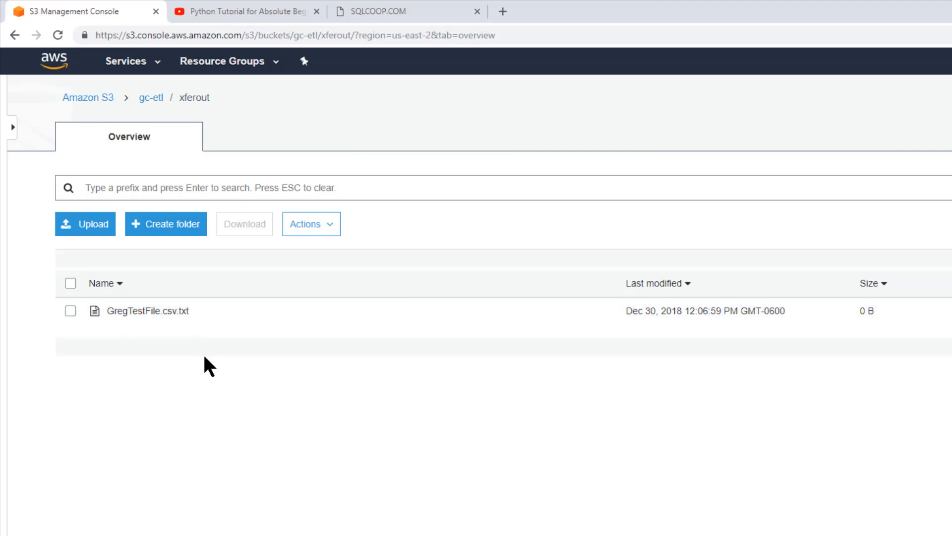
{"action": "mouse_move", "coordinate": [237, 452]}
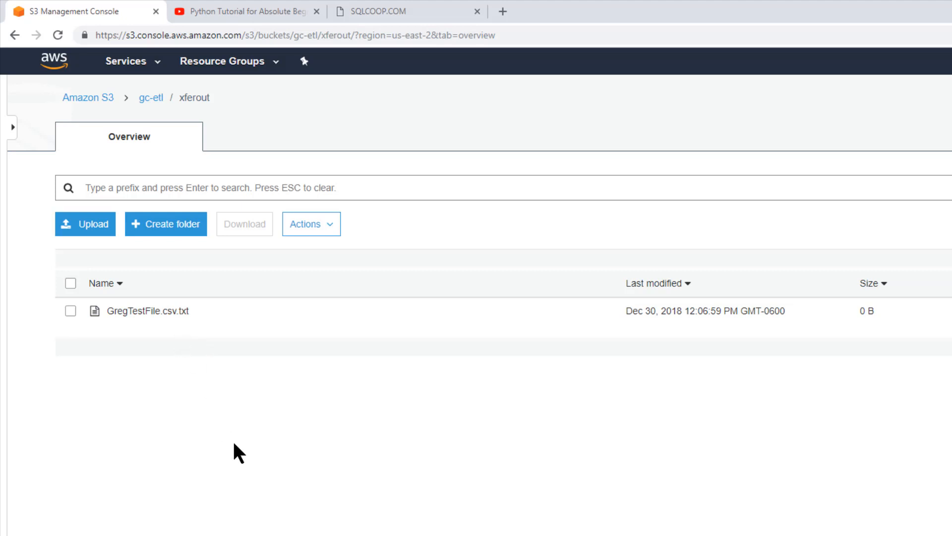
{"action": "mouse_move", "coordinate": [305, 426]}
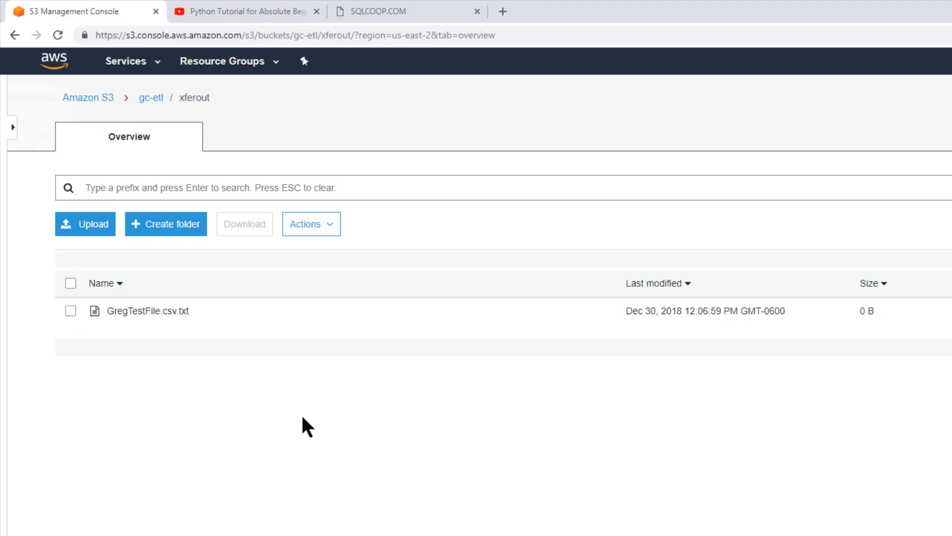
{"action": "mouse_move", "coordinate": [418, 518]}
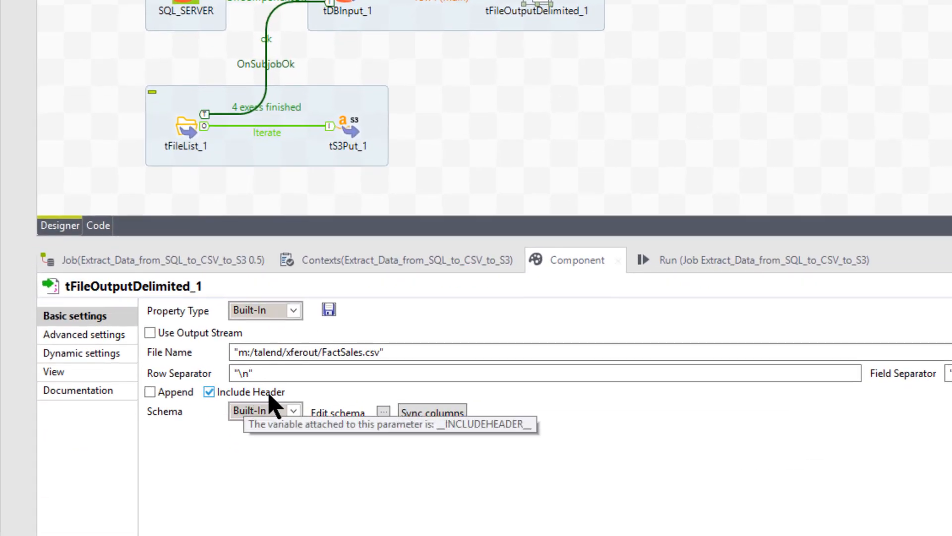
{"action": "mouse_move", "coordinate": [298, 392]}
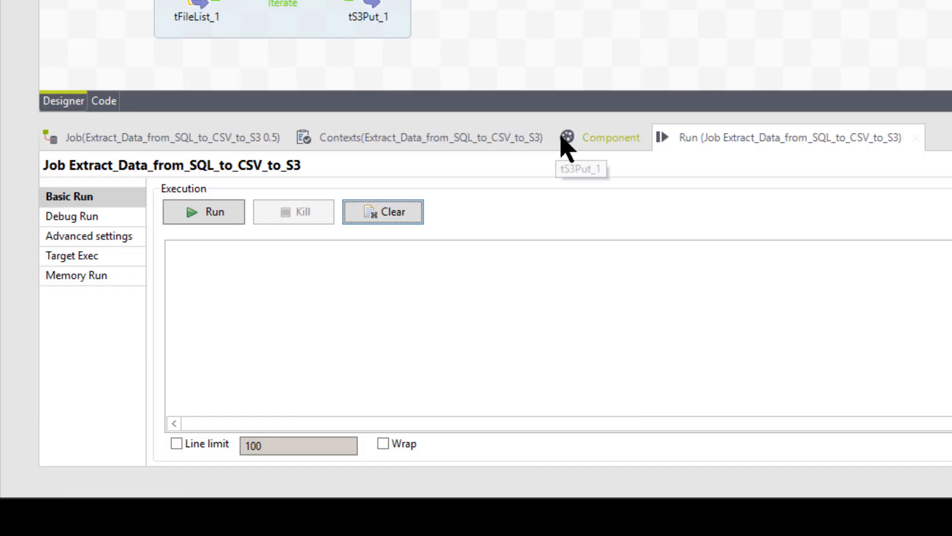
{"action": "mouse_move", "coordinate": [203, 211]}
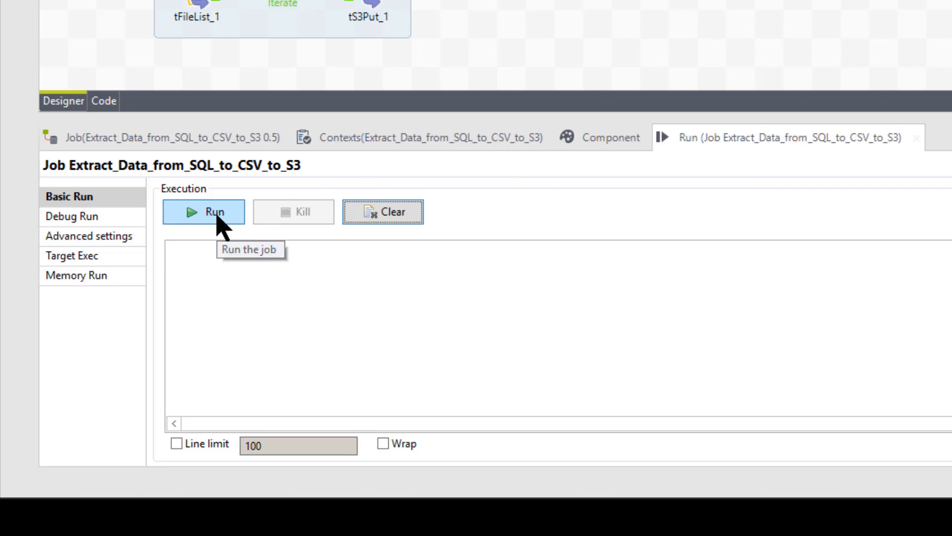
Rerun Extract_Data_from_SQL_to_CSV_to_S3, exporting 3500 rows and 4 uploads with exit code 0
{"action": "left_click", "coordinate": [204, 211]}
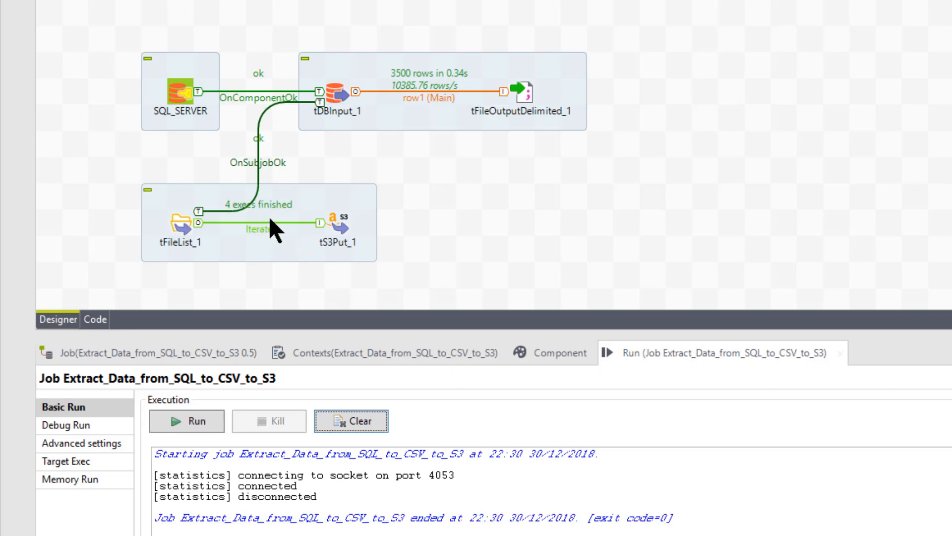
{"action": "mouse_move", "coordinate": [412, 155]}
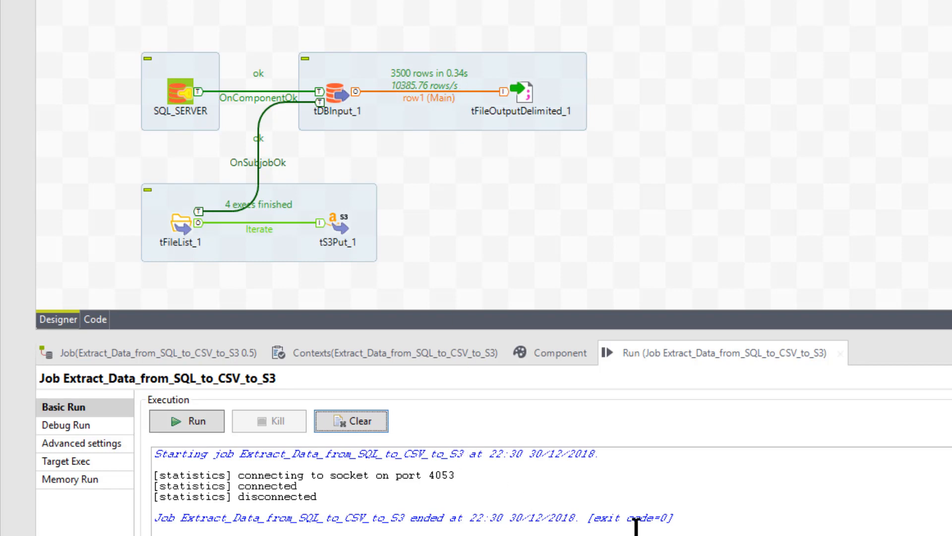
{"action": "mouse_move", "coordinate": [646, 523]}
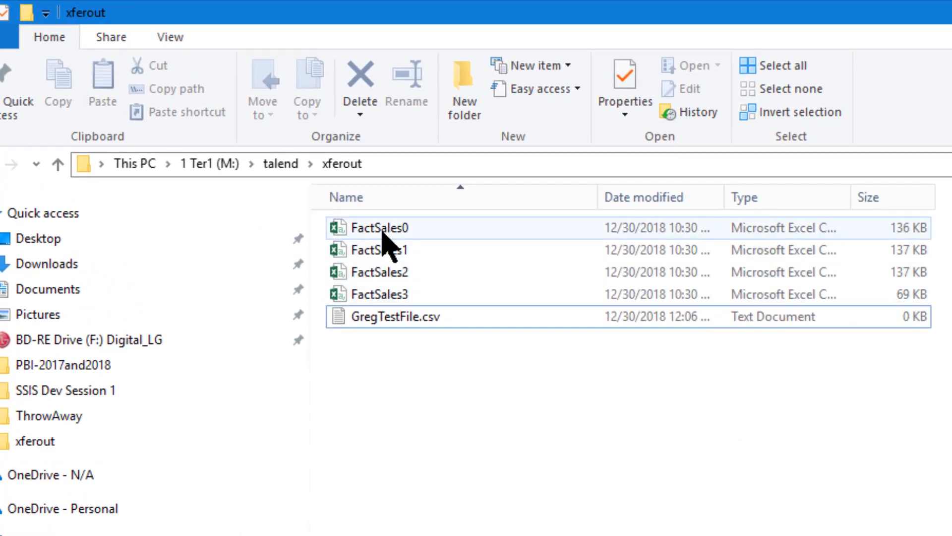
Open the FactSales0 export from m:\talend\xferout in Excel
{"action": "left_click", "coordinate": [385, 227]}
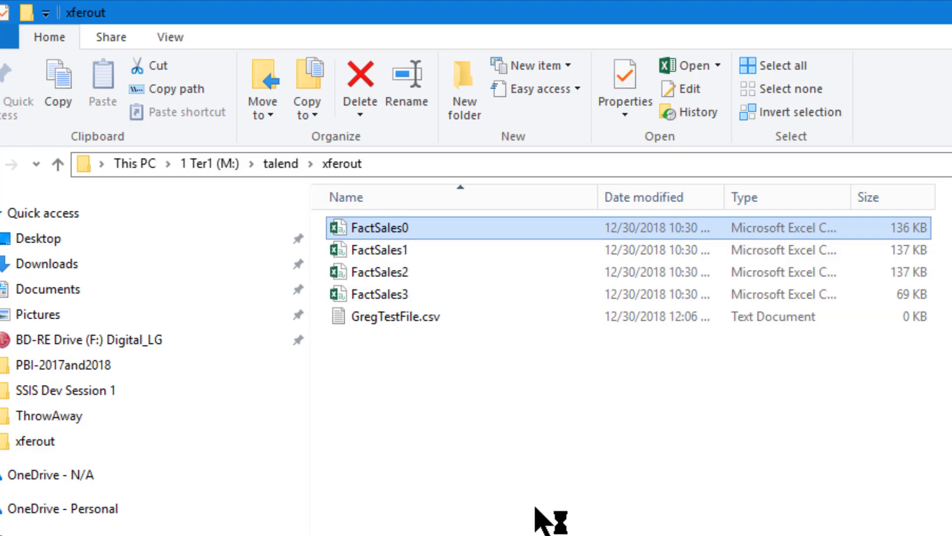
{"action": "double_click", "coordinate": [386, 227]}
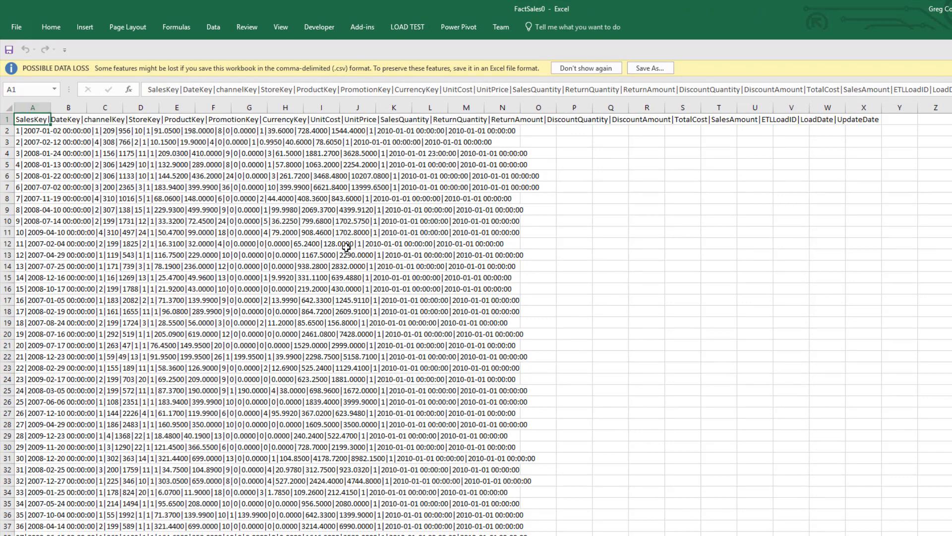
{"action": "mouse_move", "coordinate": [395, 385]}
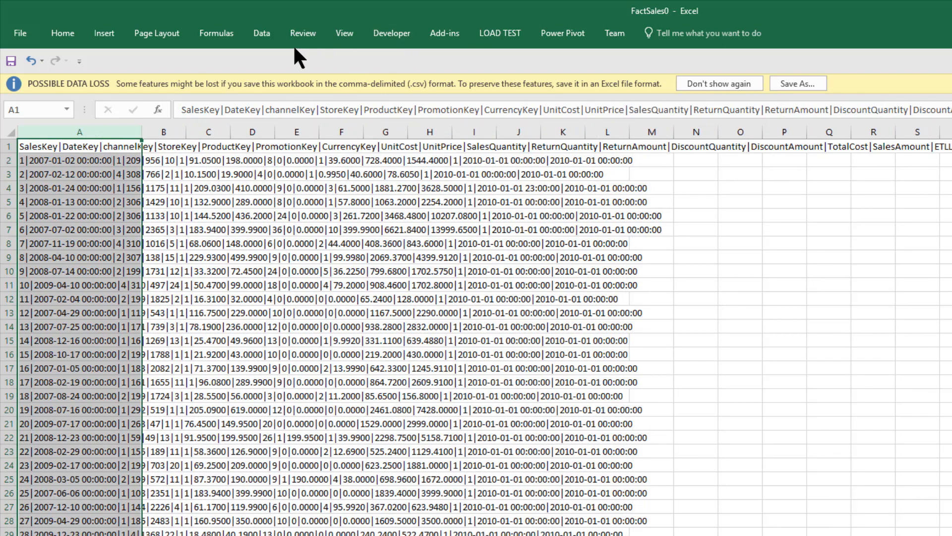
Convert the delimited FactSales0 text to columns using | as the delimiter
{"action": "left_click", "coordinate": [261, 33]}
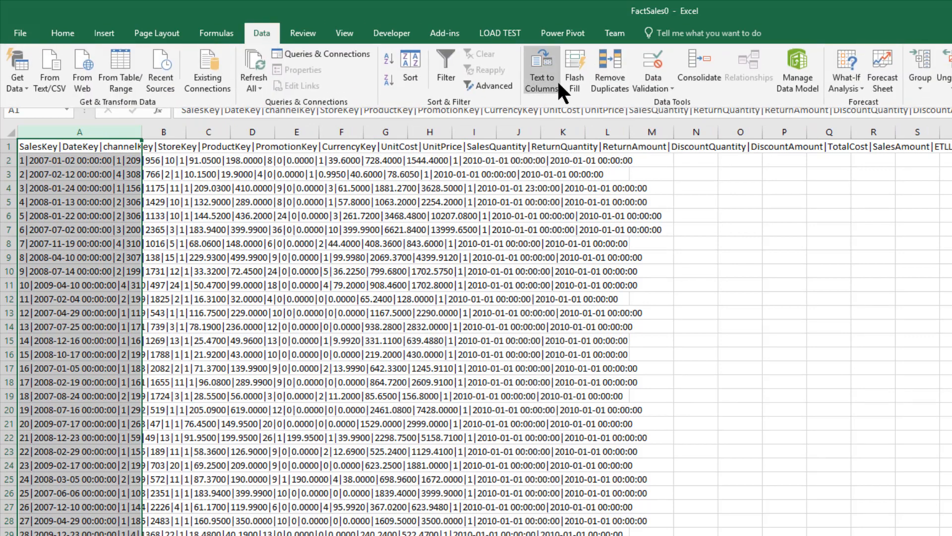
{"action": "left_click", "coordinate": [539, 66]}
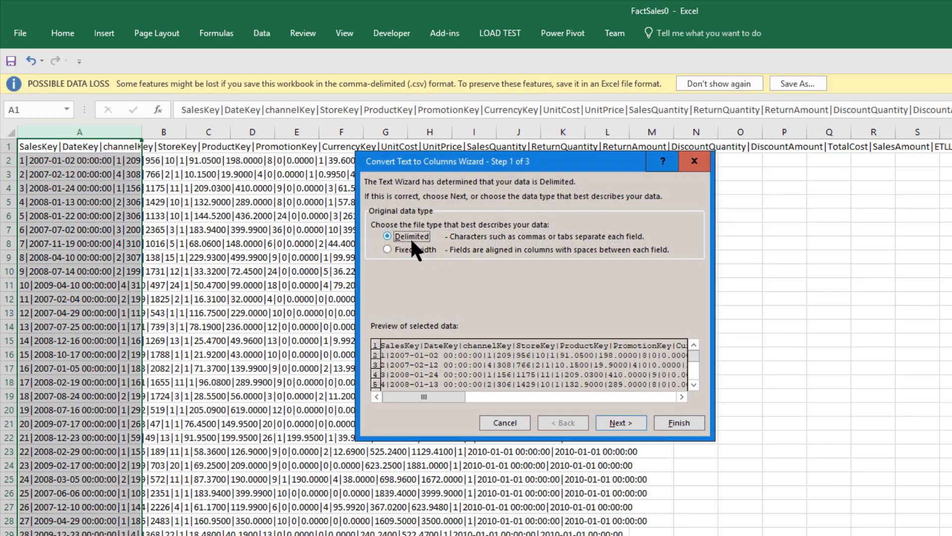
{"action": "left_click", "coordinate": [621, 423]}
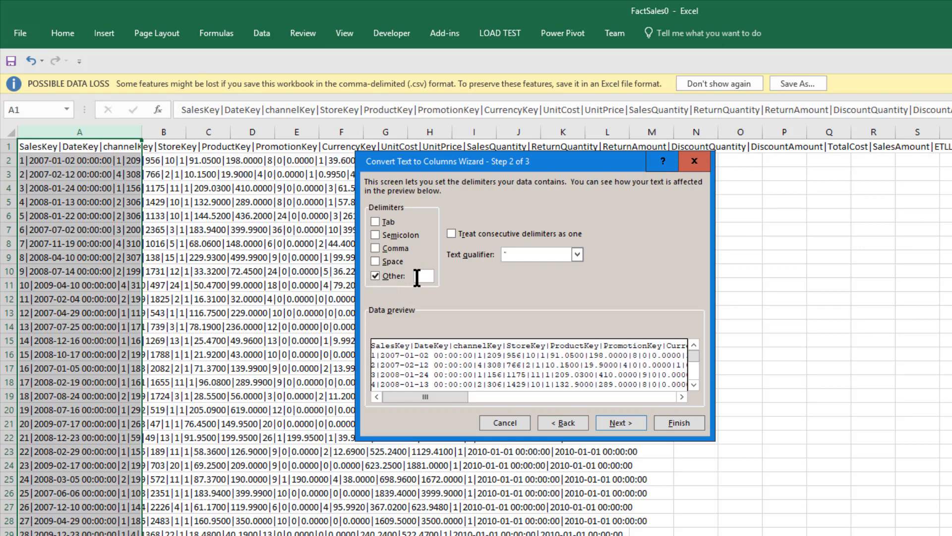
{"action": "type", "text": "|"}
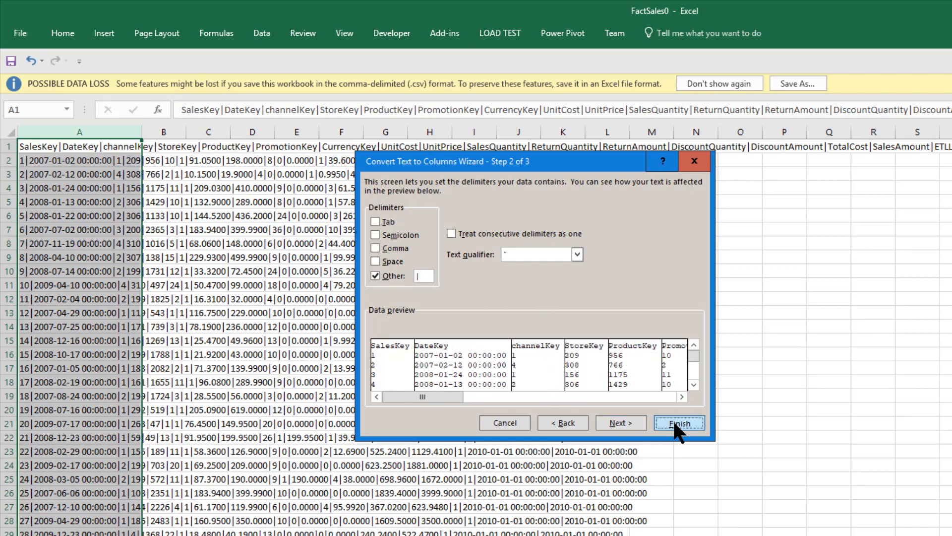
{"action": "left_click", "coordinate": [679, 422]}
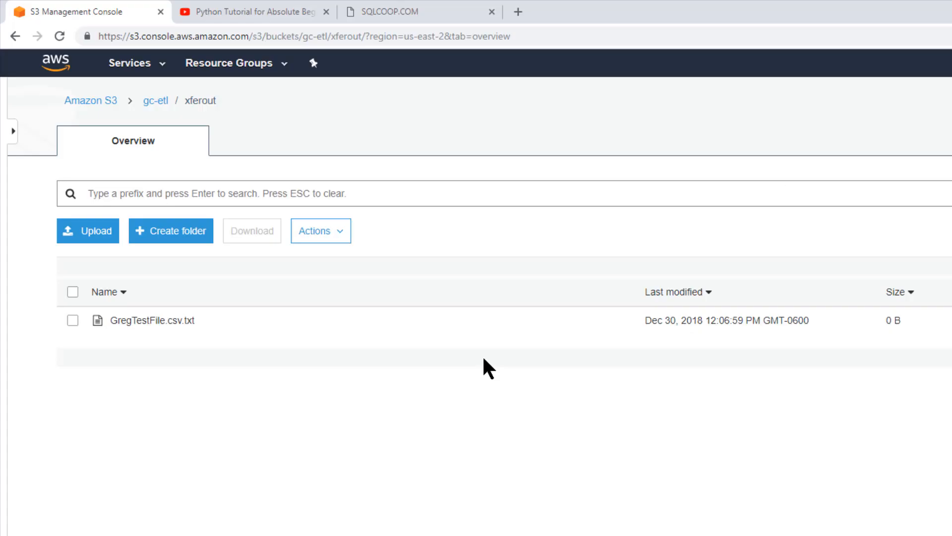
{"action": "mouse_move", "coordinate": [278, 375]}
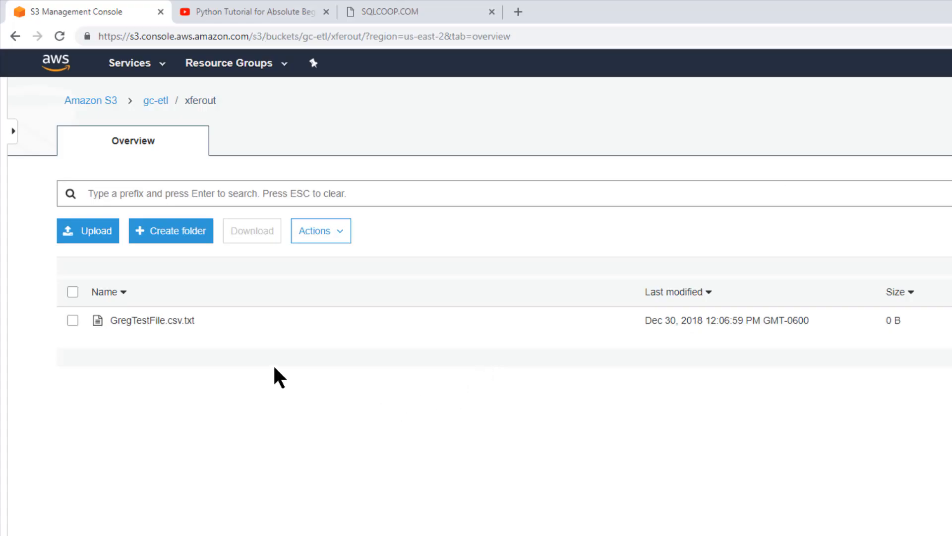
{"action": "mouse_move", "coordinate": [242, 417]}
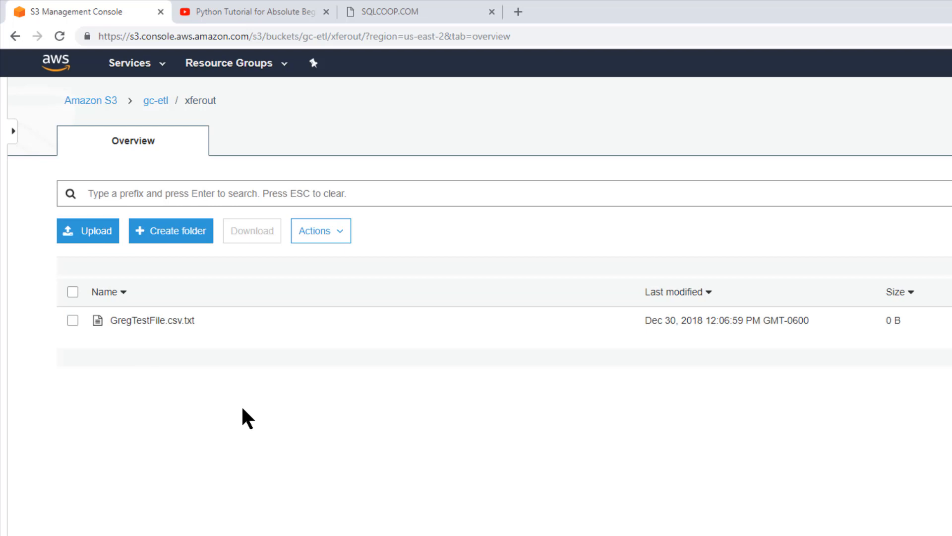
{"action": "mouse_move", "coordinate": [186, 364]}
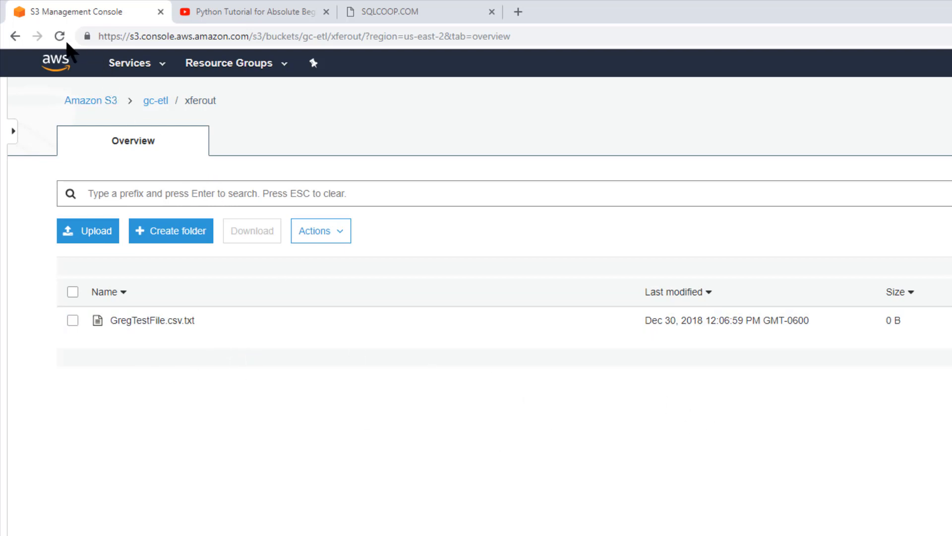
Reload the gc-etl/xferout listing to show FactSales0–3.csv and inspect FactSales0.csv's details
{"action": "left_click", "coordinate": [59, 37]}
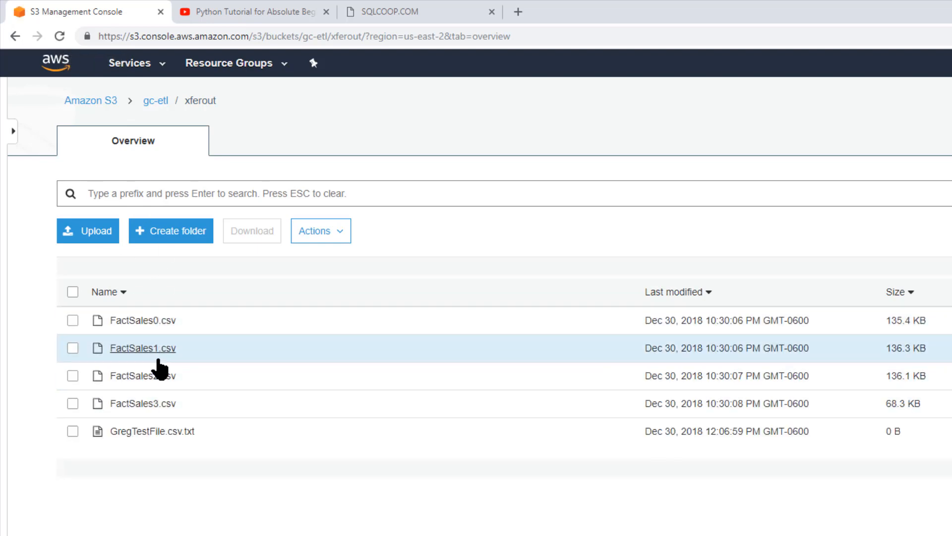
{"action": "mouse_move", "coordinate": [167, 353]}
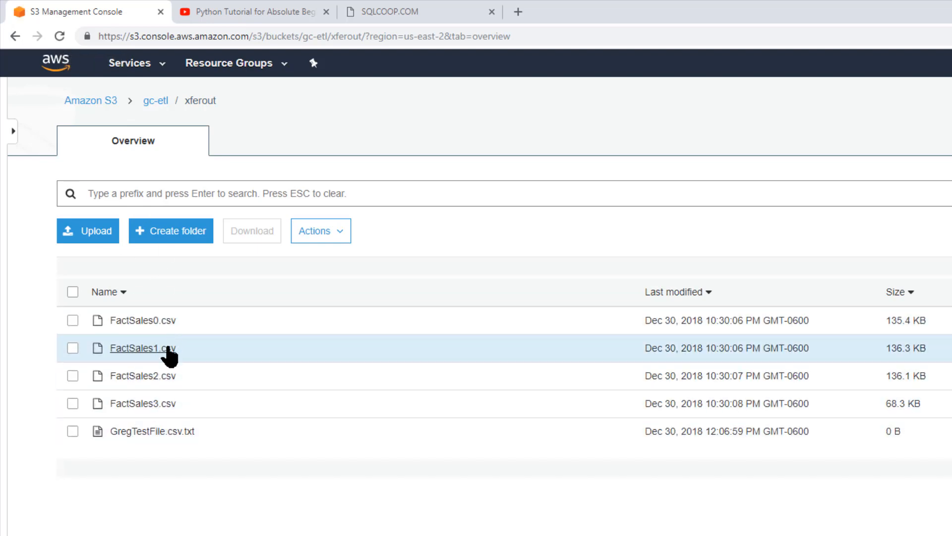
{"action": "mouse_move", "coordinate": [210, 501]}
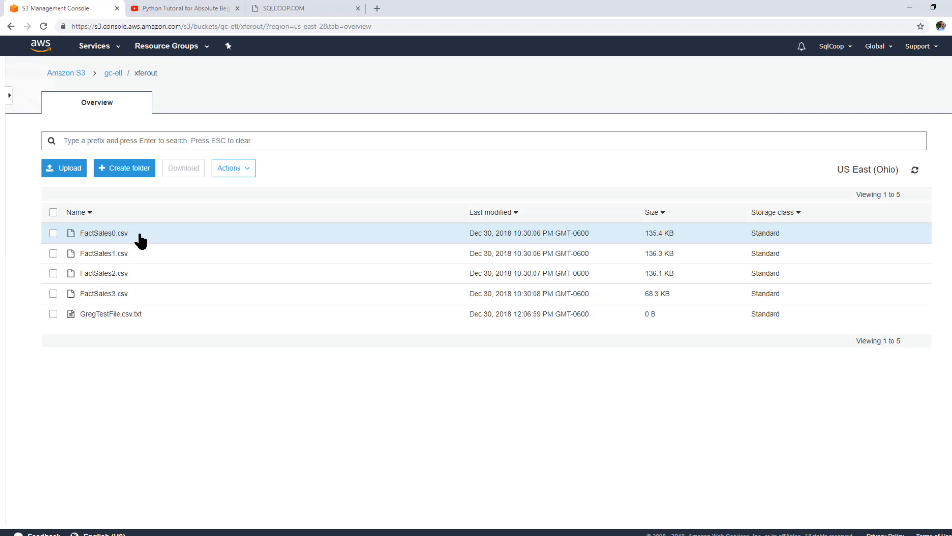
{"action": "left_click", "coordinate": [103, 232]}
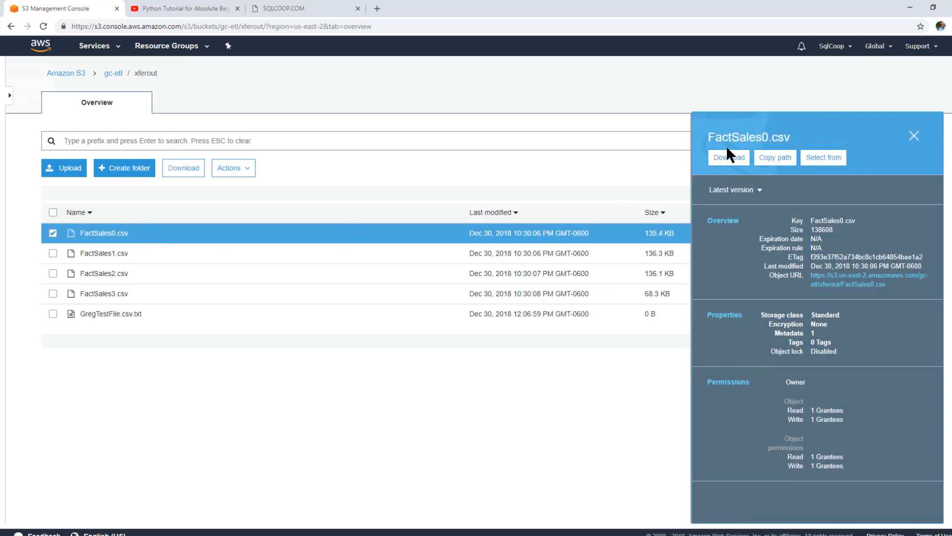
{"action": "mouse_move", "coordinate": [728, 157]}
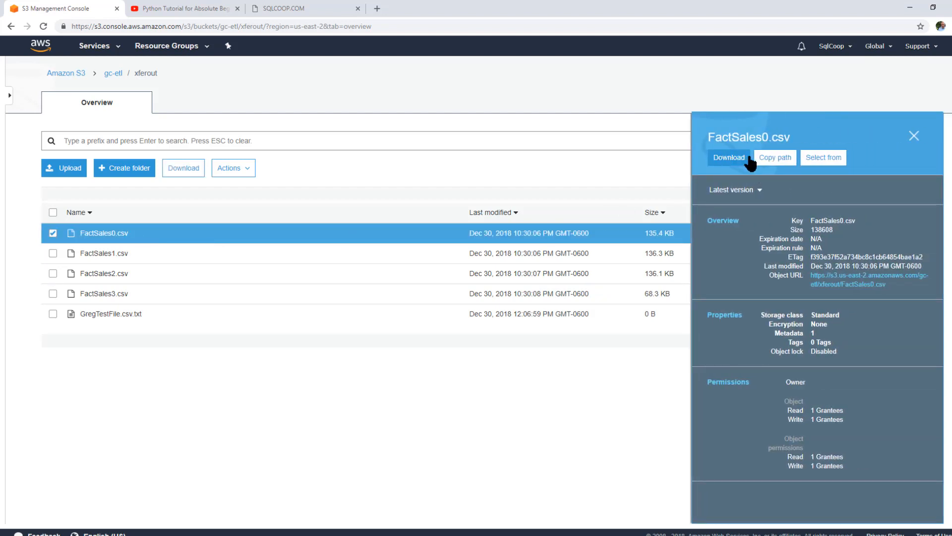
{"action": "mouse_move", "coordinate": [546, 245]}
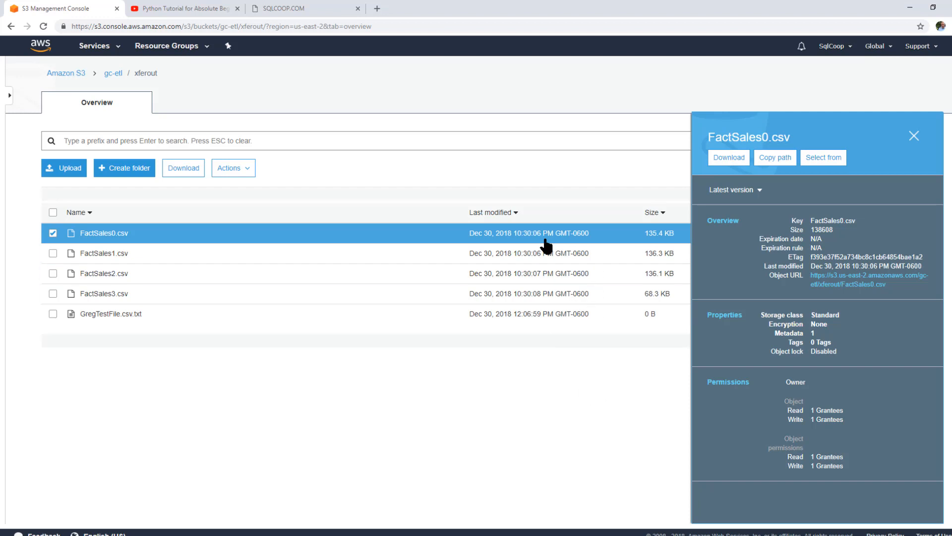
{"action": "mouse_move", "coordinate": [575, 377]}
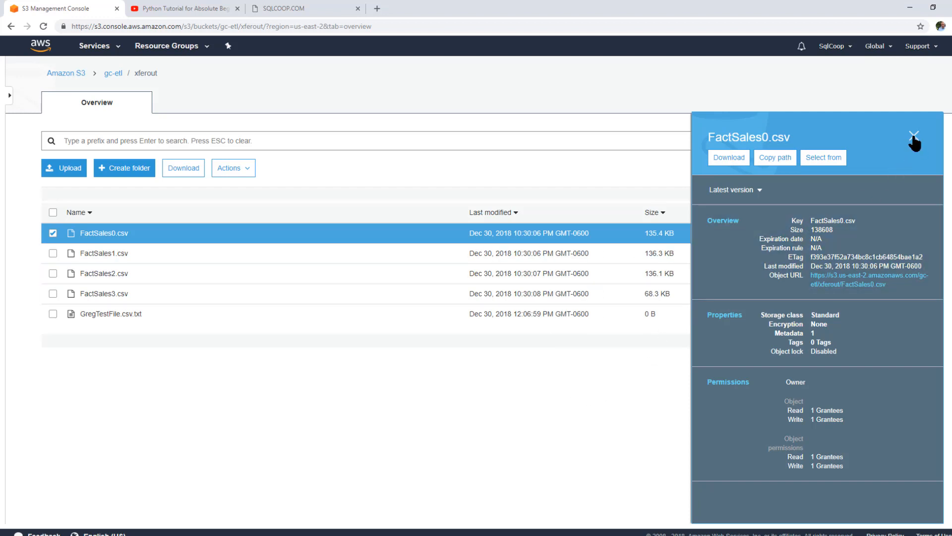
{"action": "left_click", "coordinate": [915, 135]}
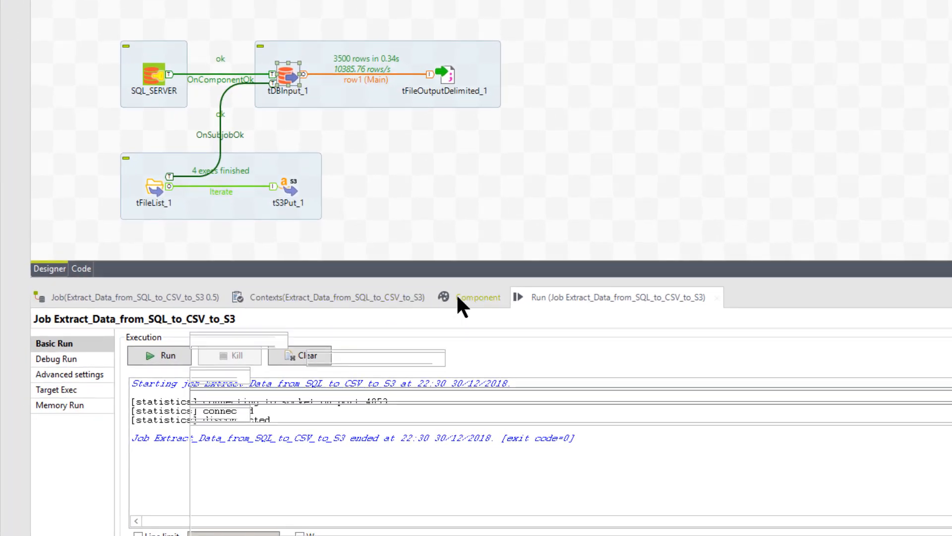
Show tDBInput_1's component settings and bring up its FactSales column schema
{"action": "left_click", "coordinate": [478, 297]}
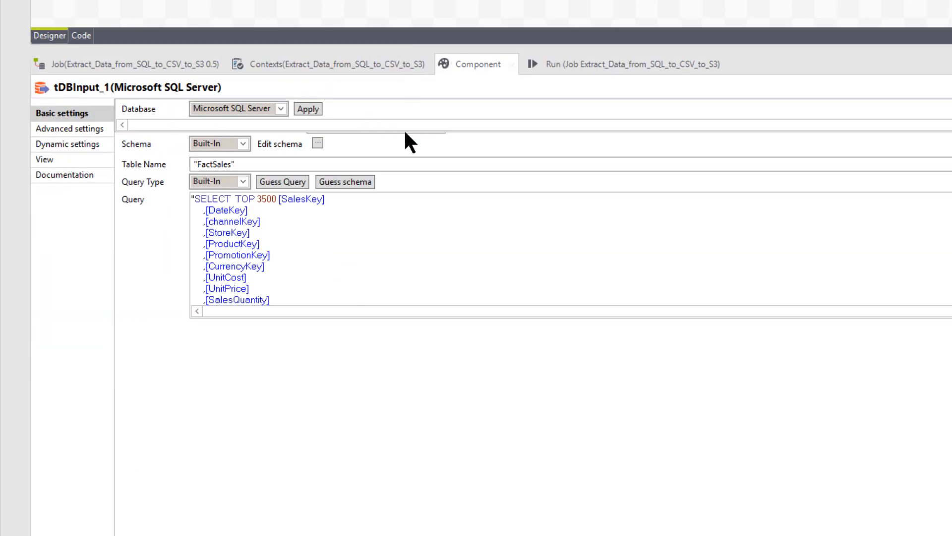
{"action": "left_click", "coordinate": [125, 125]}
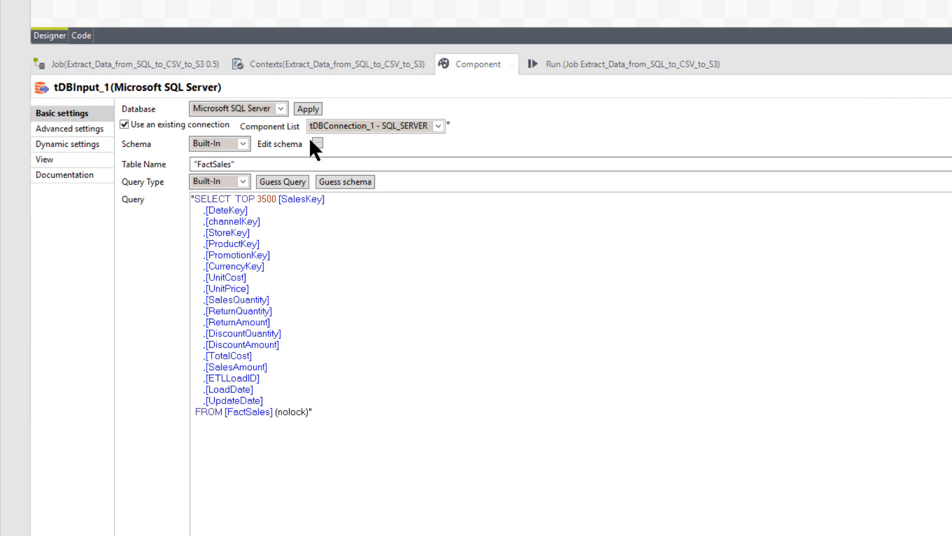
{"action": "left_click", "coordinate": [315, 145]}
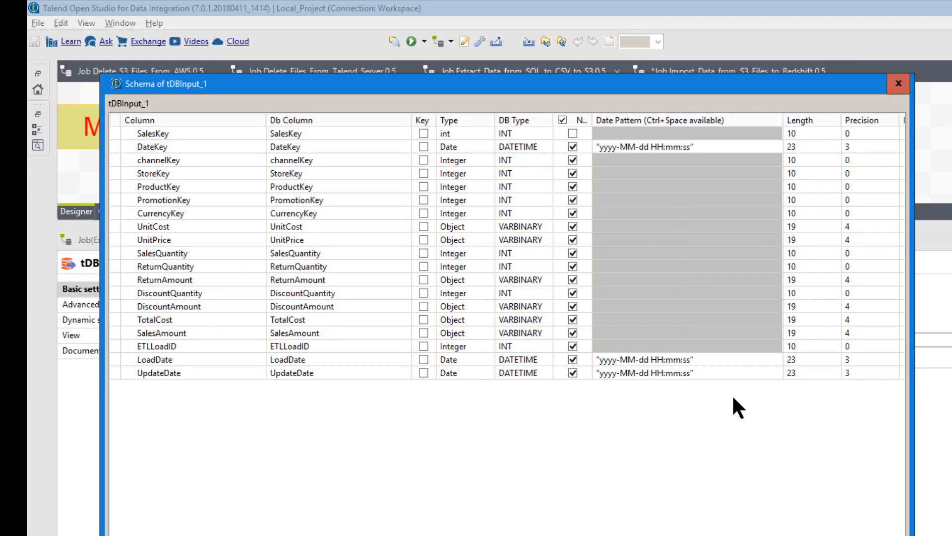
{"action": "mouse_move", "coordinate": [683, 407]}
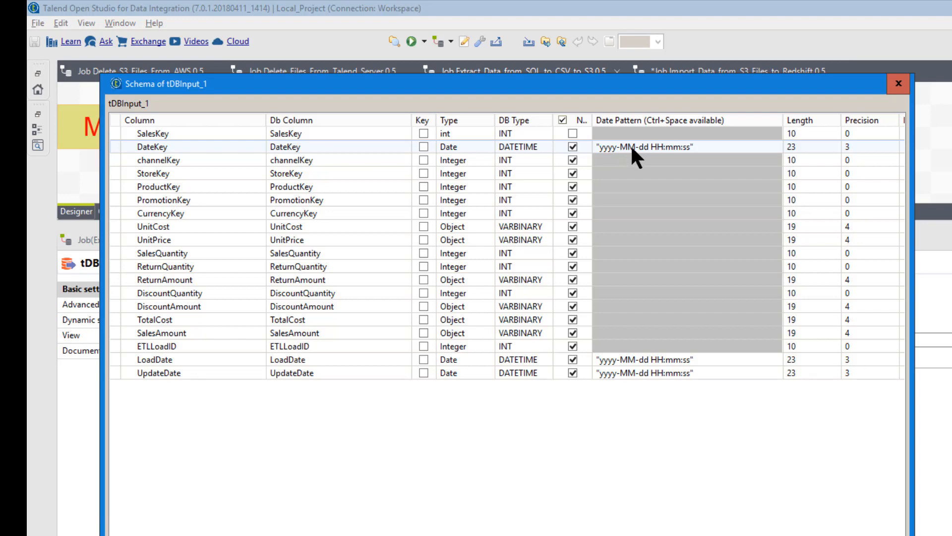
{"action": "mouse_move", "coordinate": [662, 158]}
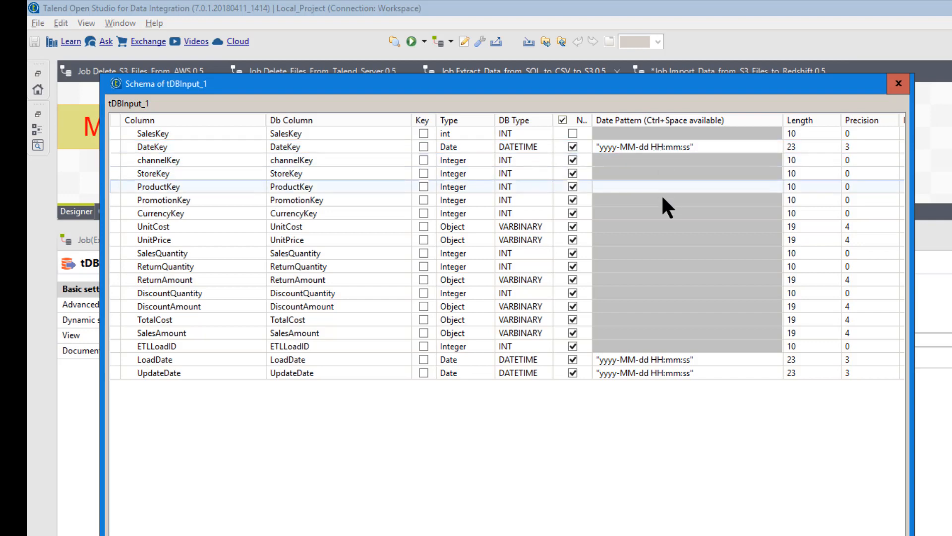
{"action": "mouse_move", "coordinate": [688, 414]}
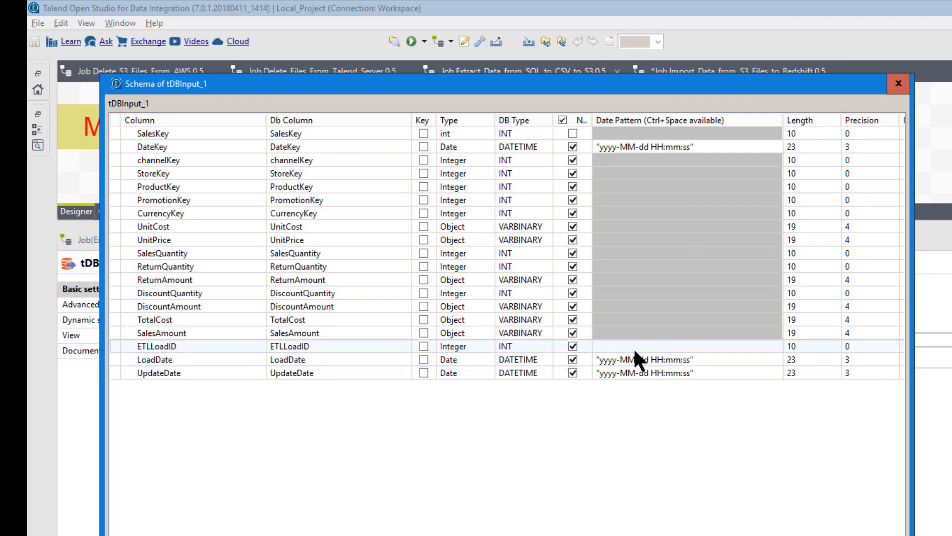
{"action": "mouse_move", "coordinate": [659, 406]}
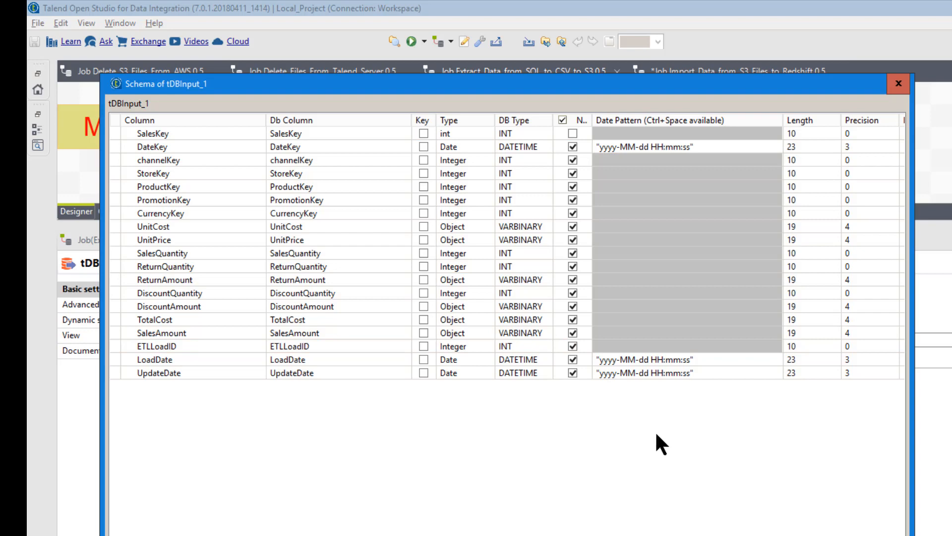
{"action": "mouse_move", "coordinate": [650, 398]}
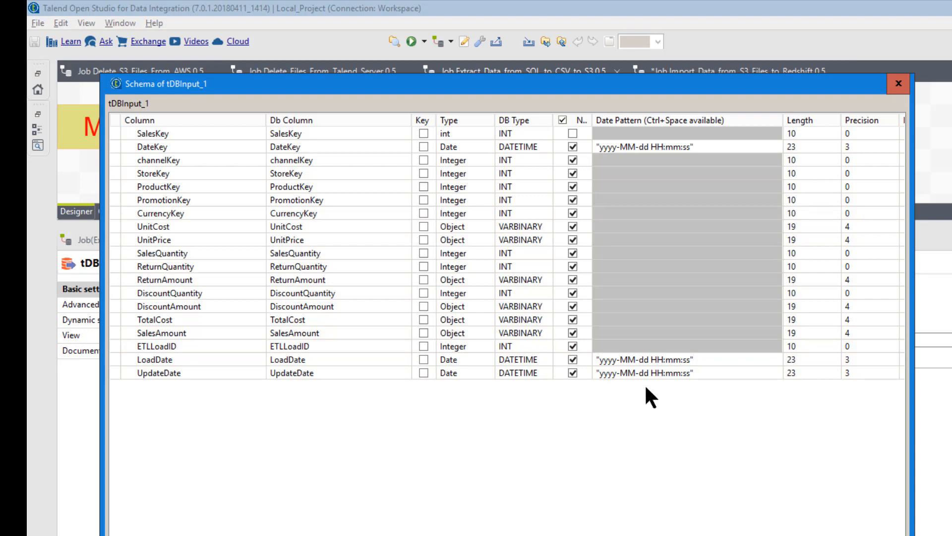
{"action": "mouse_move", "coordinate": [669, 443]}
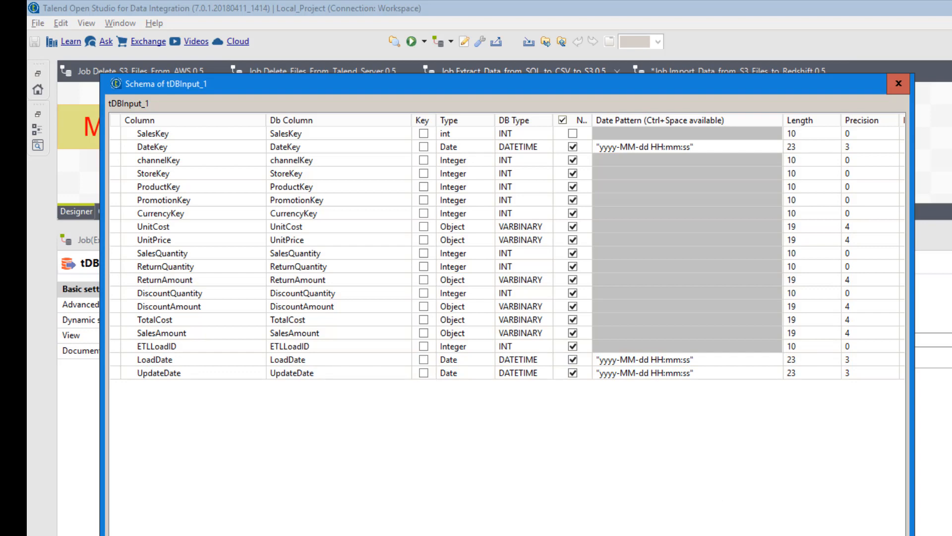
Close the tDBInput_1 schema dialog after reviewing its date patterns
{"action": "left_click", "coordinate": [898, 83]}
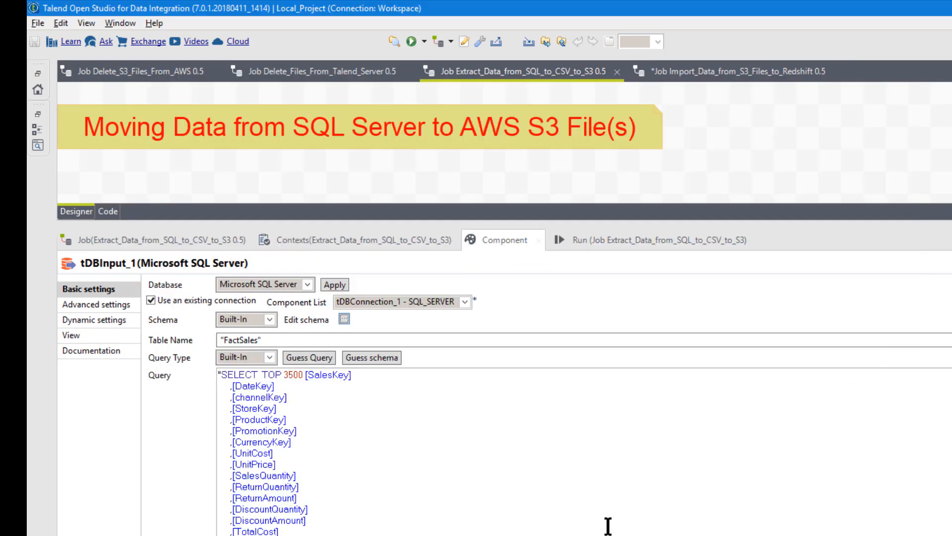